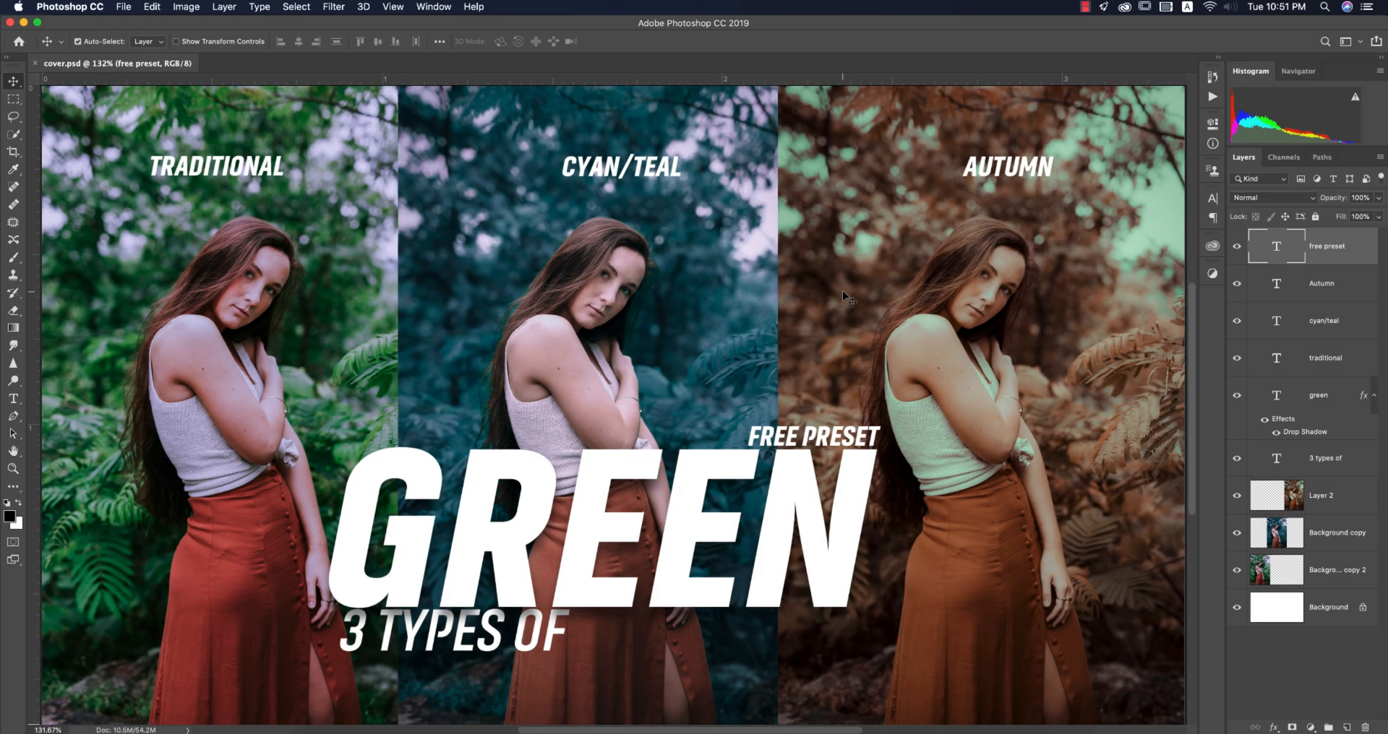
mouse_move(914, 491)
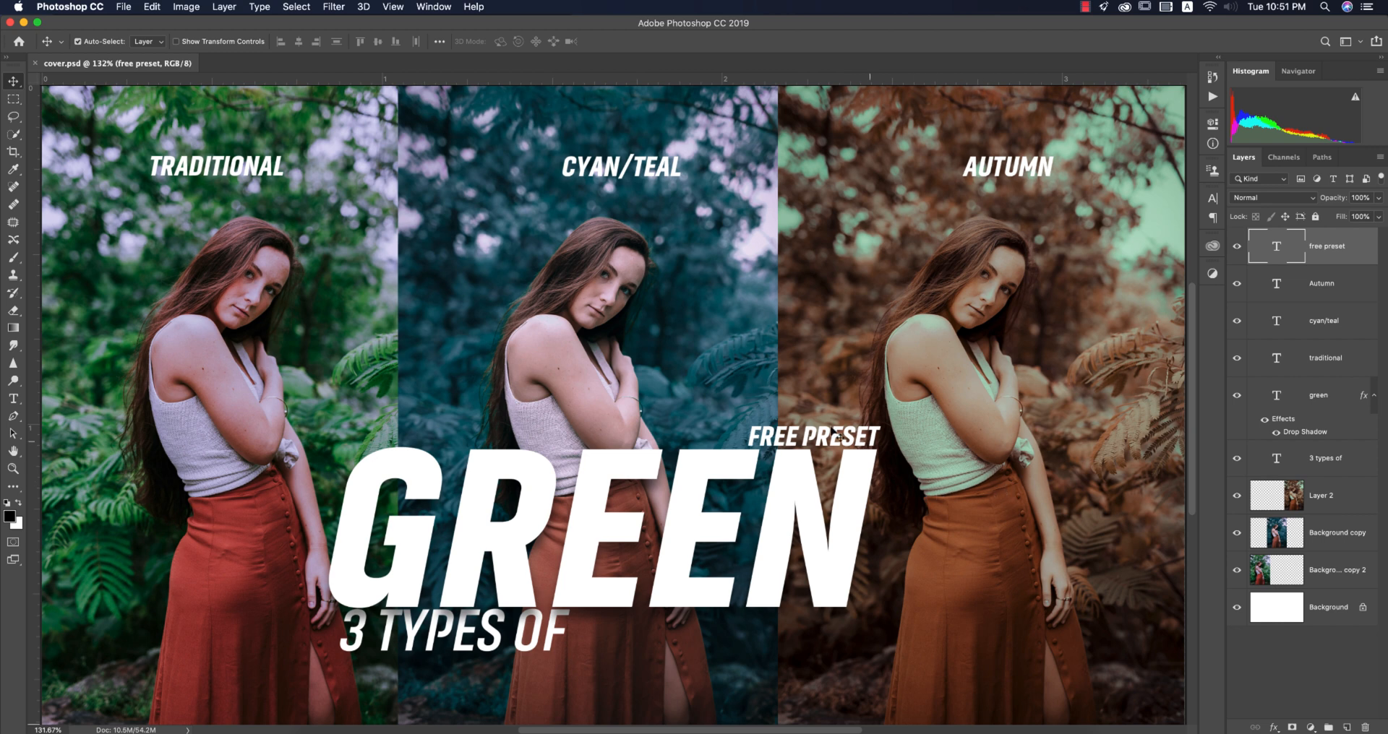
mouse_move(759, 408)
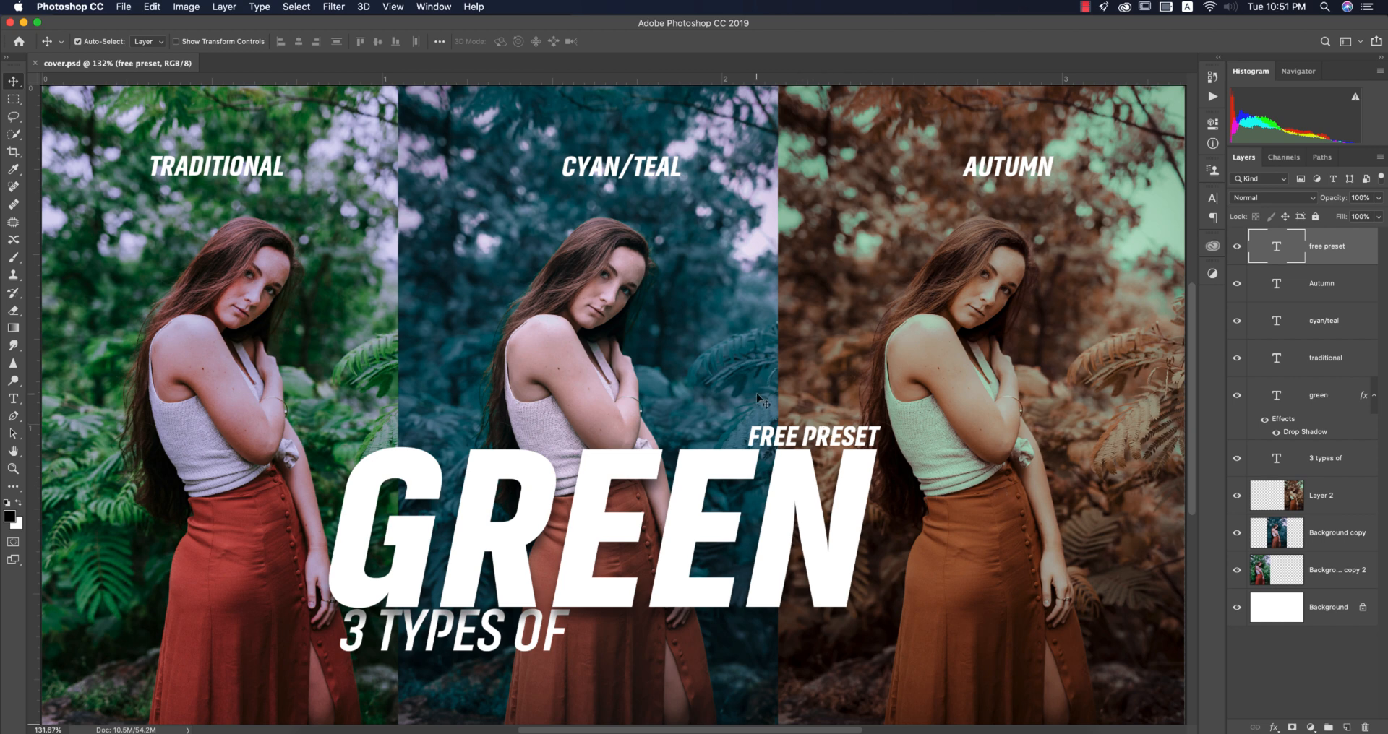
mouse_move(421, 283)
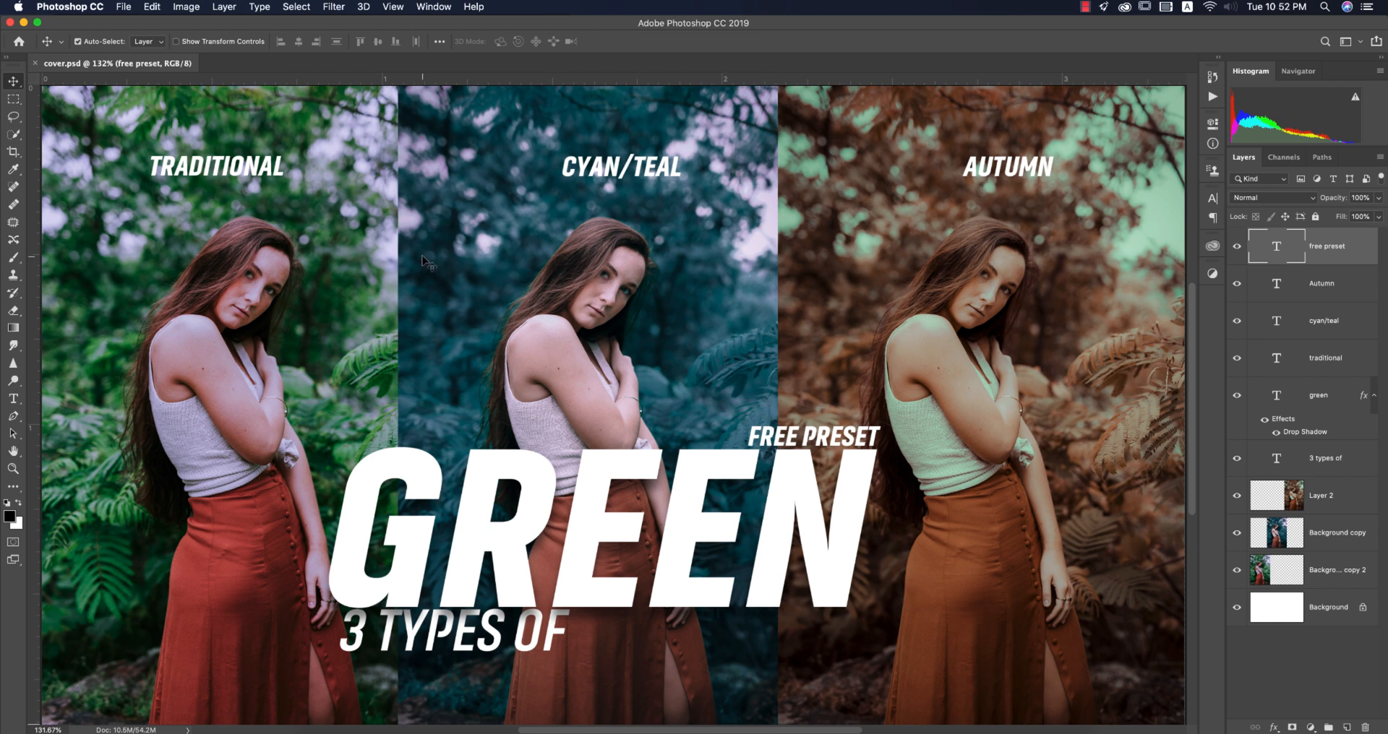
mouse_move(518, 249)
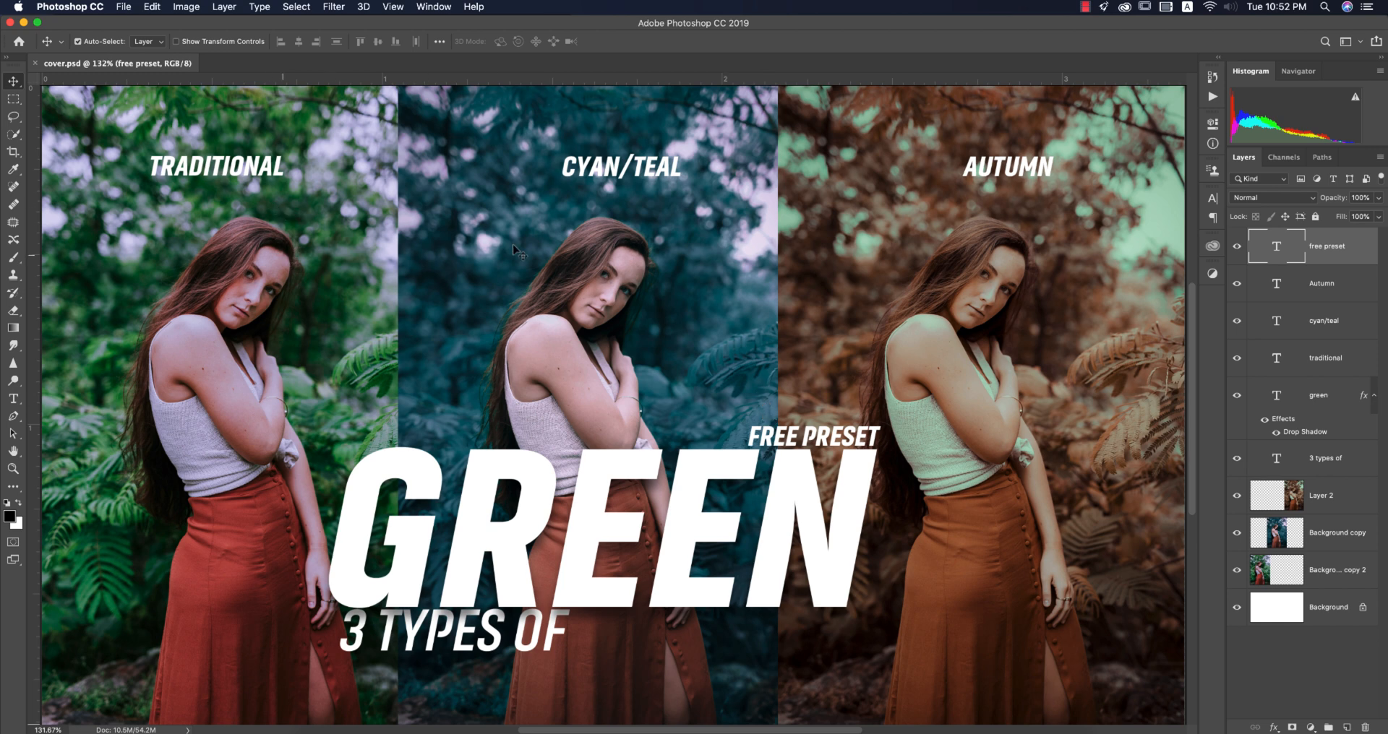
mouse_move(683, 260)
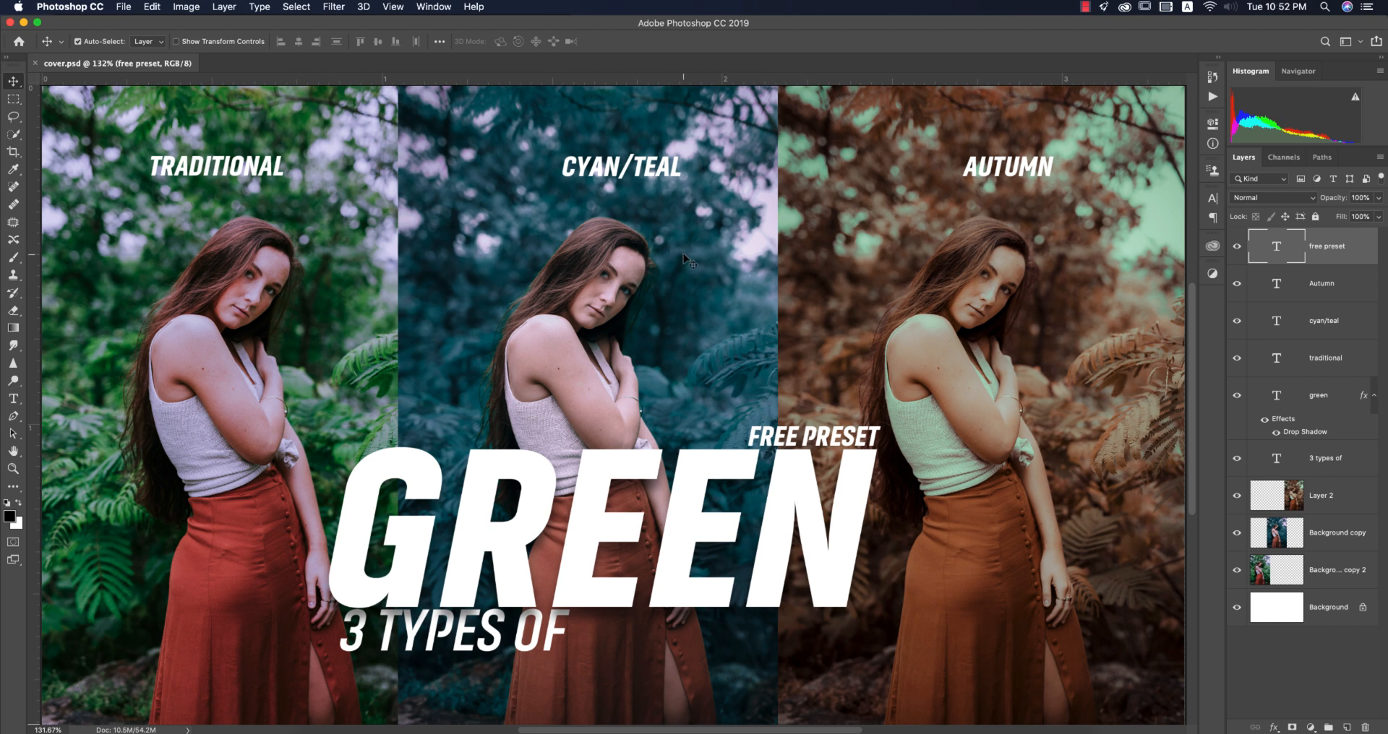
mouse_move(991, 210)
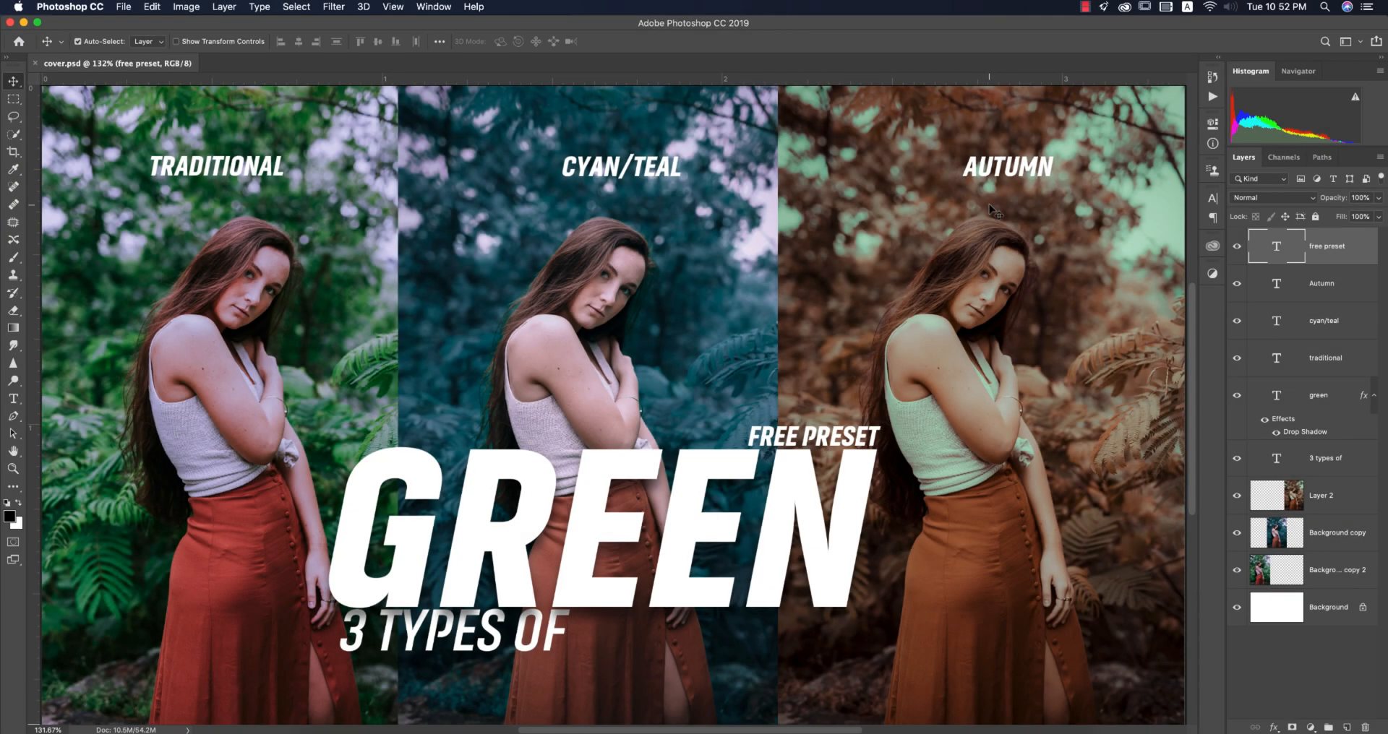
mouse_move(369, 170)
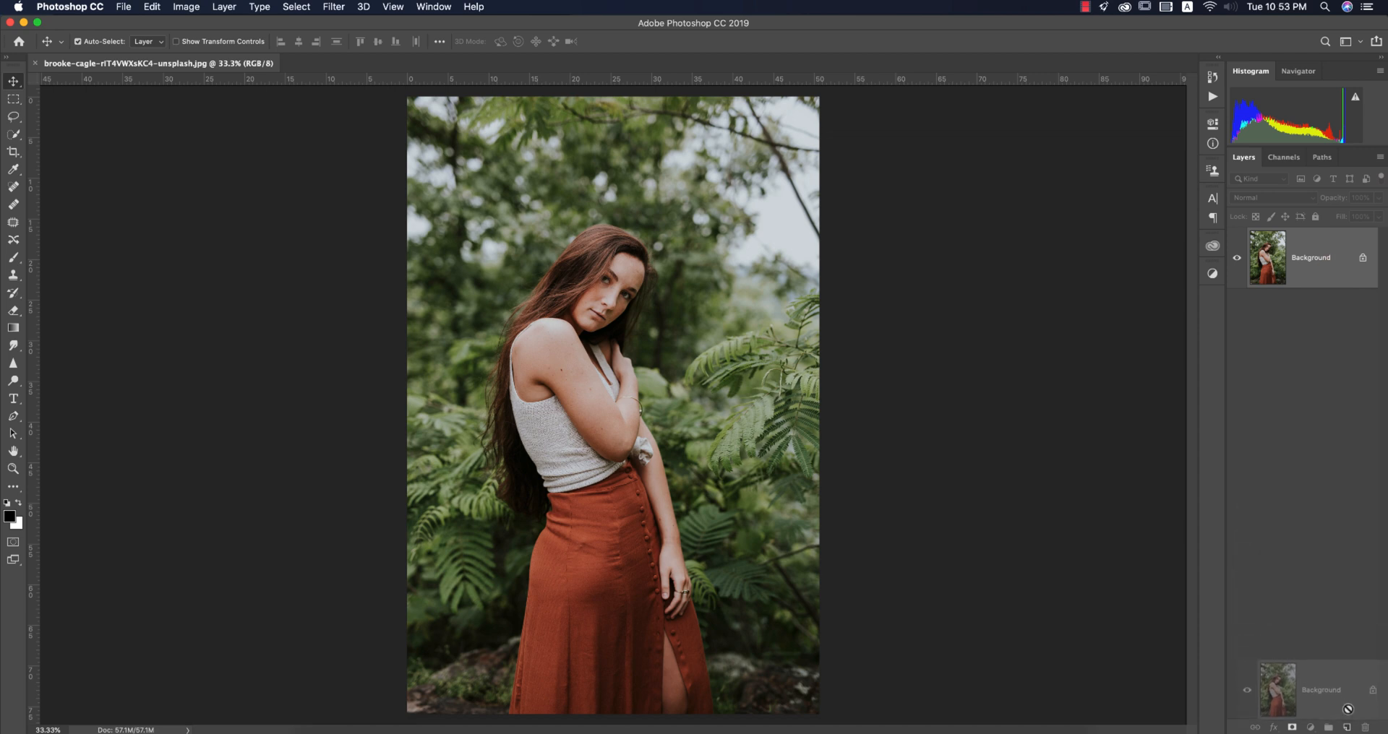
Duplicate the portrait's Background layer with Cmd+J and head to the Filter menu
key(cmd+j)
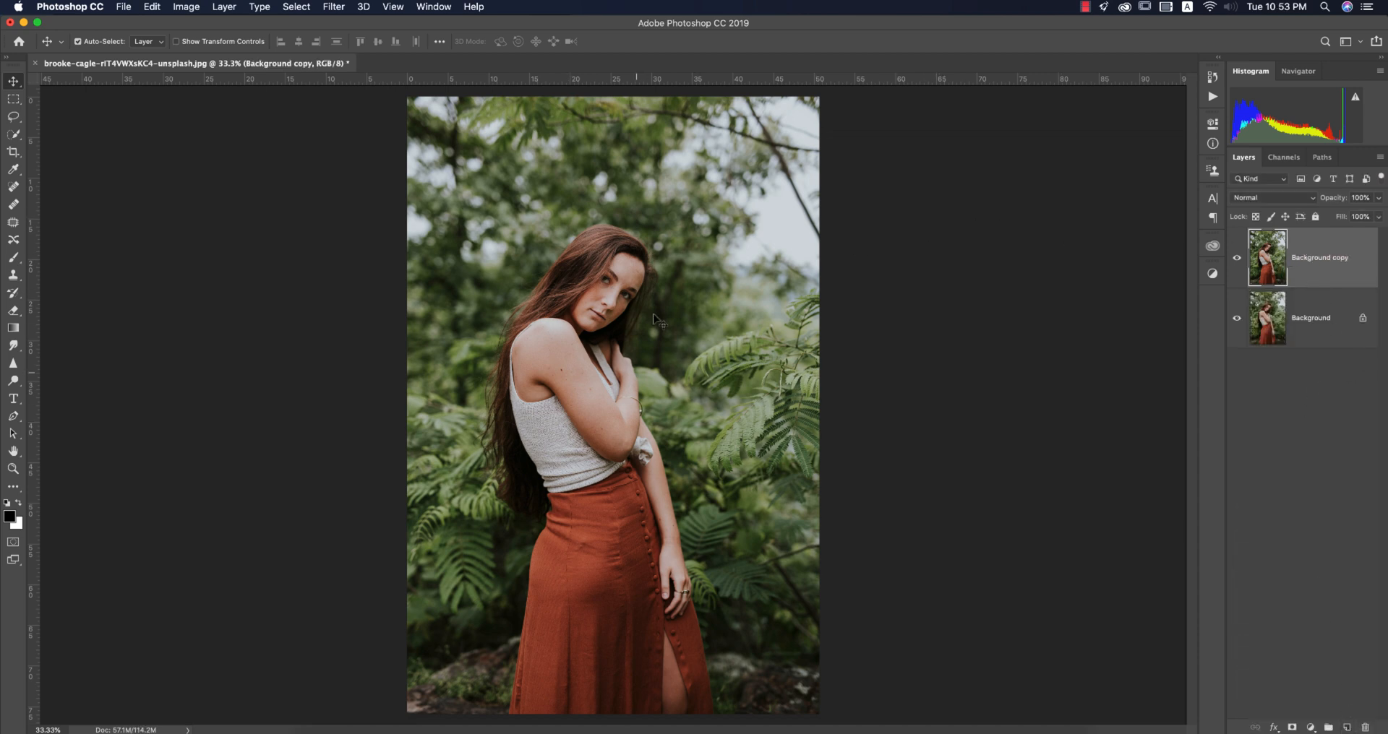
mouse_move(966, 240)
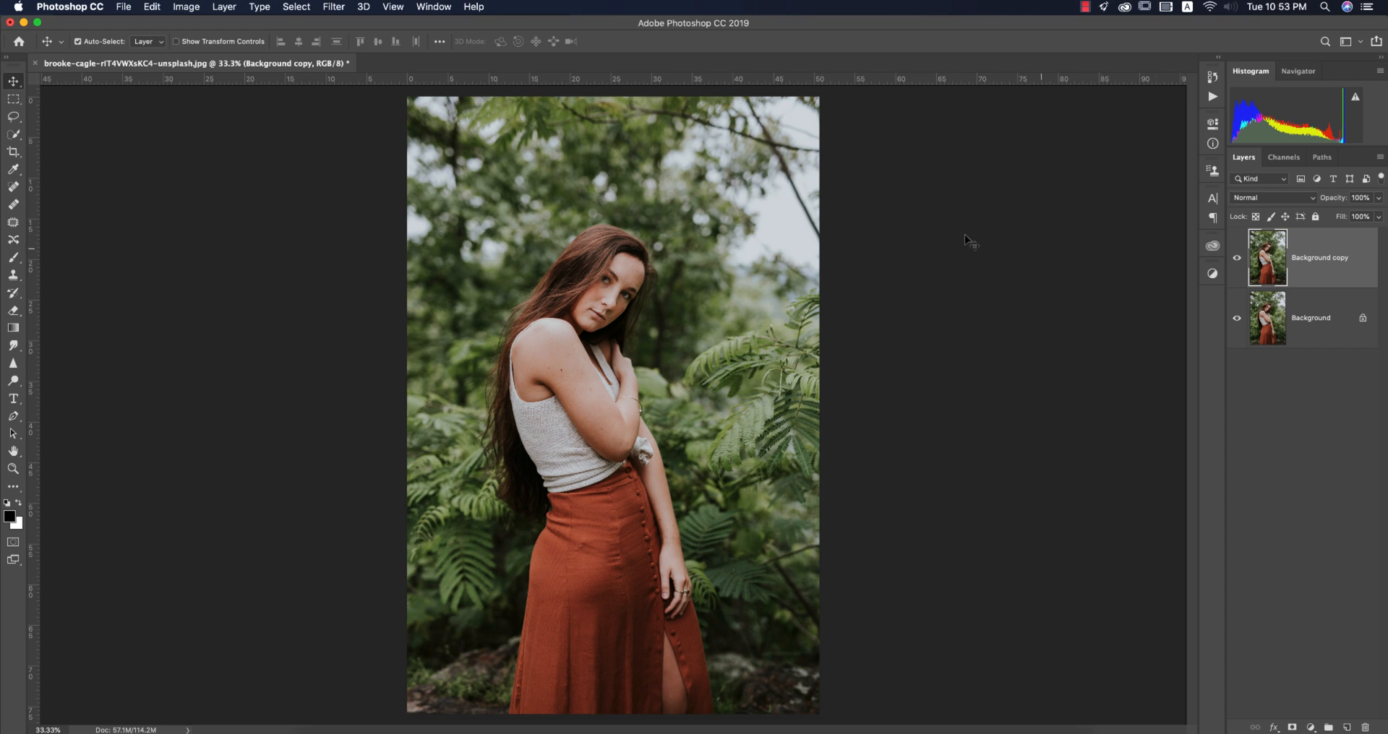
click(332, 6)
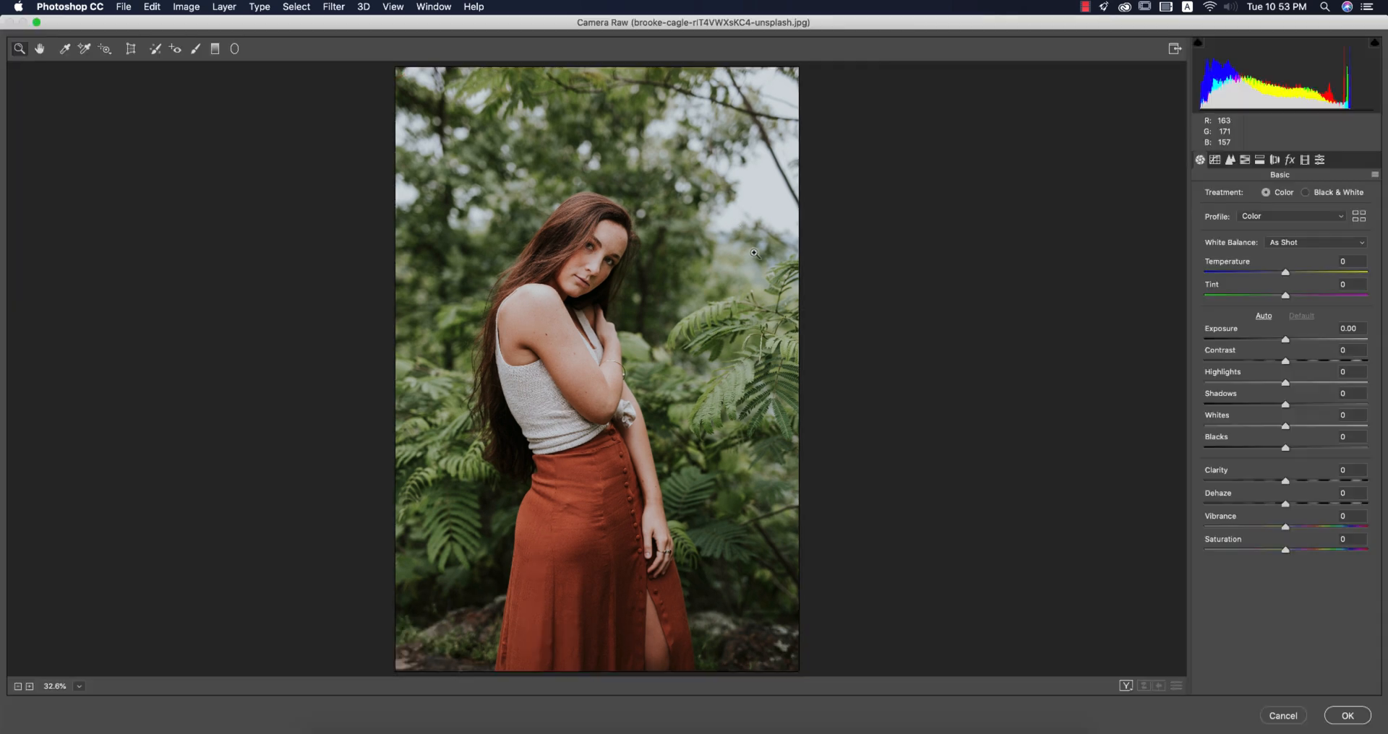
mouse_move(743, 251)
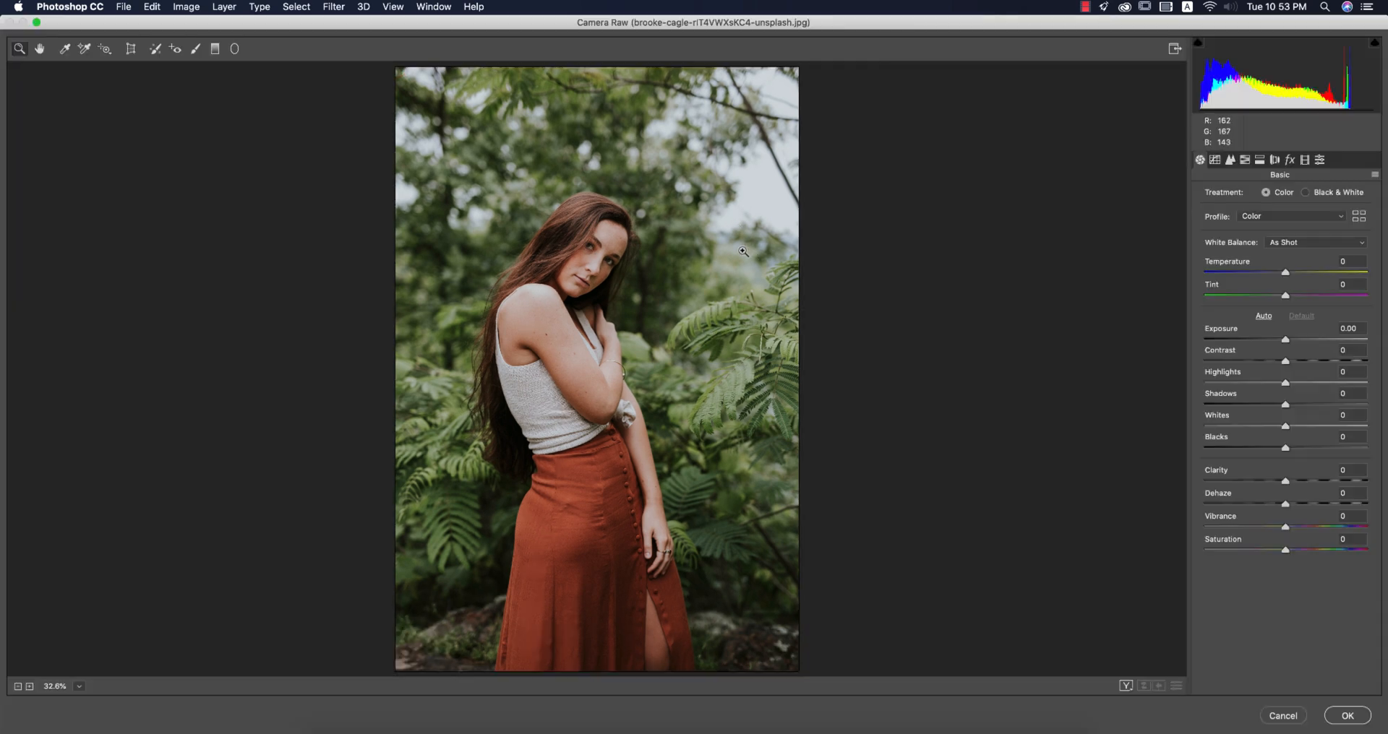
mouse_move(1030, 338)
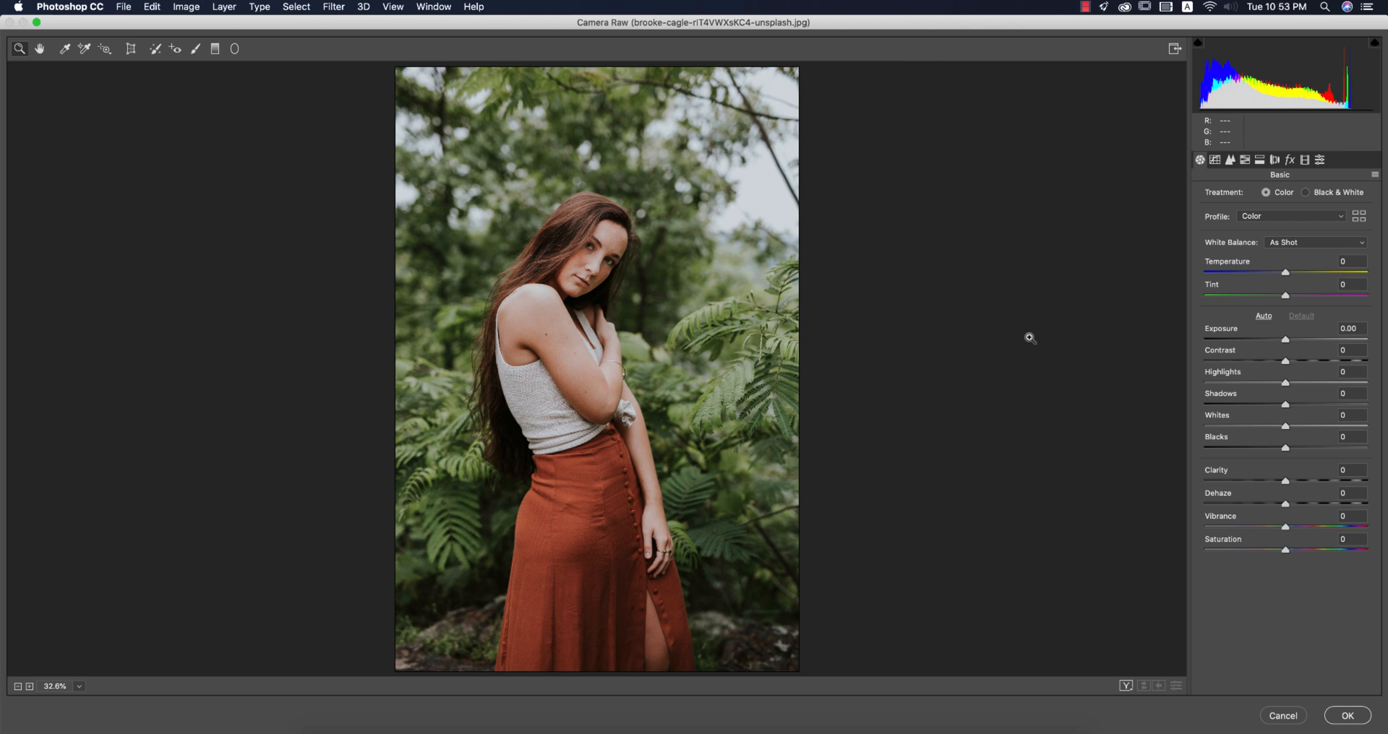
mouse_move(1032, 329)
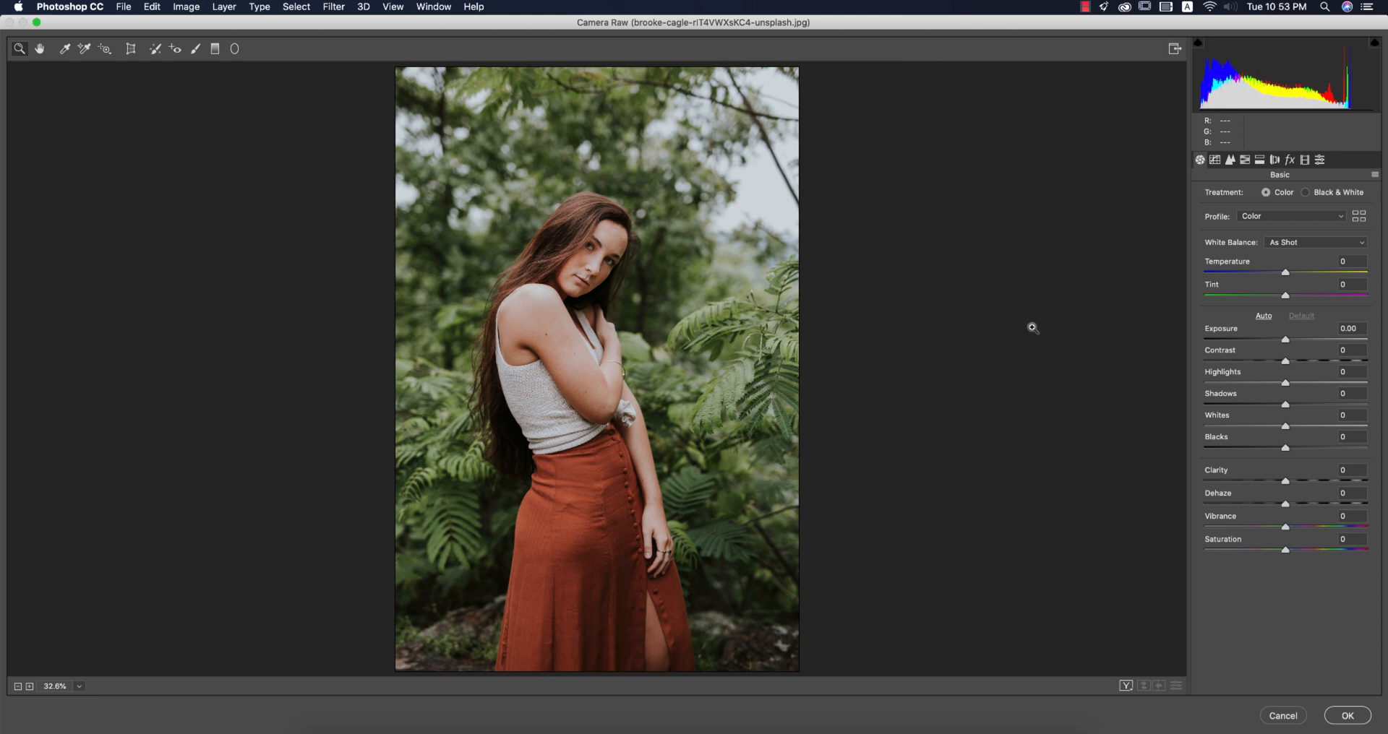
mouse_move(1034, 331)
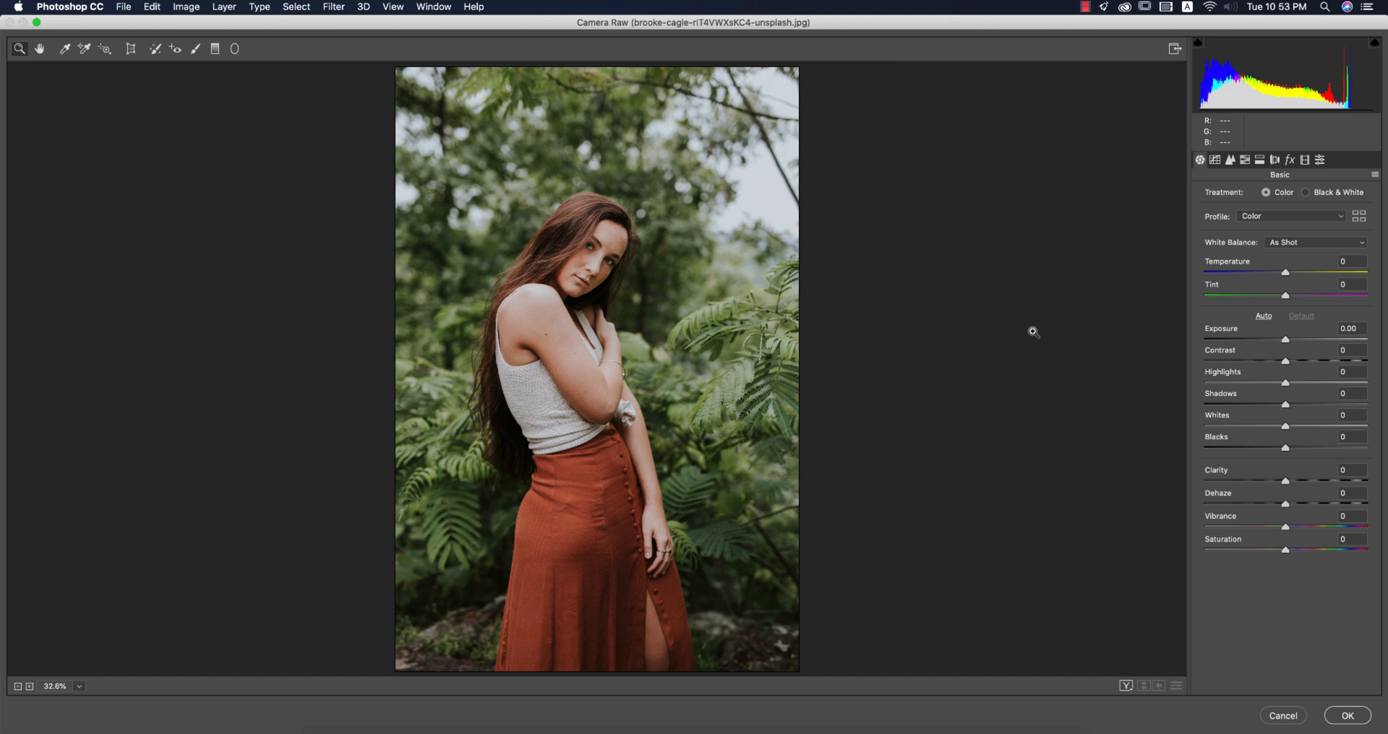
Load Settings in Camera Raw and pick 1 autumn.xmp from Apps And Work > 6-1-2020
click(1375, 174)
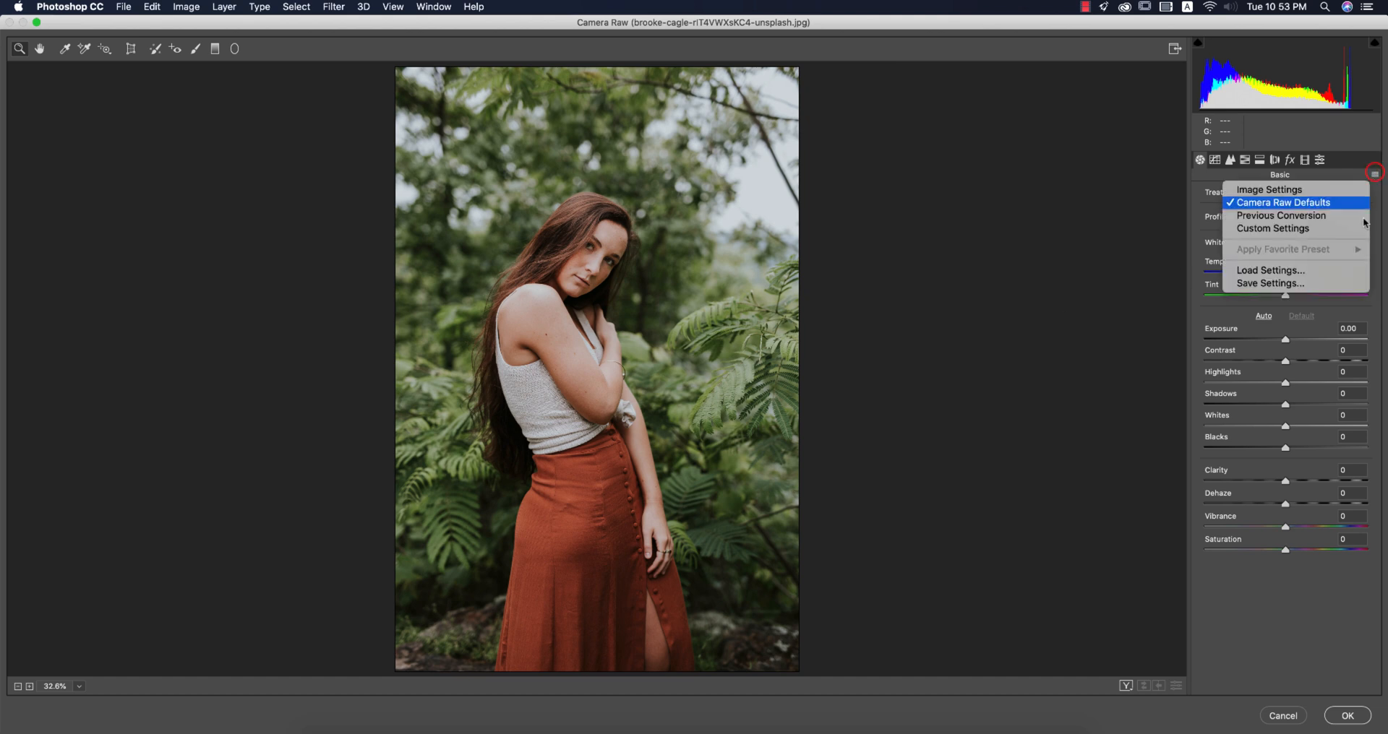
click(1261, 270)
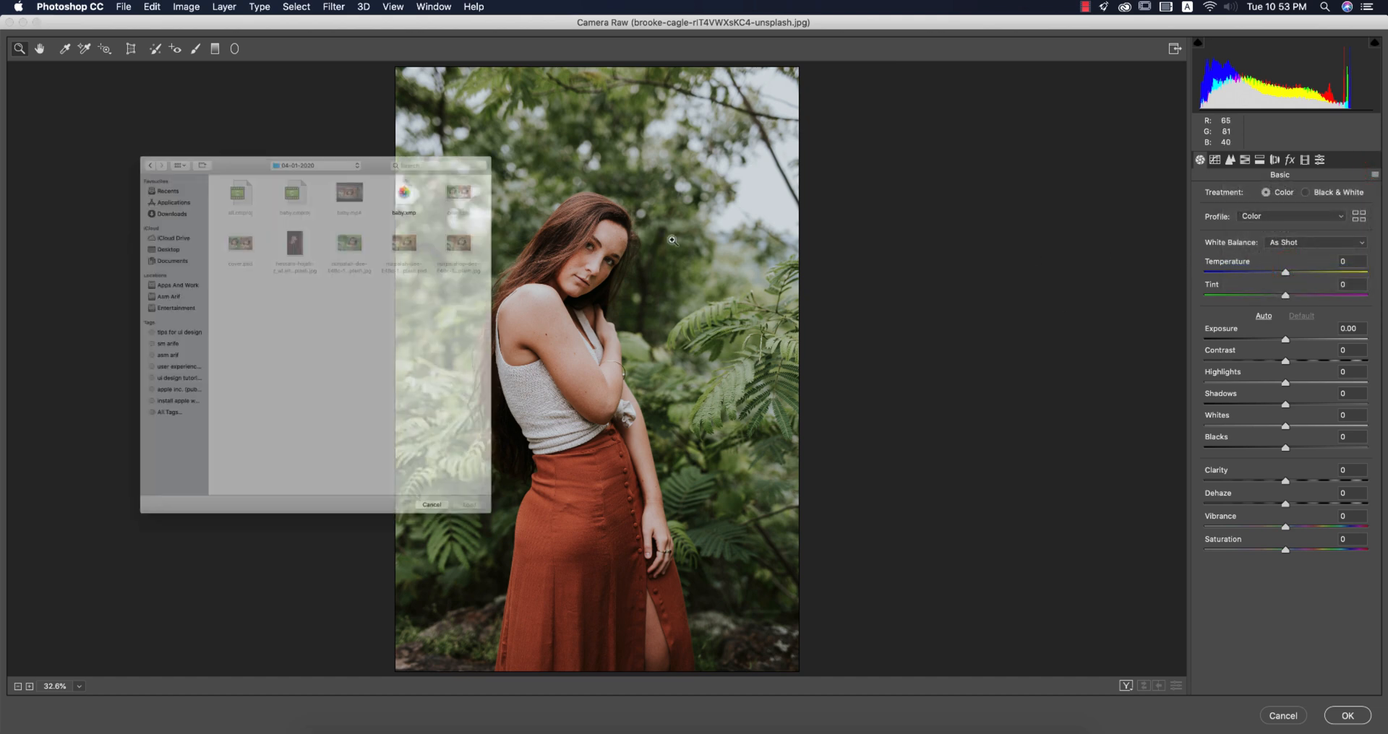
click(92, 276)
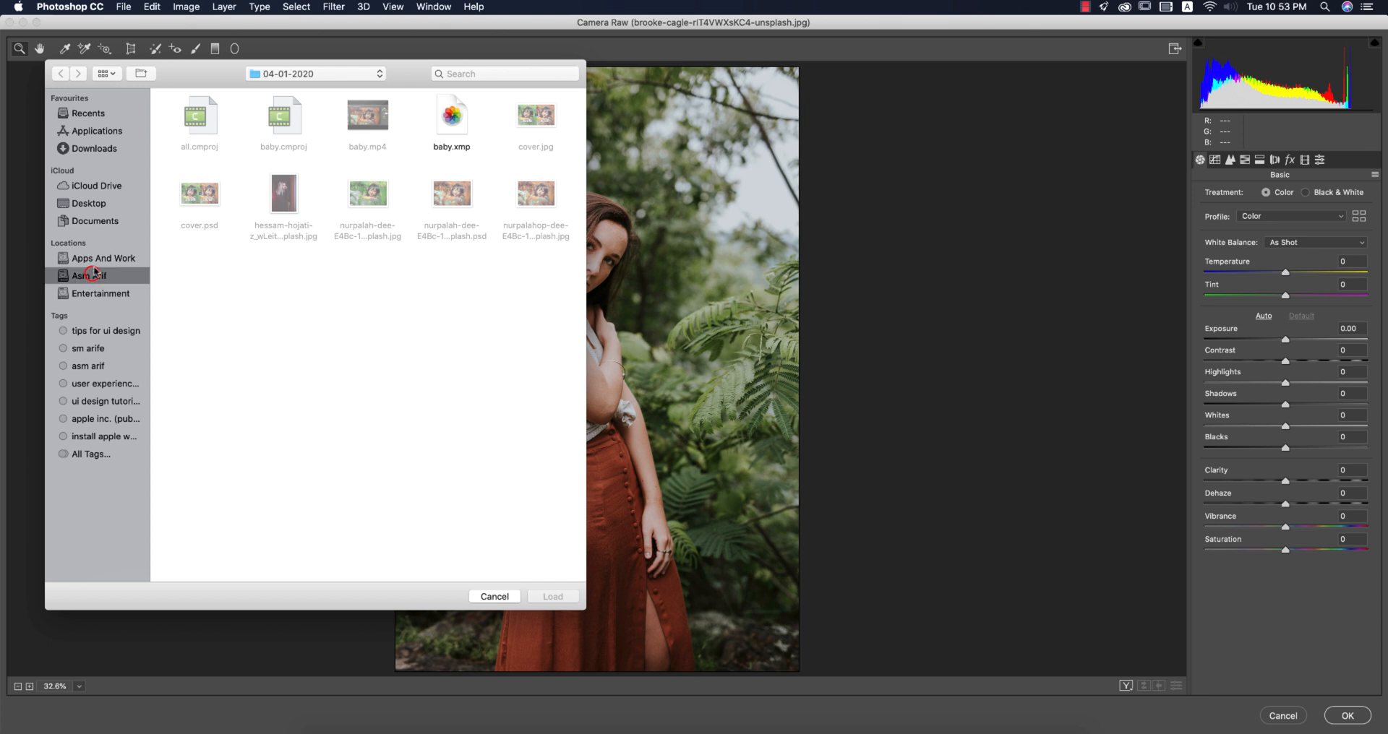
click(105, 258)
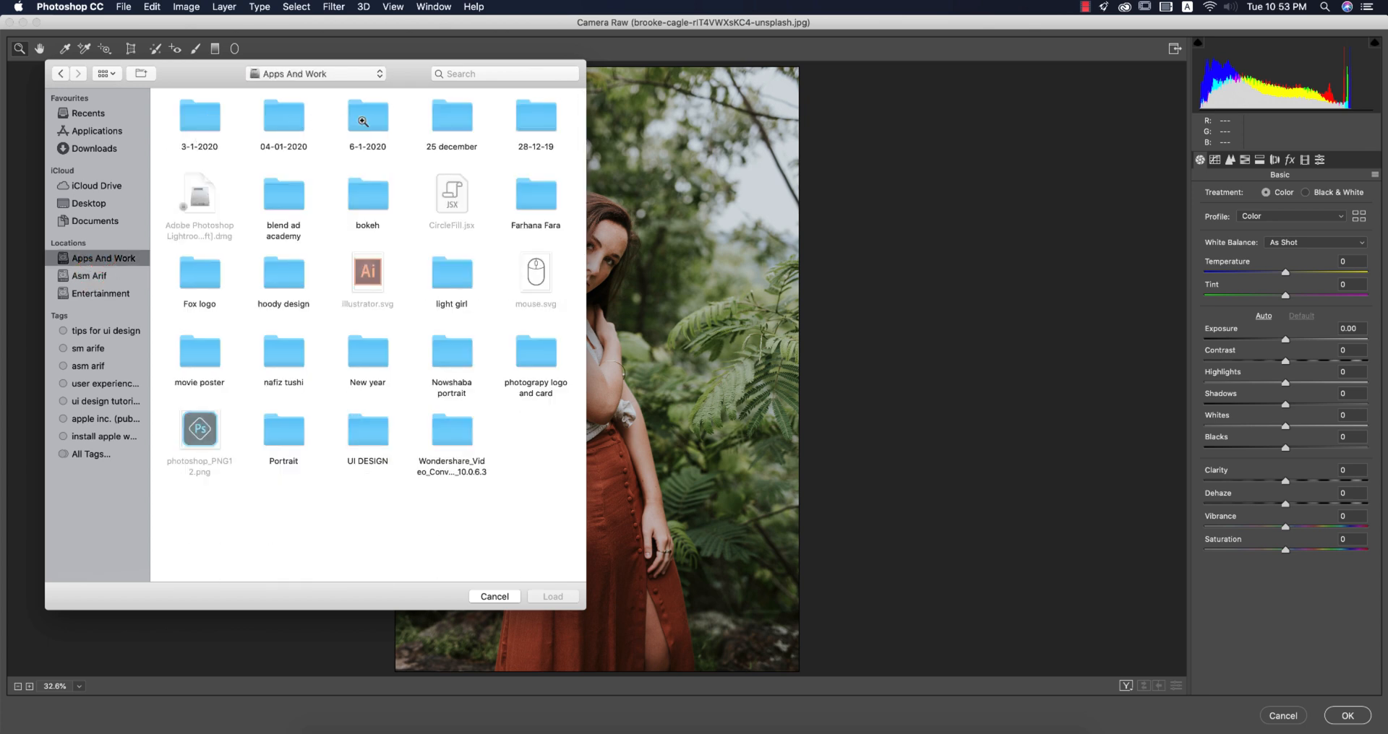
double_click(368, 115)
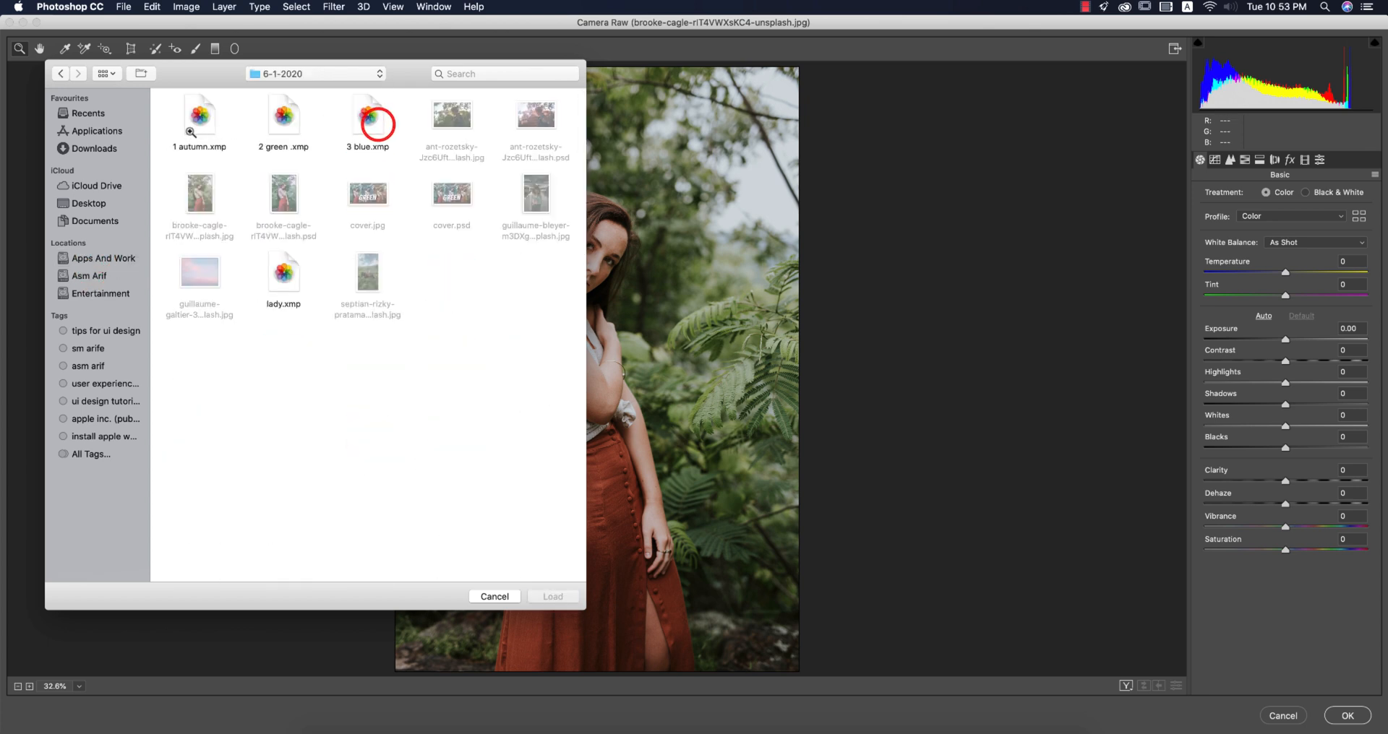
click(200, 116)
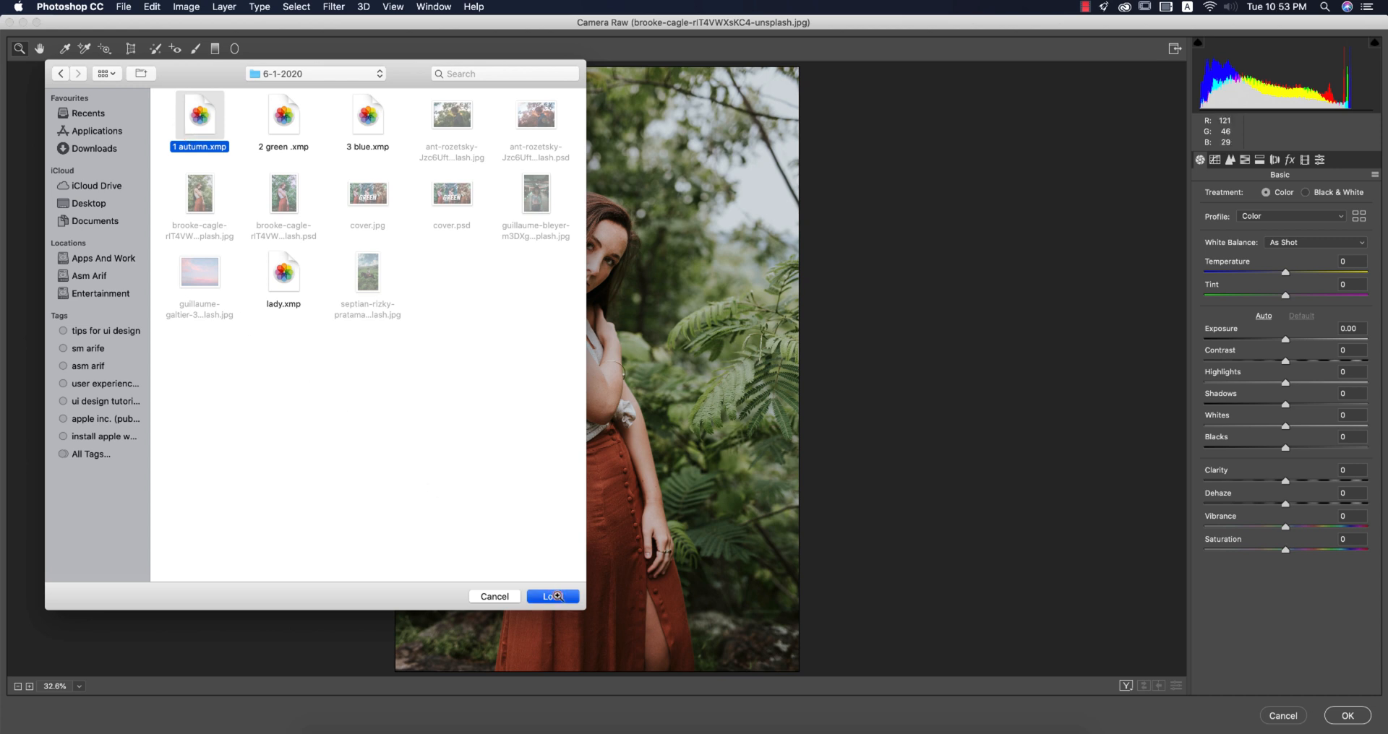
click(552, 596)
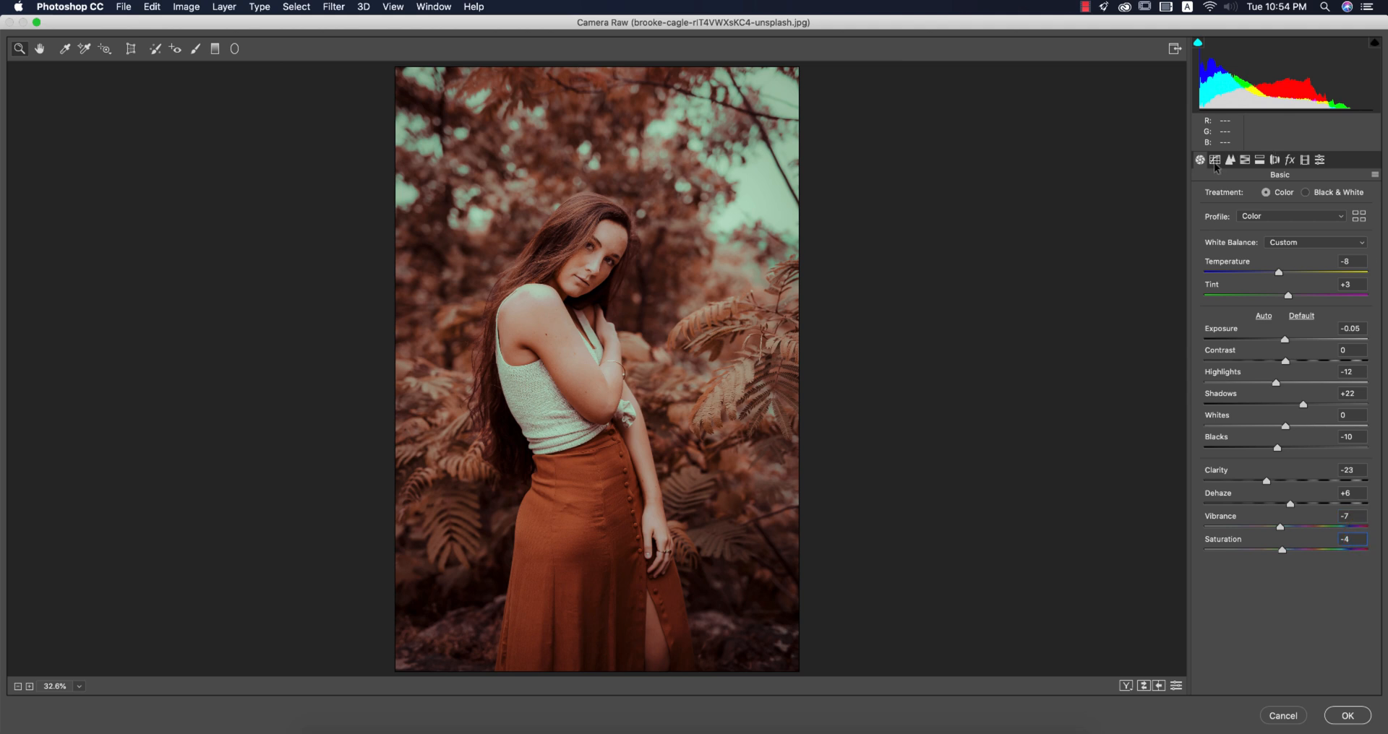
Inspect the autumn preset's tone curve, then its Detail sharpening 52 and luminance noise reduction 30
click(1214, 159)
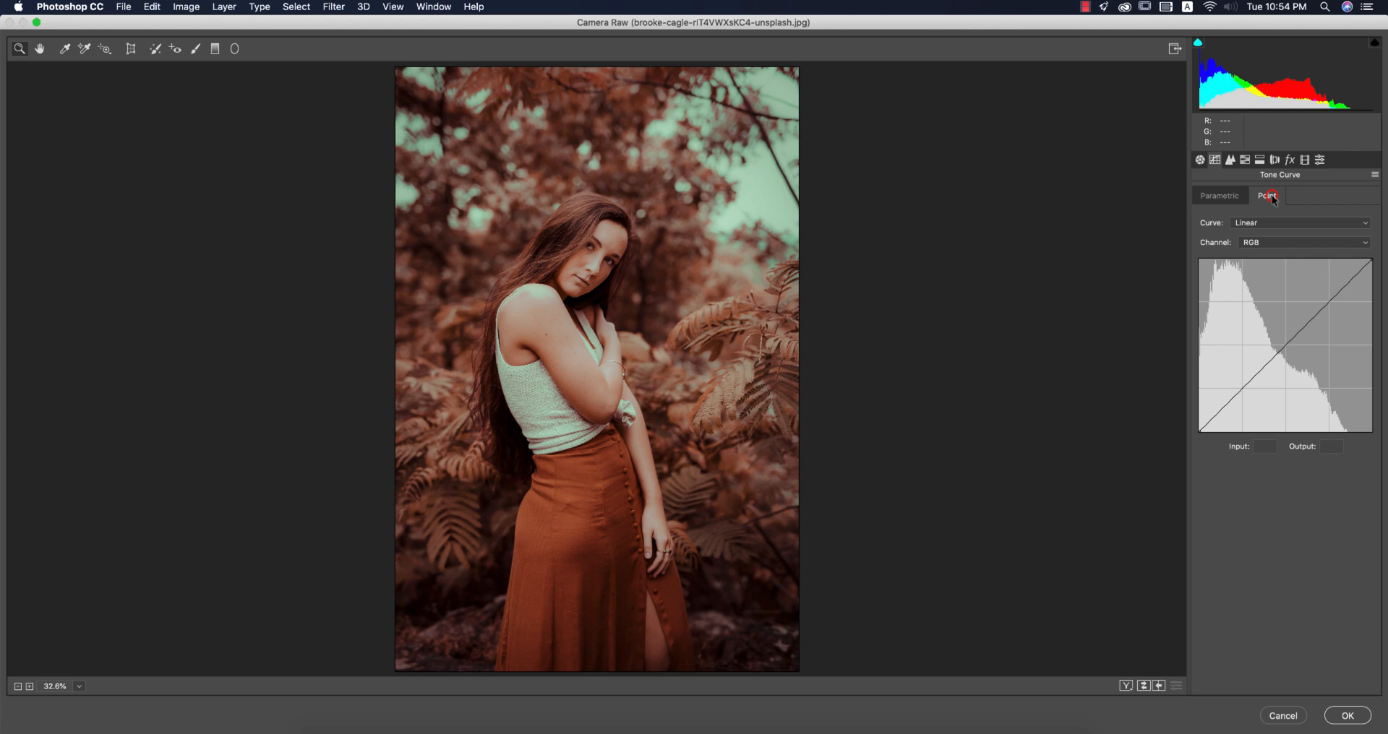
click(1229, 159)
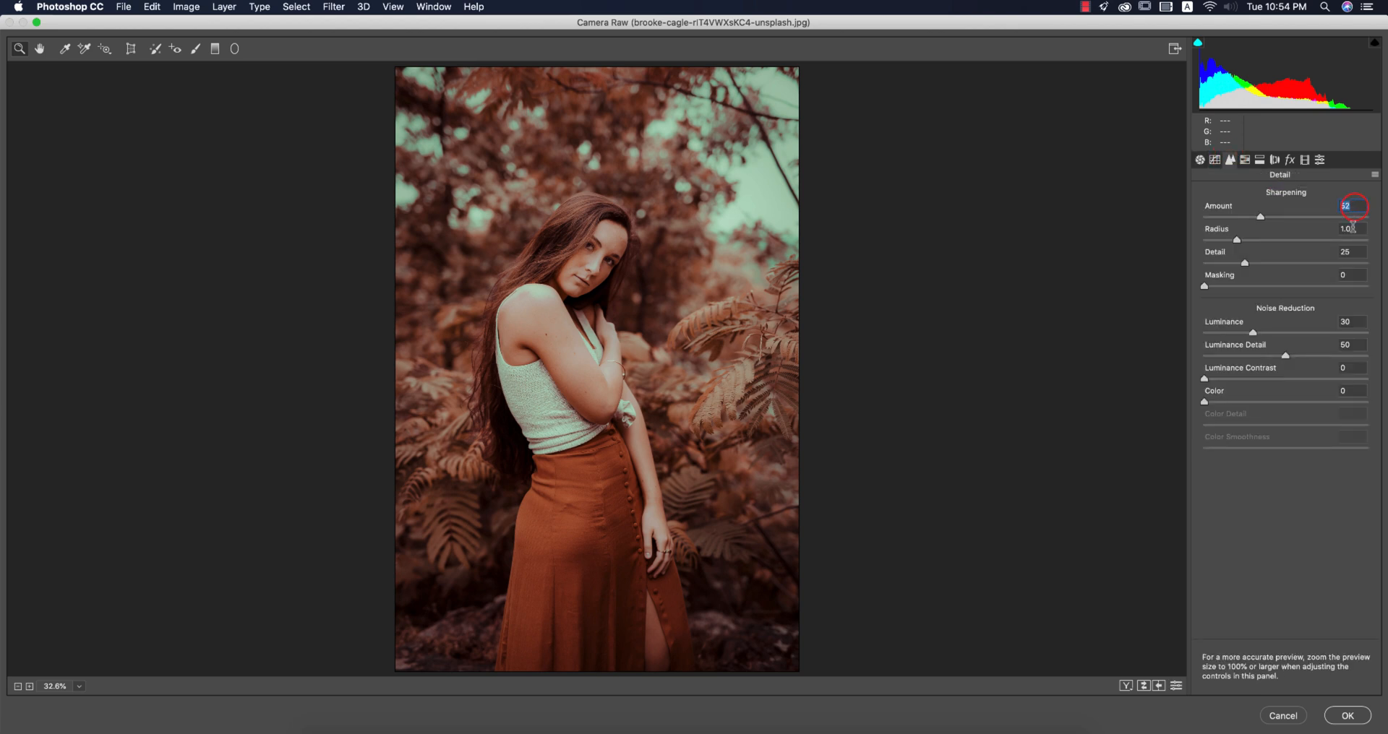
click(1341, 228)
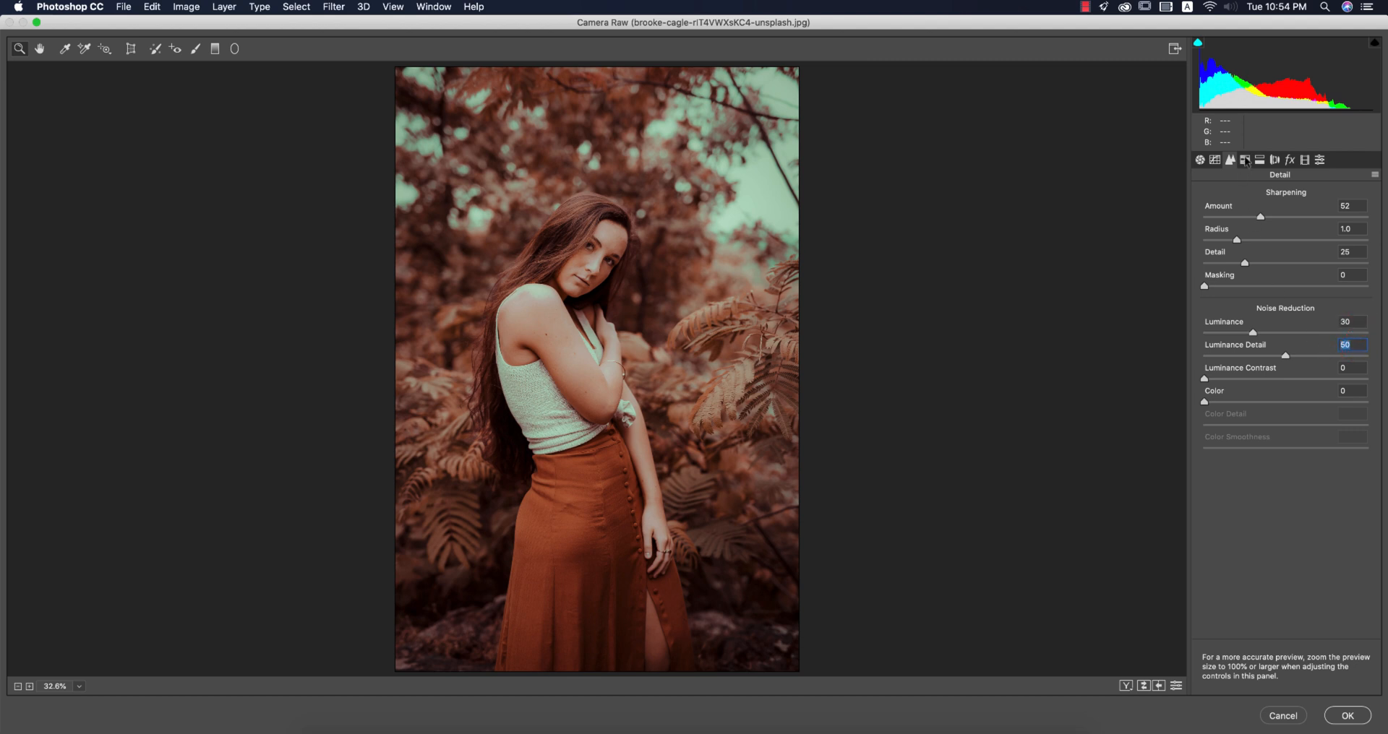
Browse the HSL Hue, Saturation and Luminance tabs, ending on Split Toning (highlights hue 77, sat 18, shadows sat 21)
click(1243, 159)
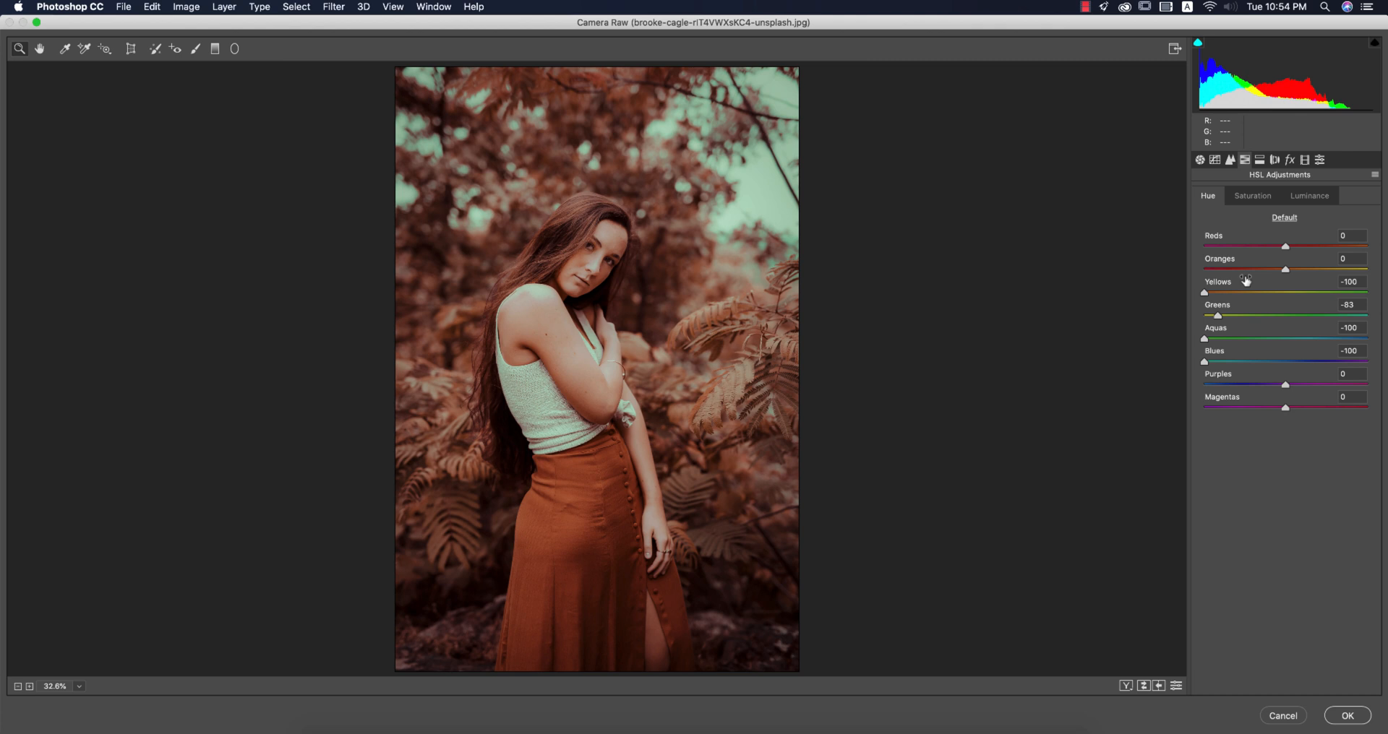
mouse_move(1212, 382)
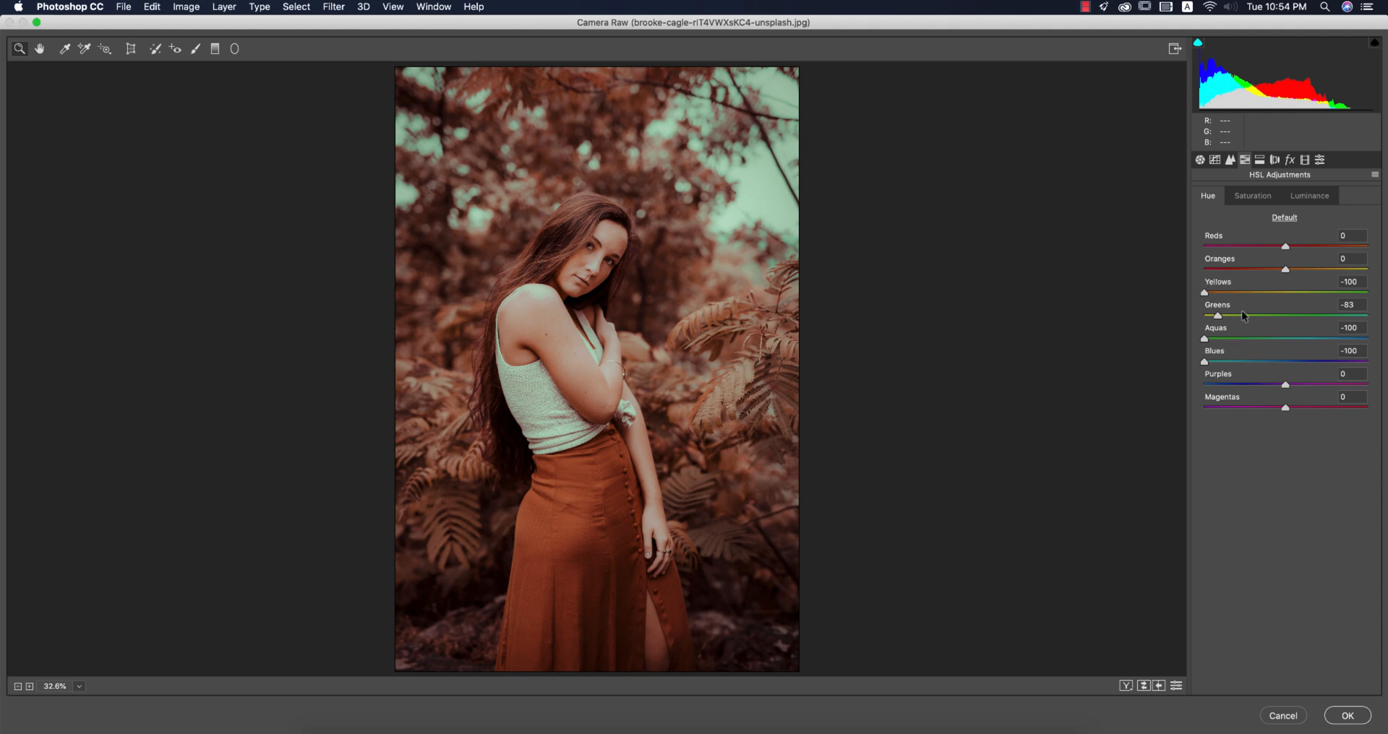
mouse_move(1138, 344)
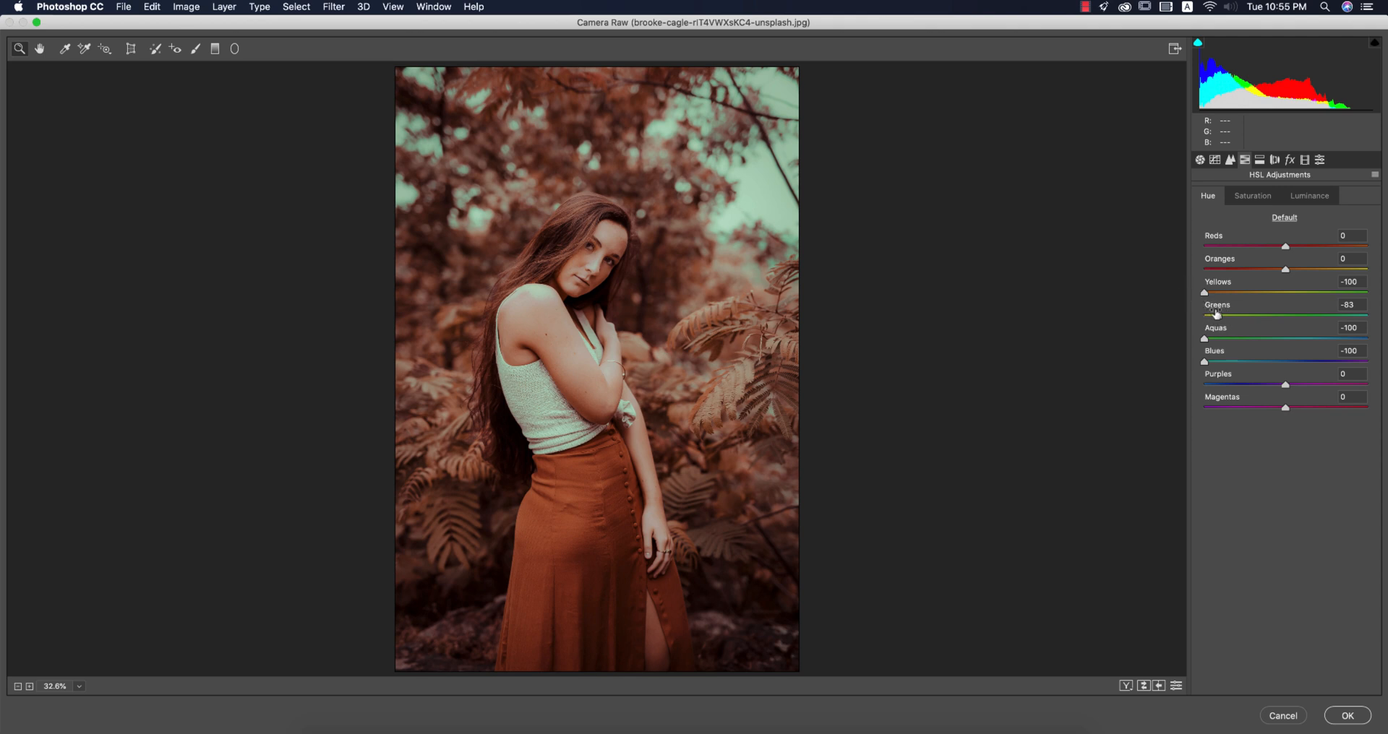
mouse_move(1301, 350)
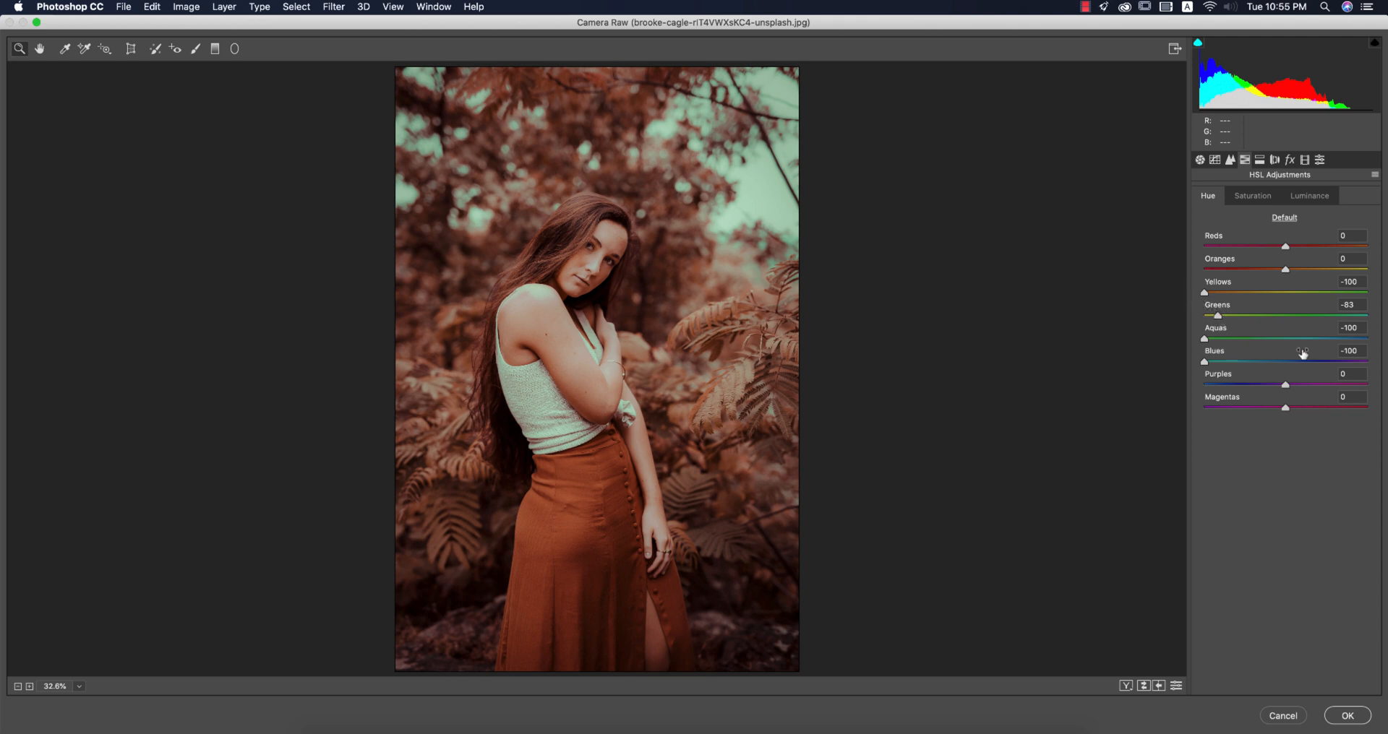
click(1252, 195)
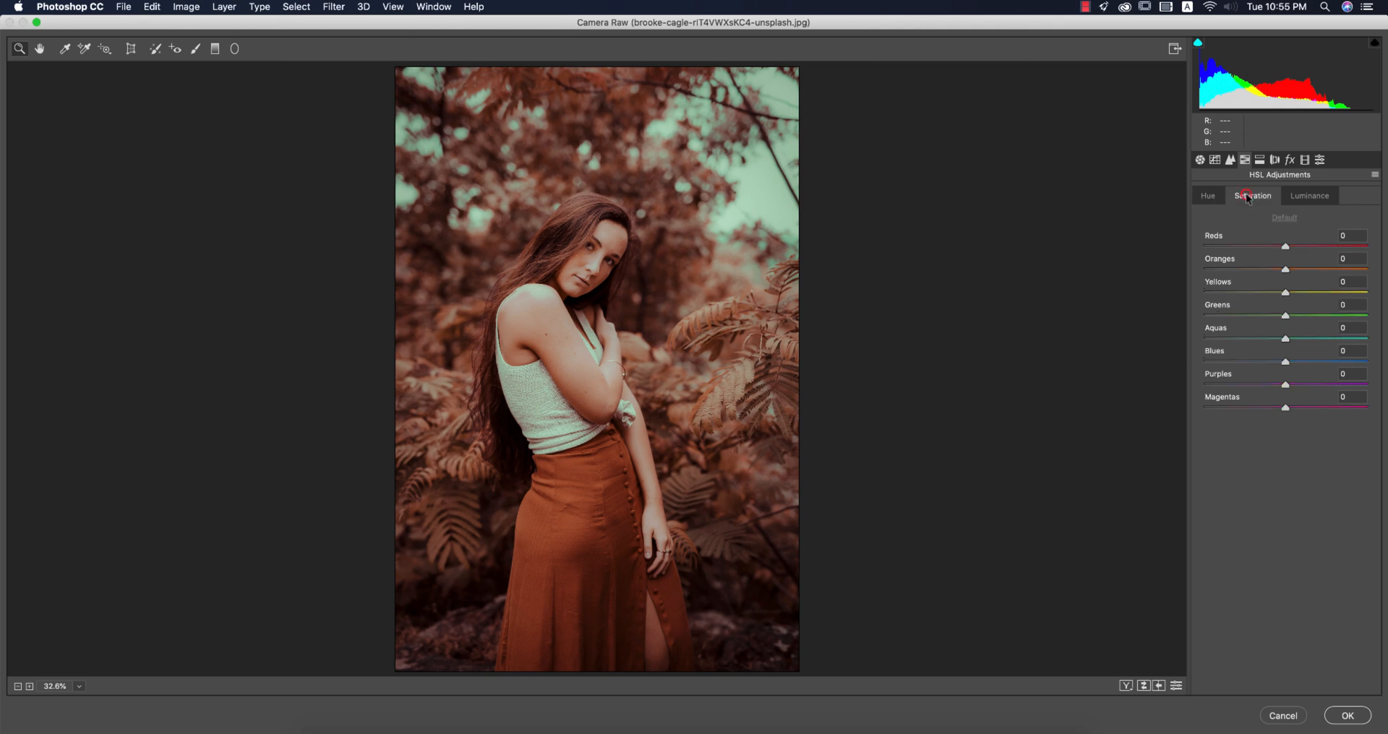
click(1310, 195)
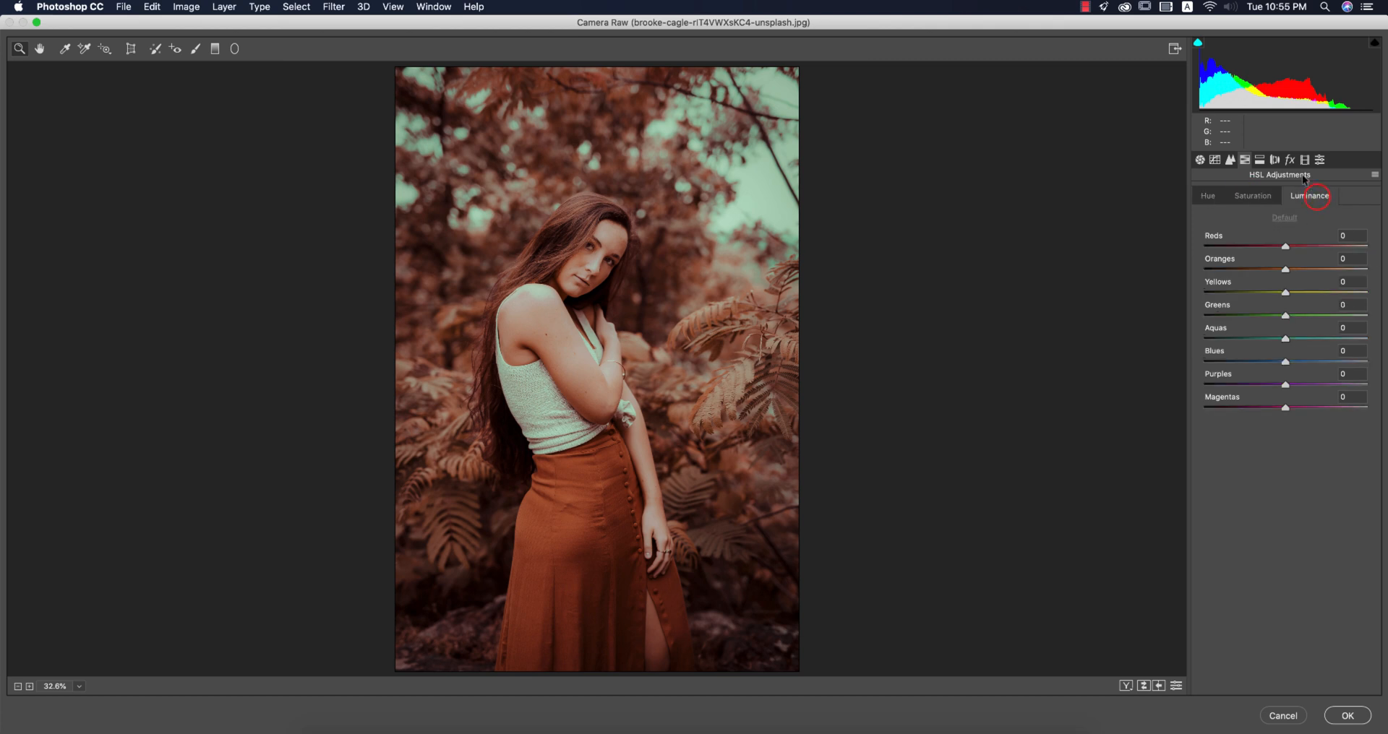
click(1259, 159)
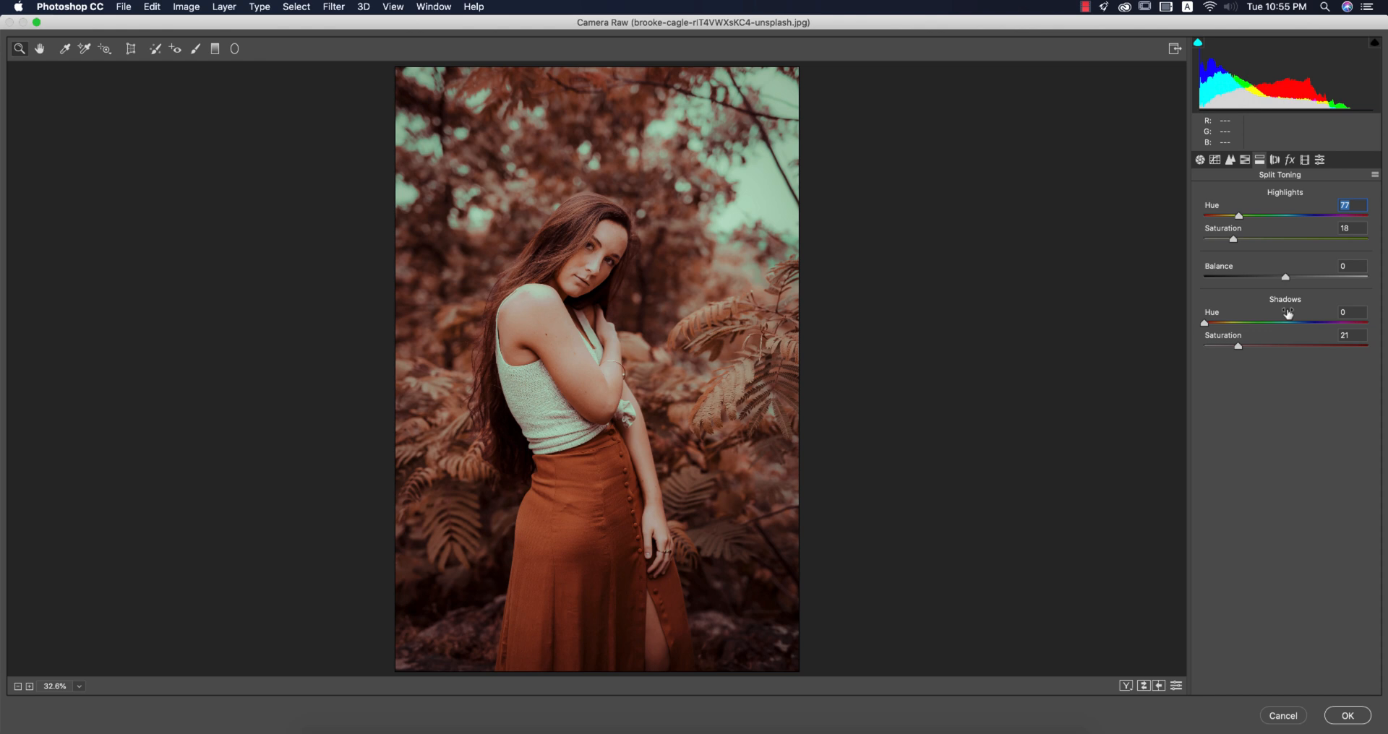
mouse_move(1295, 283)
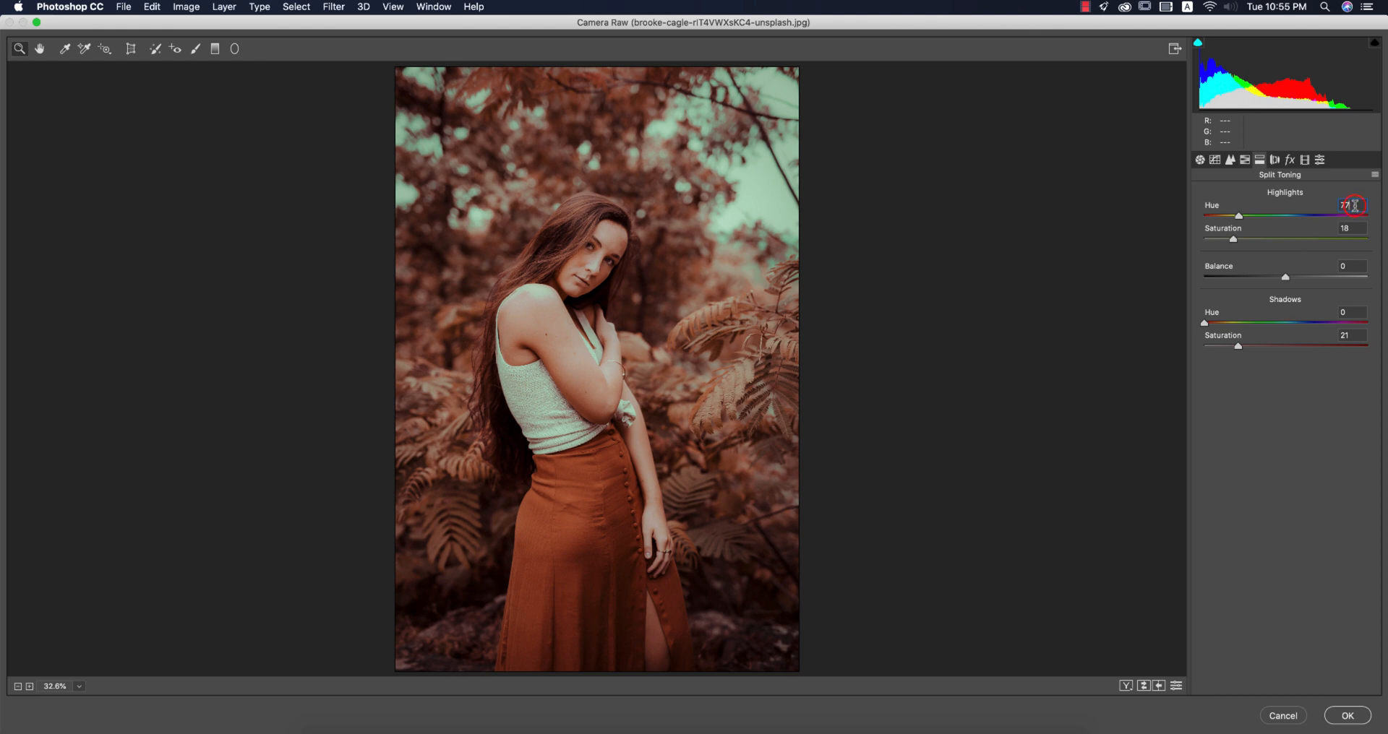
click(1353, 228)
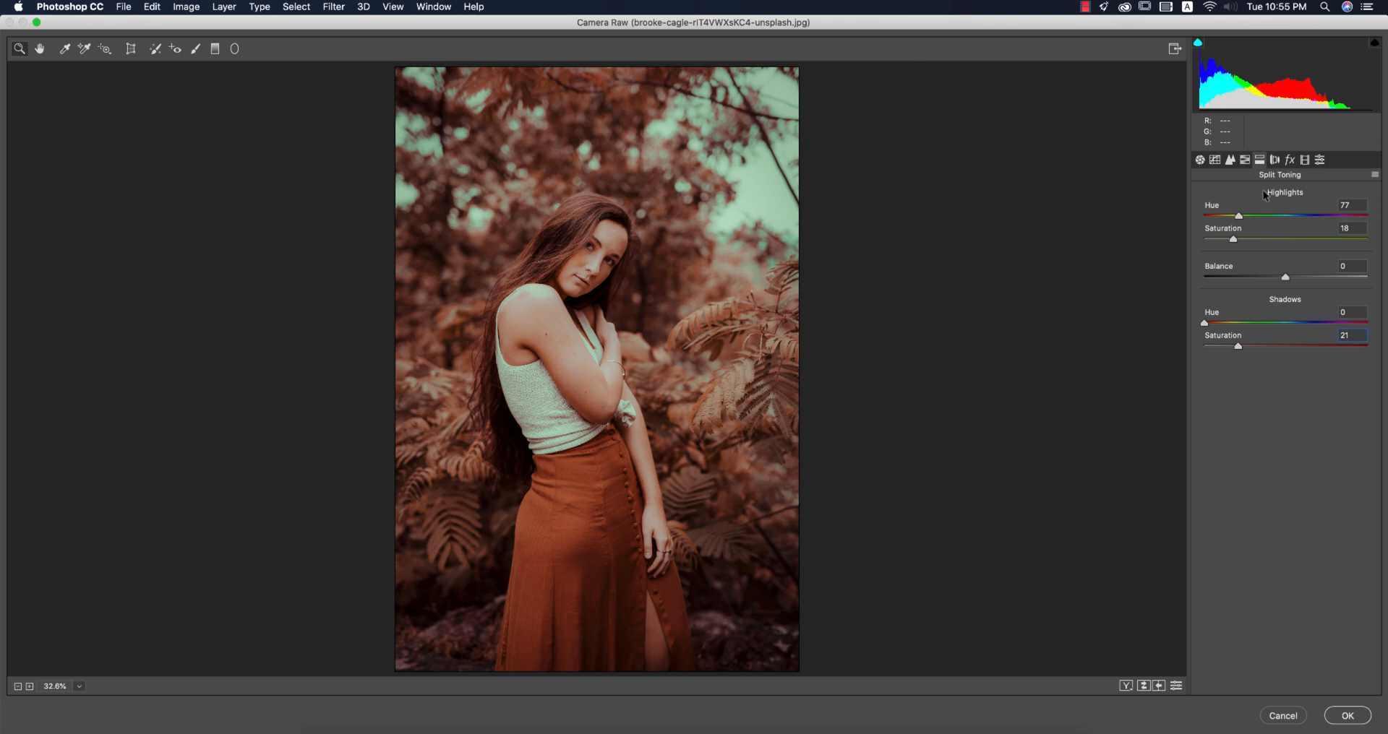
Check the Lens Corrections panel and the Effects post-crop vignetting amount
click(1273, 159)
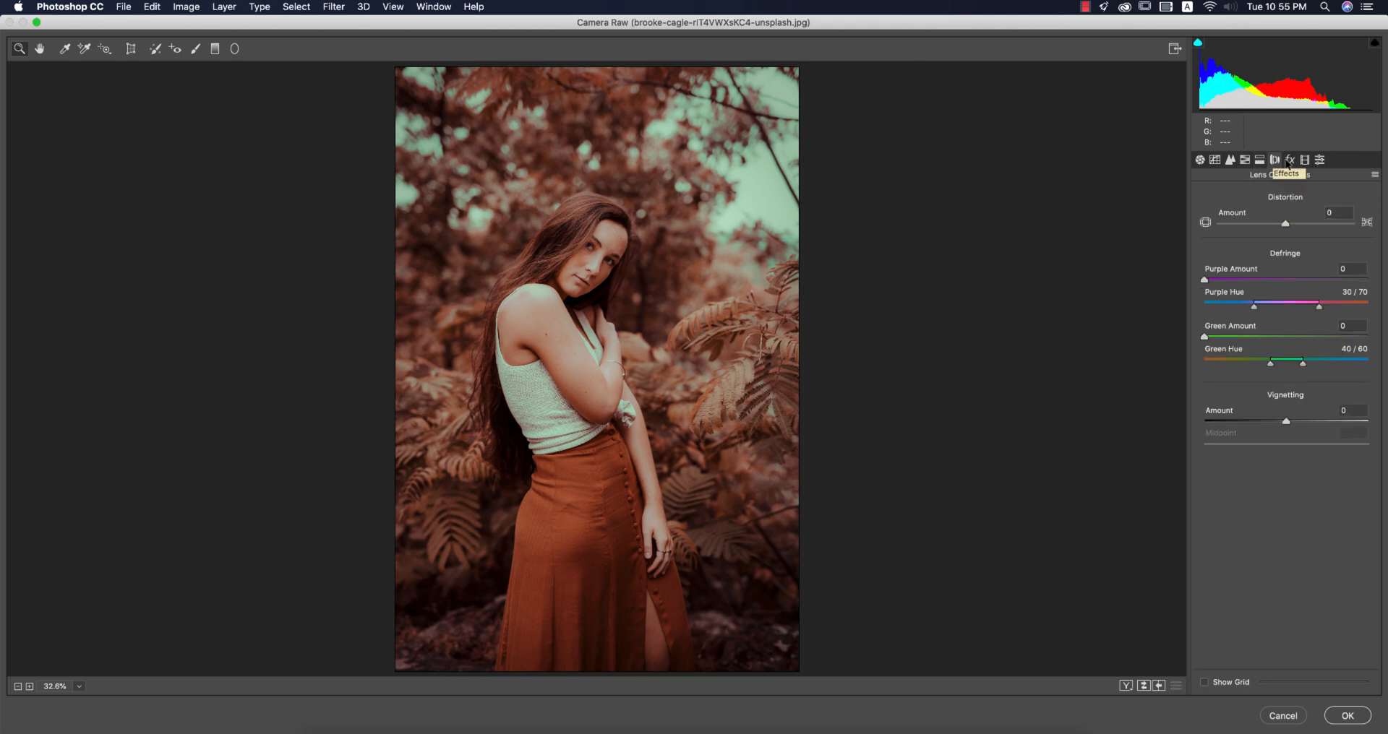
click(1289, 159)
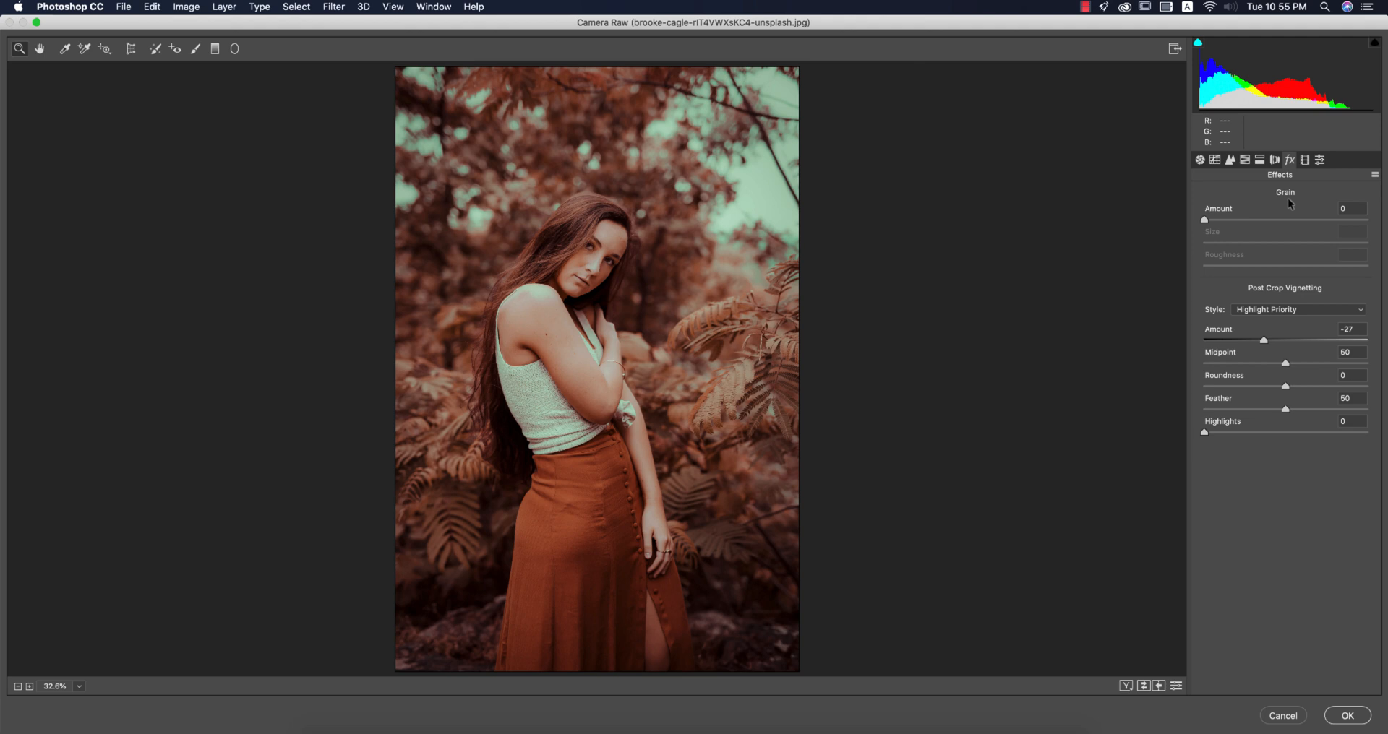
click(1351, 329)
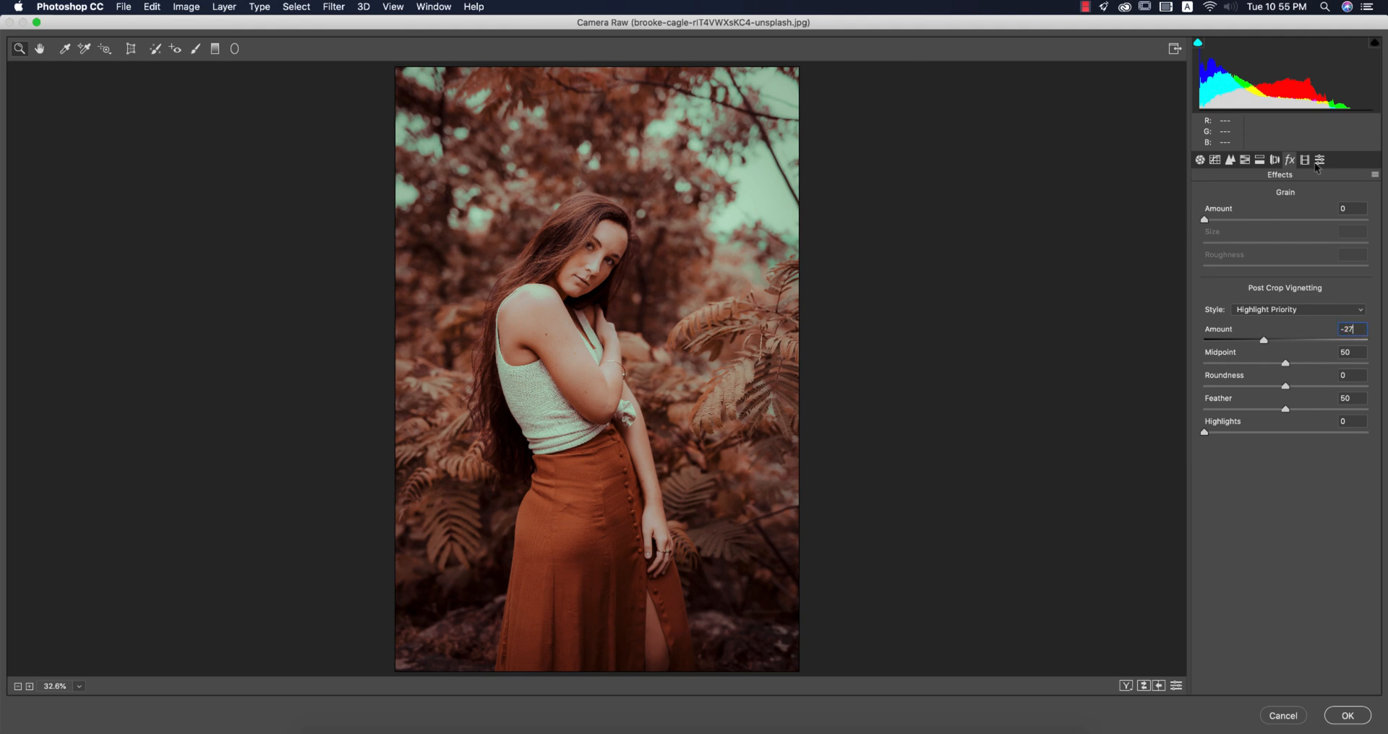
Review Calibration's blue primary saturation, then commit the autumn grade with OK
click(1320, 159)
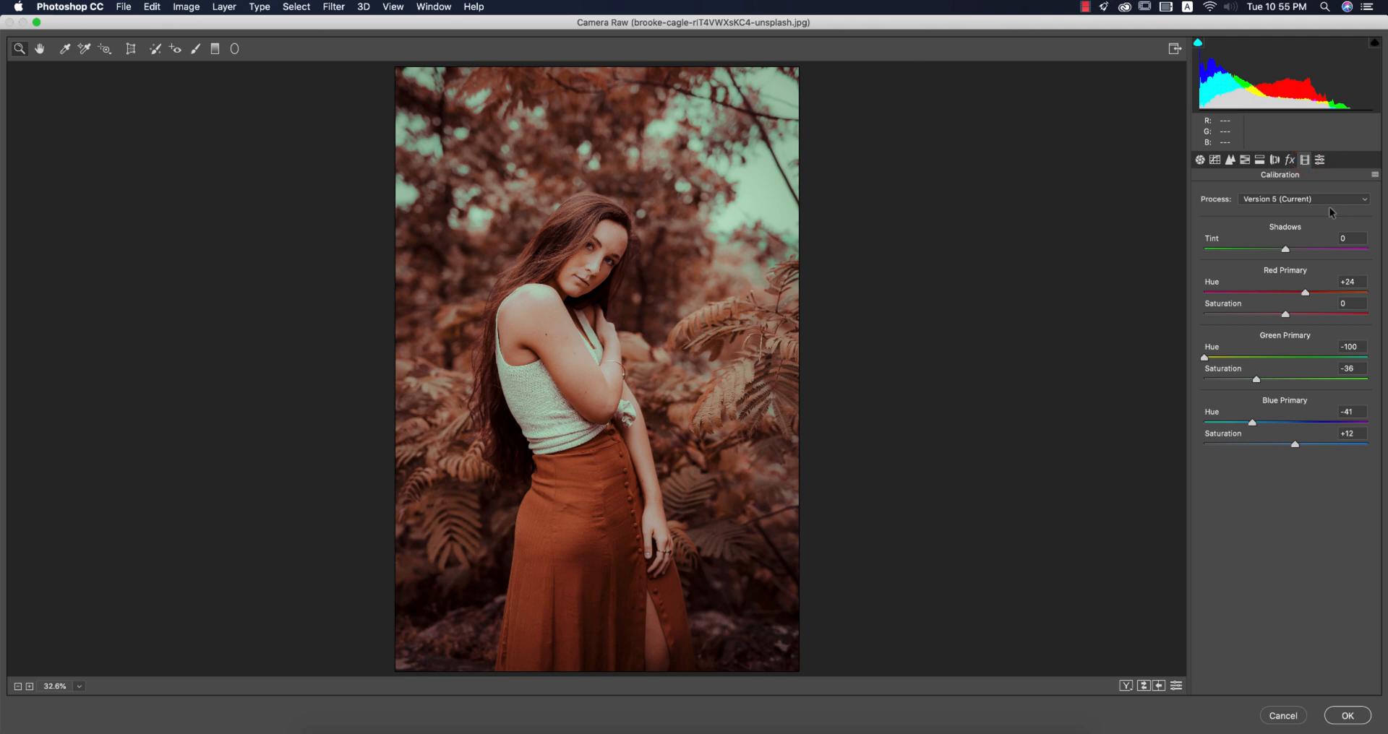
mouse_move(1345, 316)
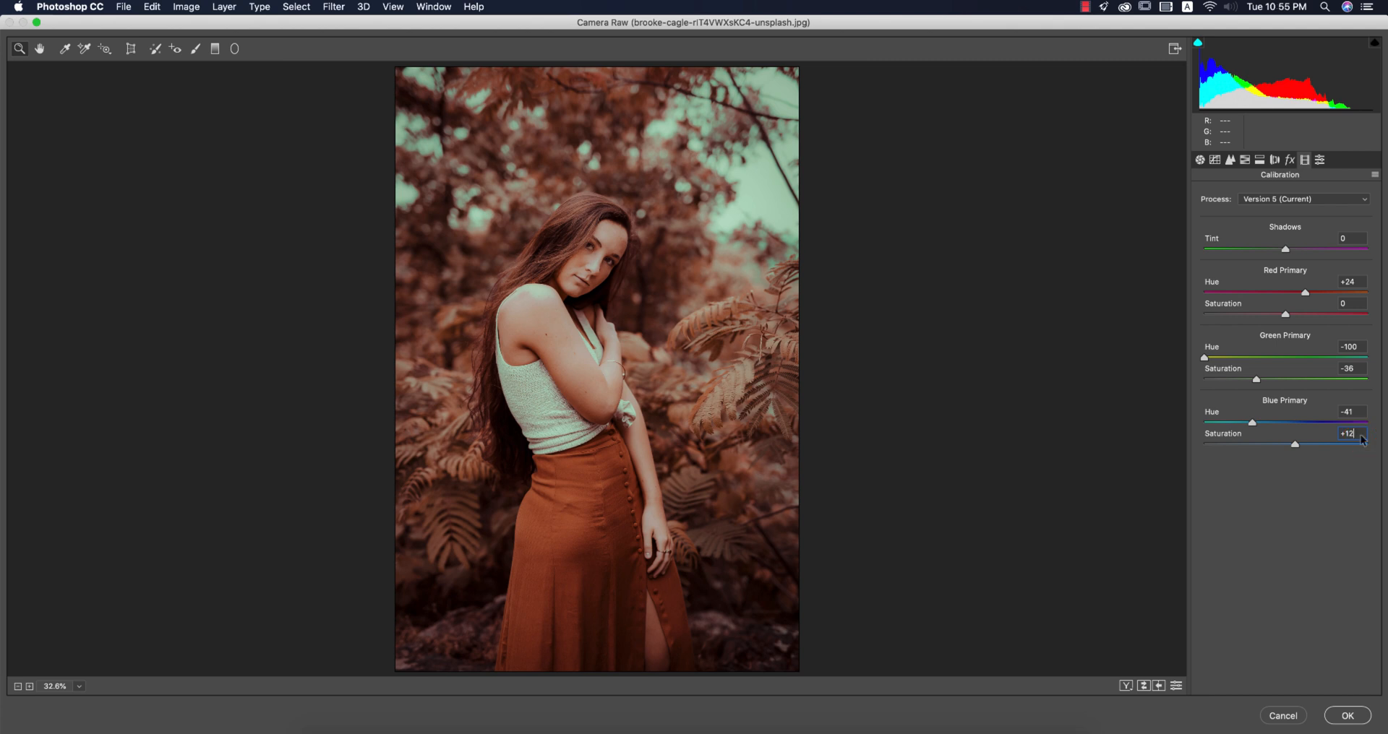
click(1350, 715)
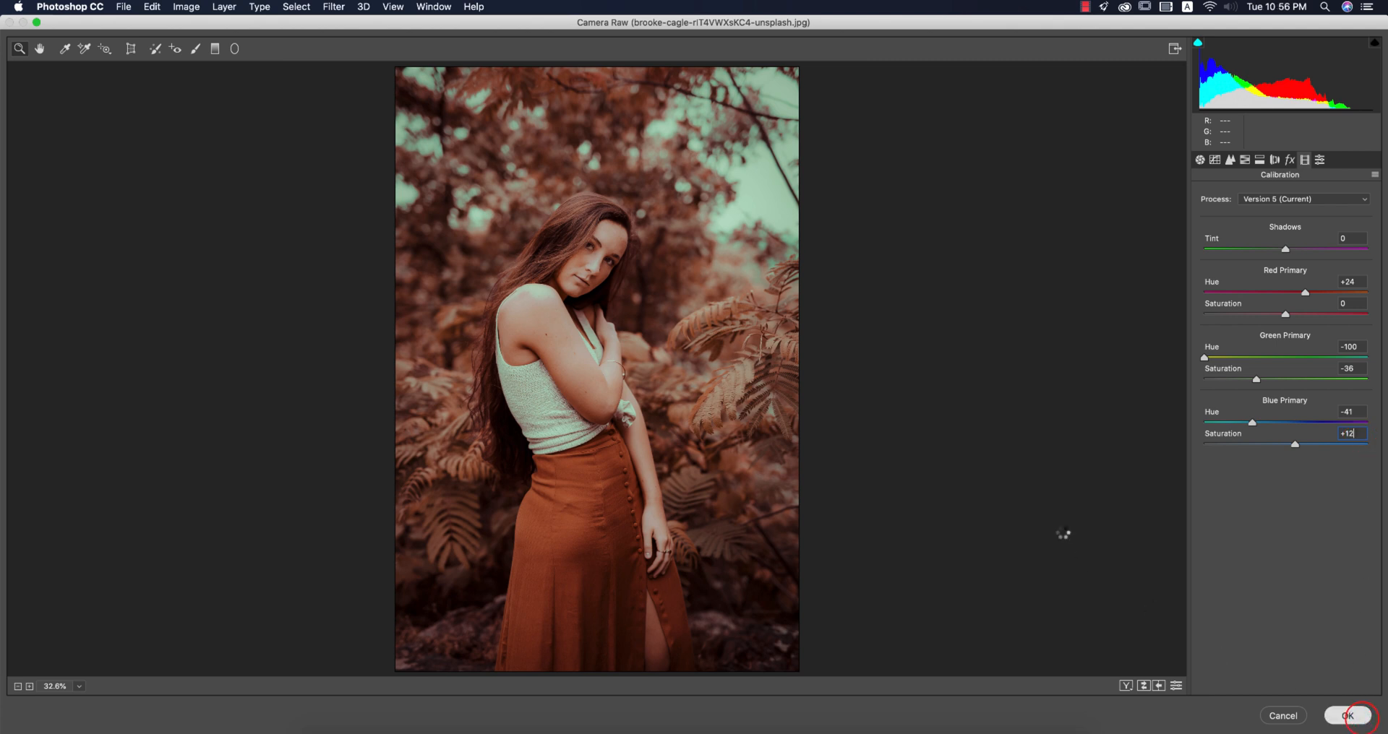
click(1357, 716)
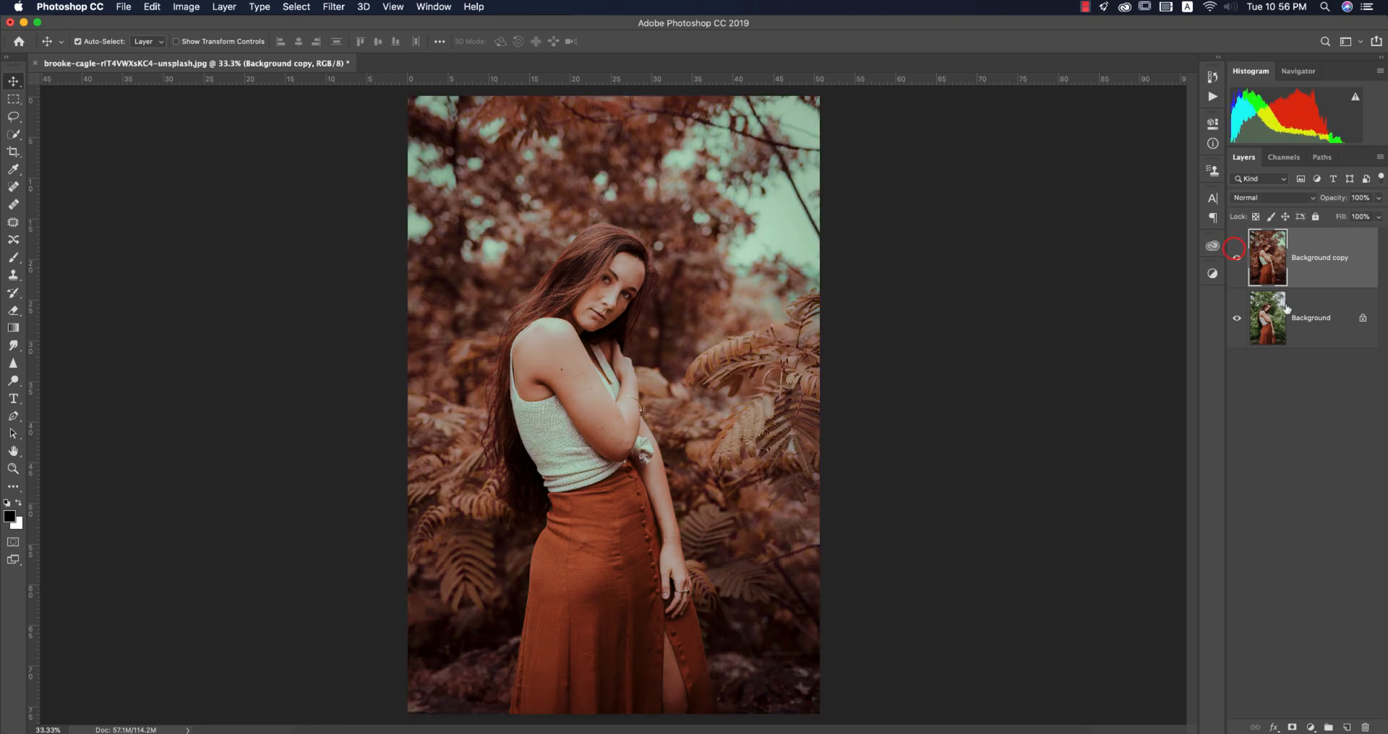
Duplicate the original photo again, select the new top layer and run Filter > Camera Raw Filter
key(Cmd+J)
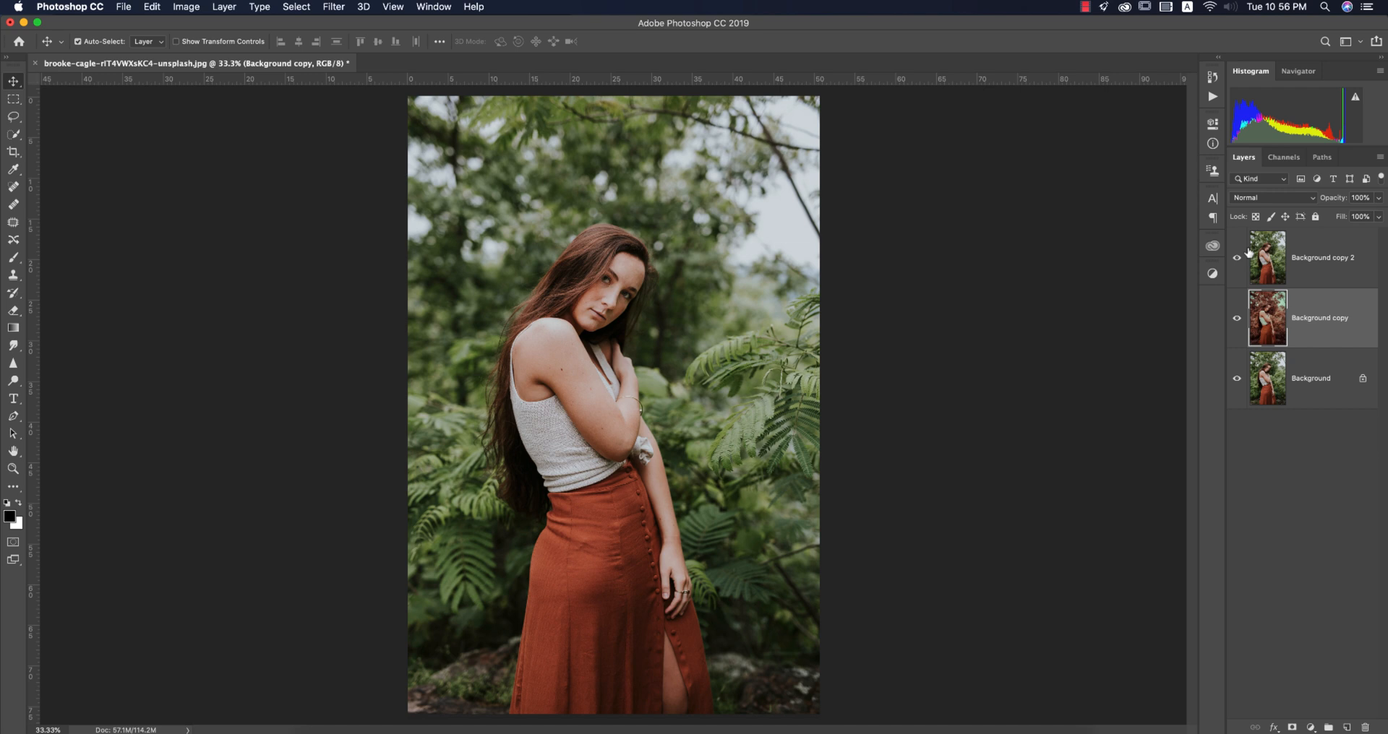
click(1324, 257)
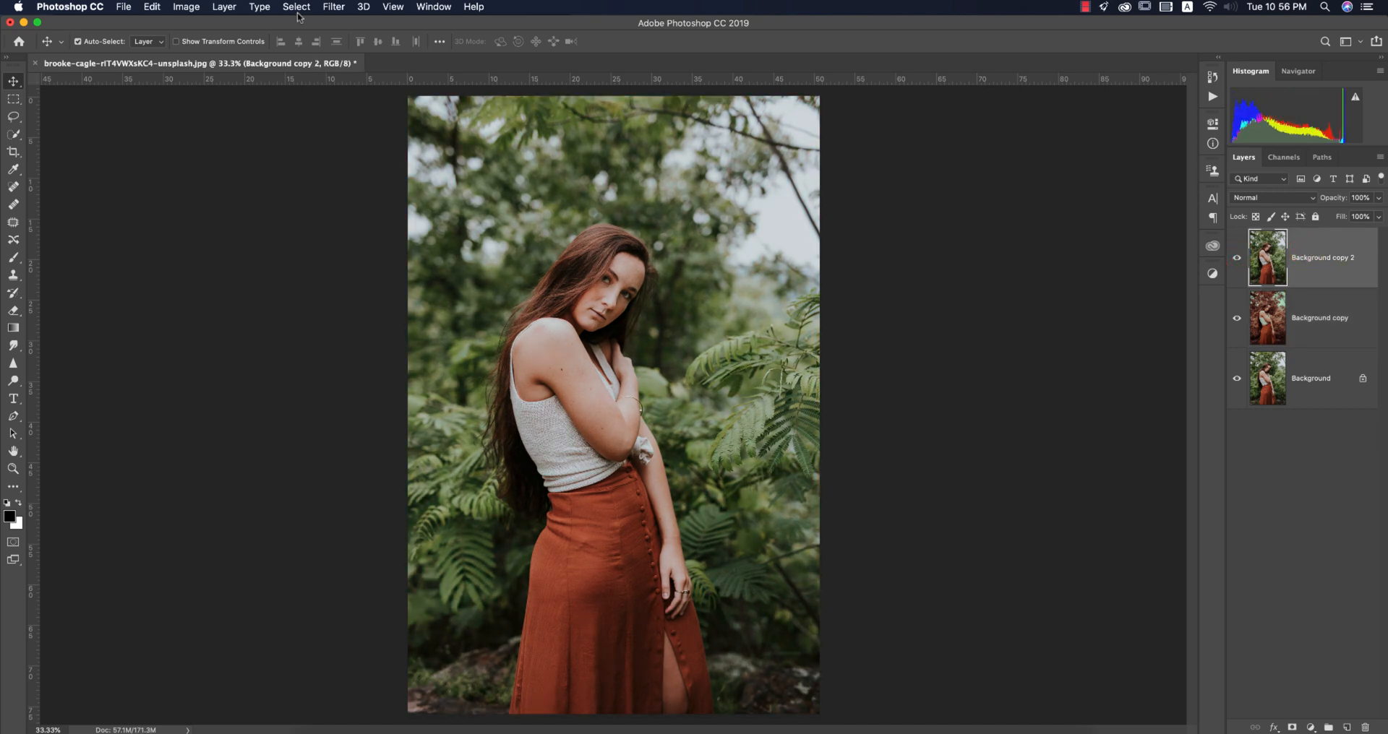
click(333, 6)
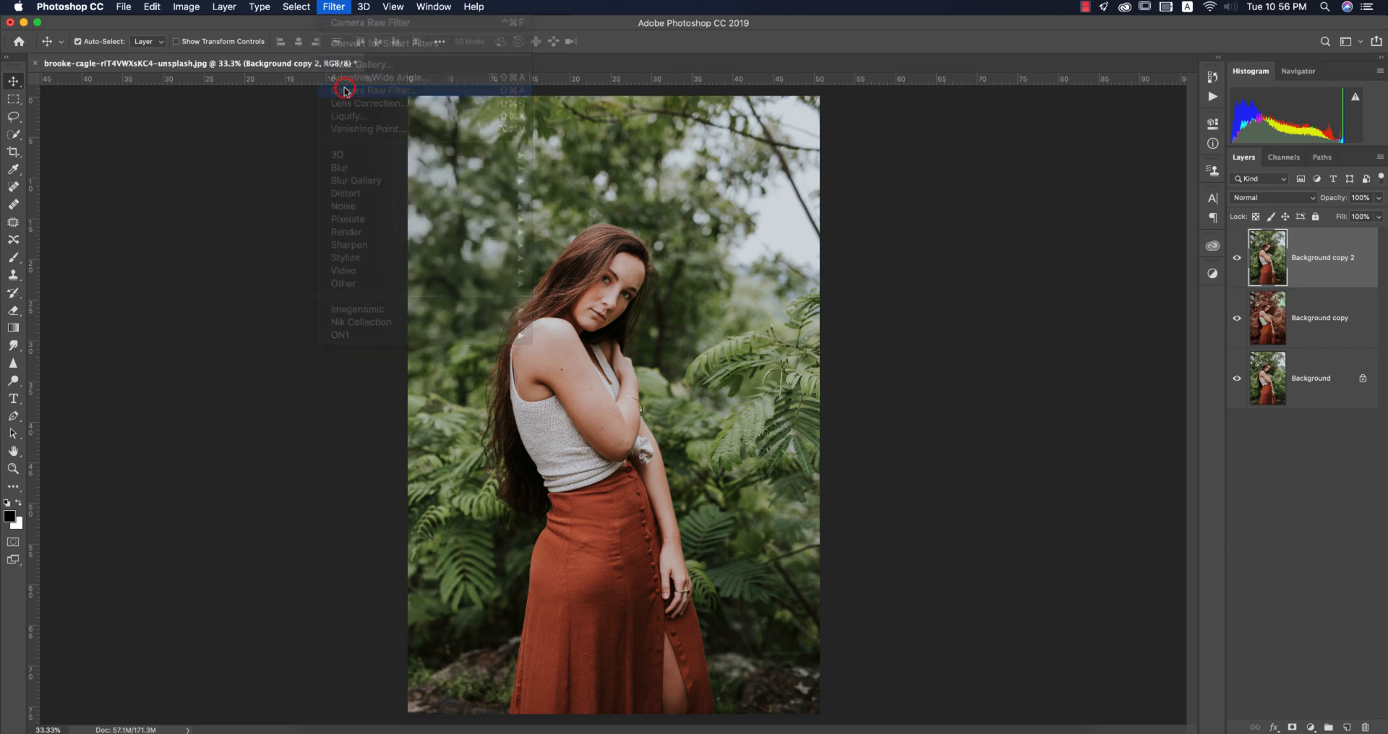
click(390, 89)
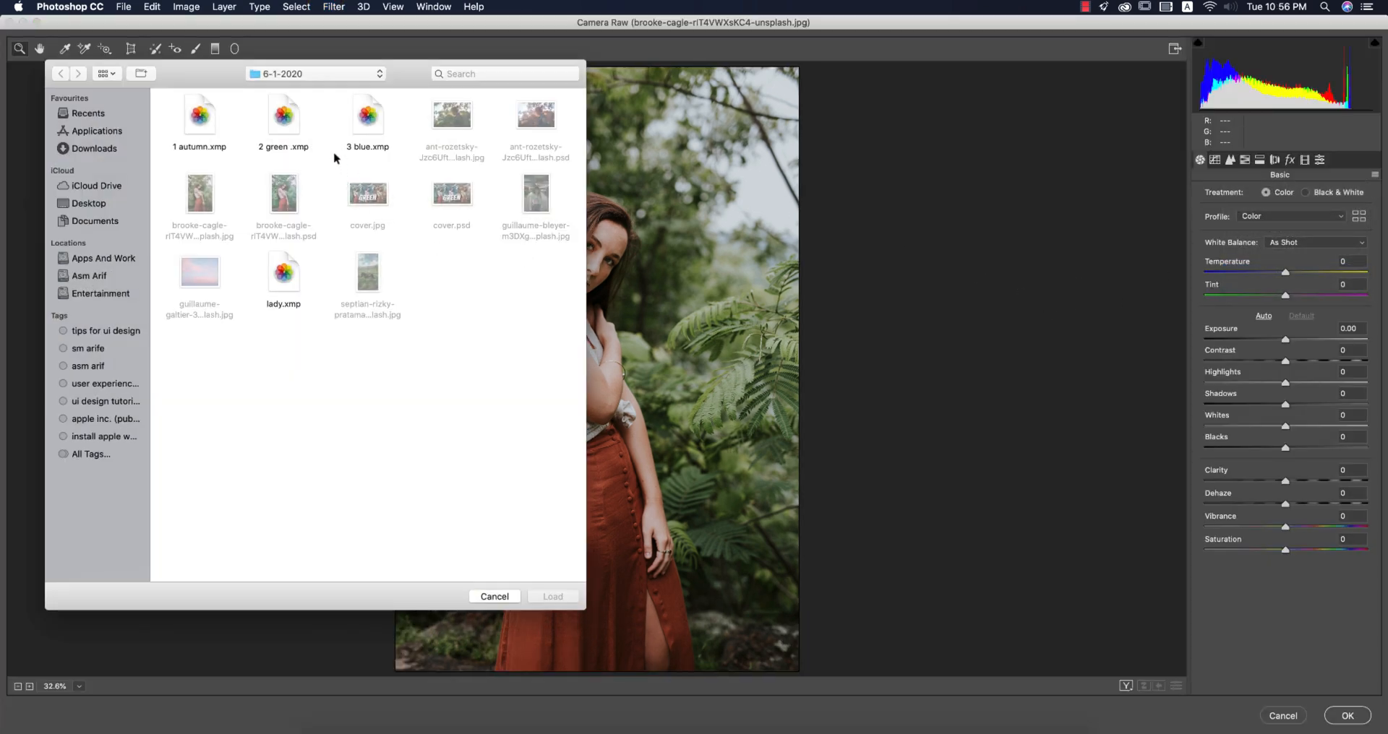
Load the 2 green .xmp preset onto the new layer in Camera Raw
click(284, 113)
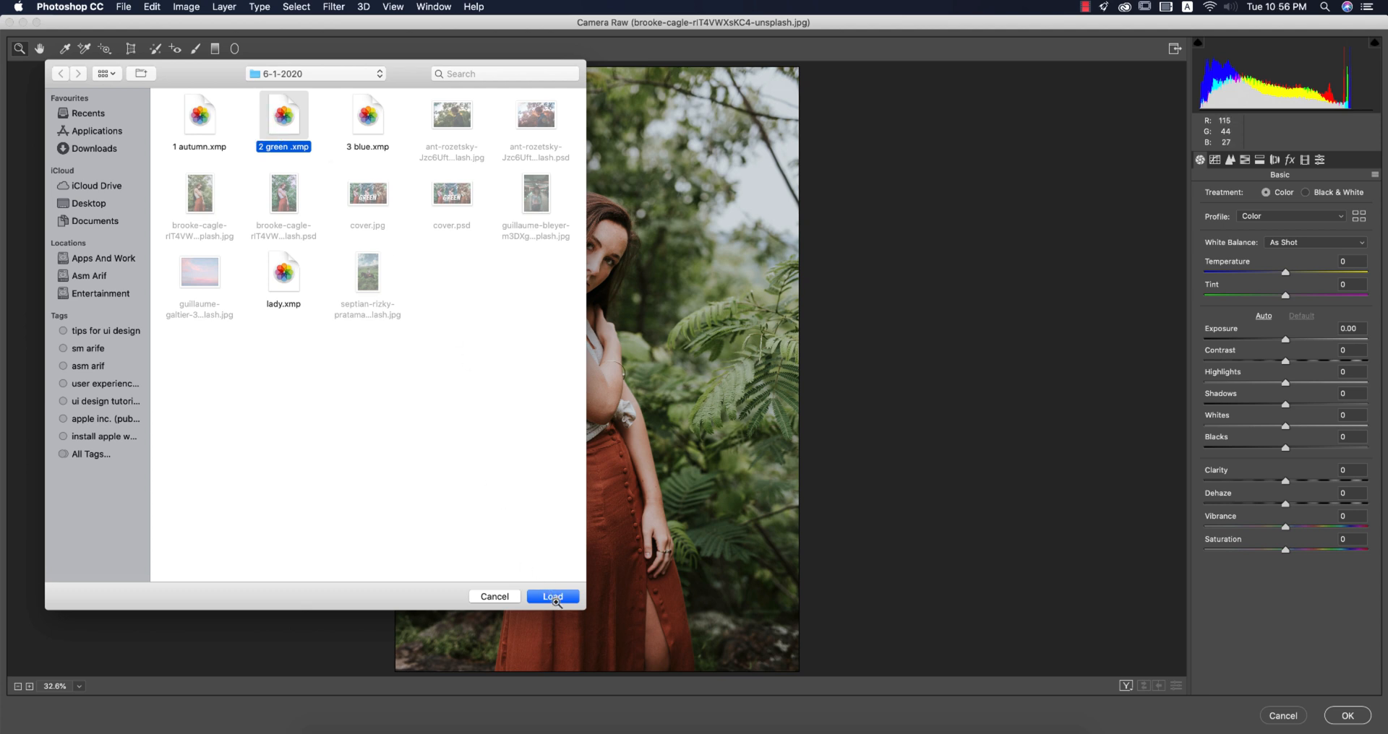
click(553, 596)
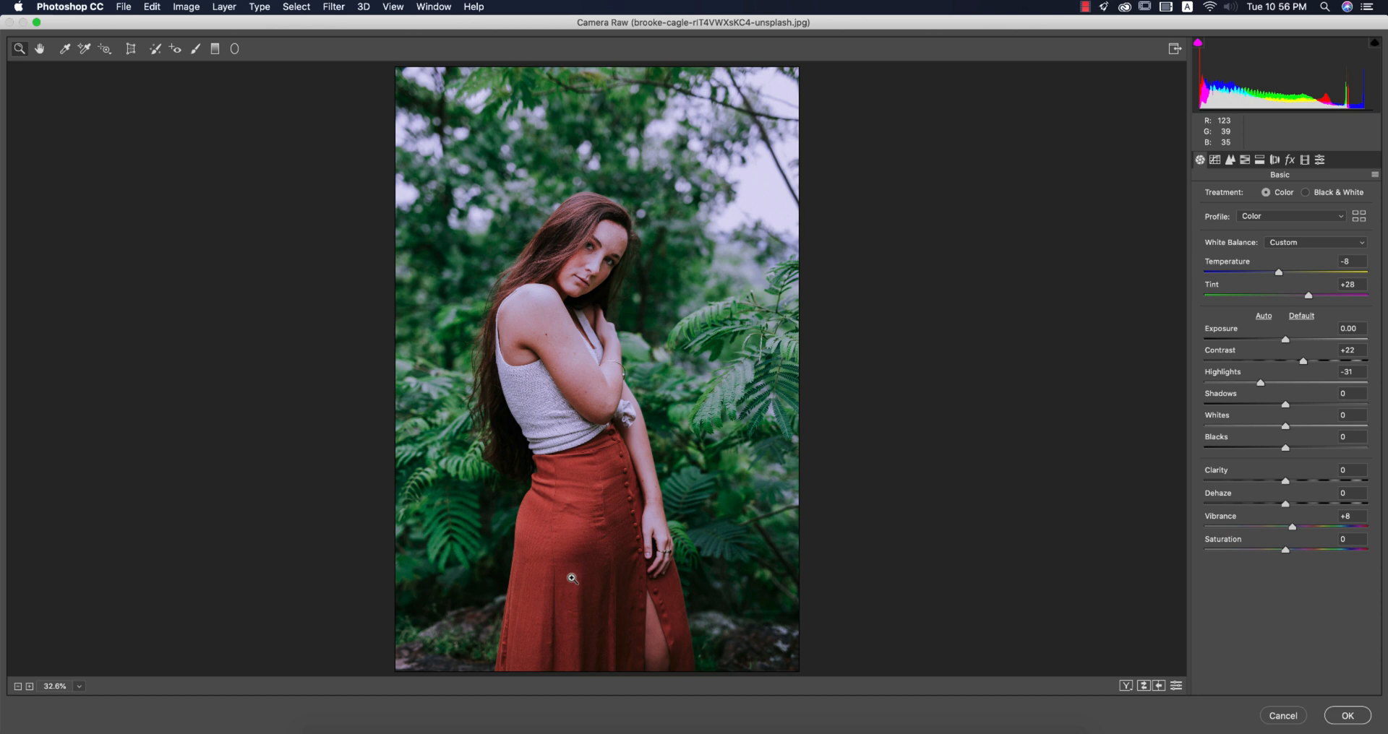
mouse_move(850, 378)
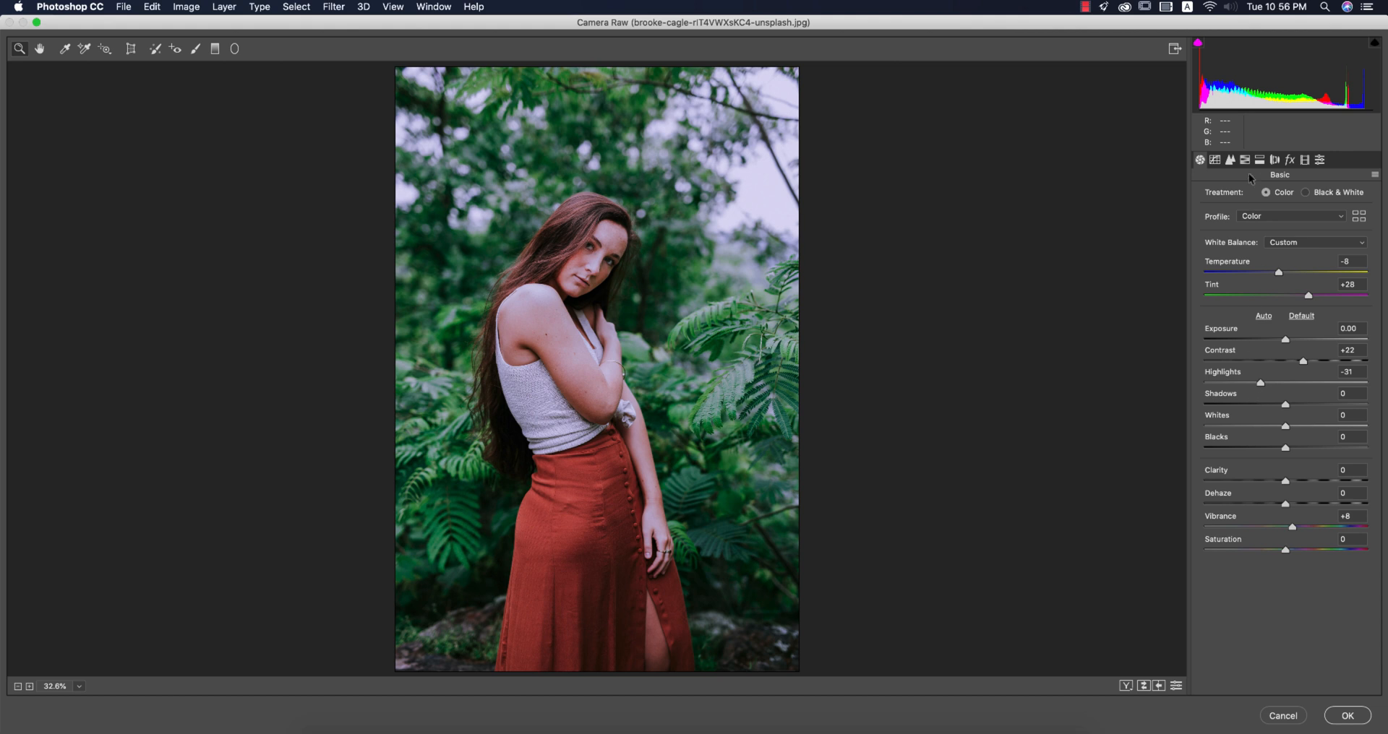
Review the green grade's HSL Saturation (Greens) and Luminance tabs, ending on Split Toning (hue 225, sat 6, shadows 10)
click(1261, 159)
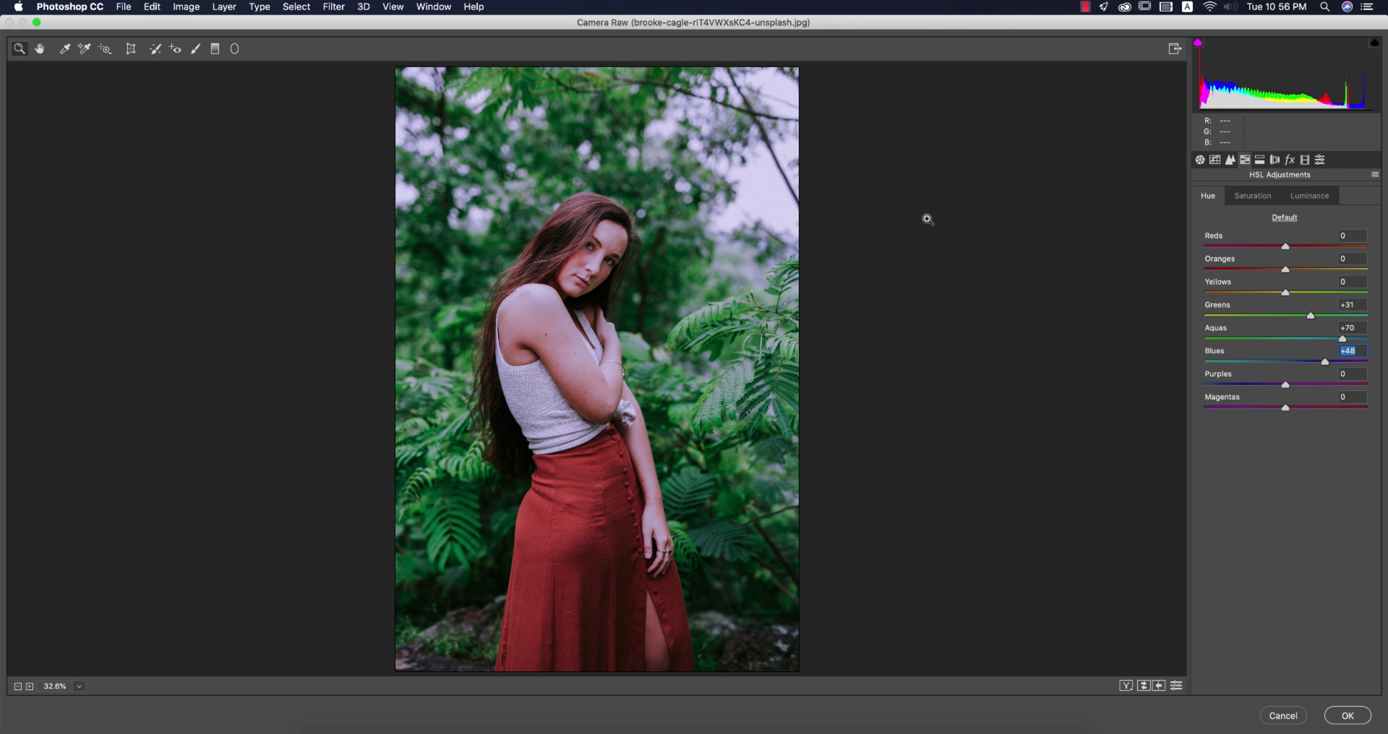
mouse_move(1224, 164)
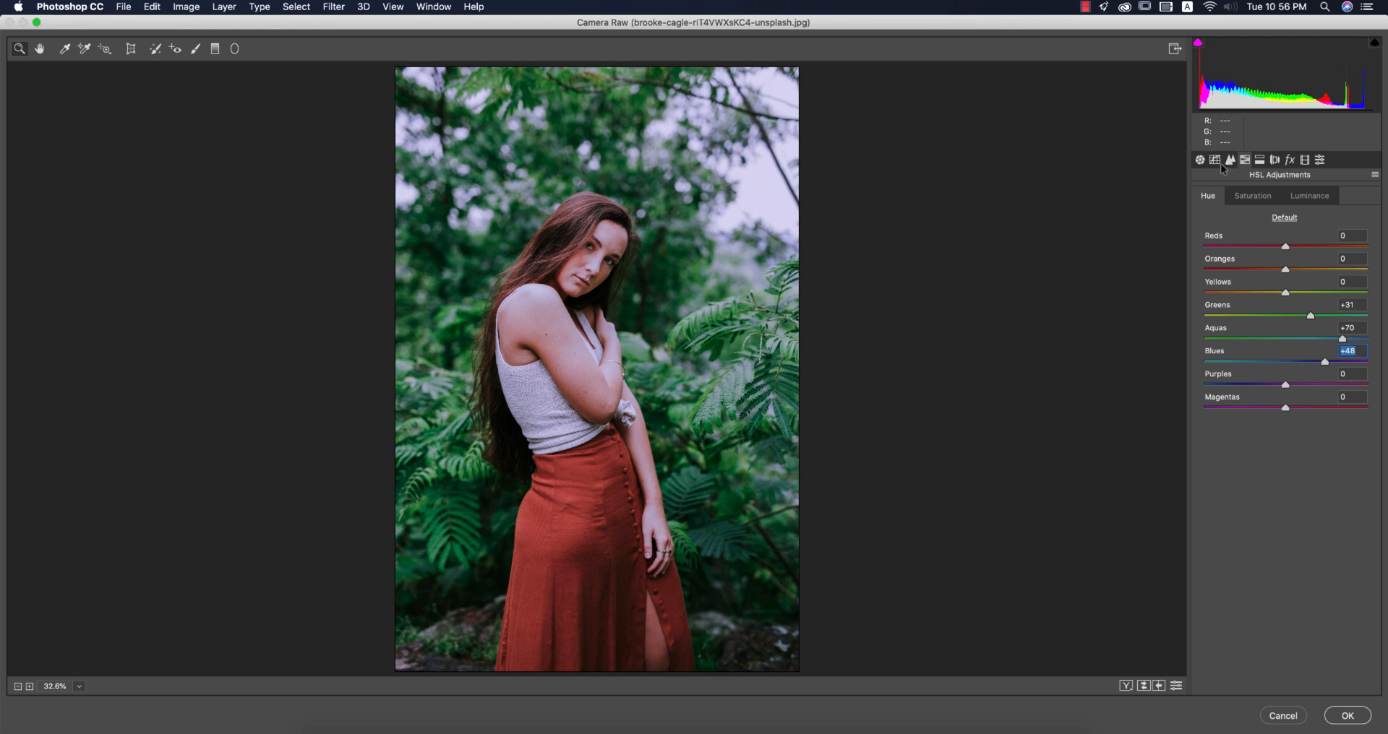
click(1252, 195)
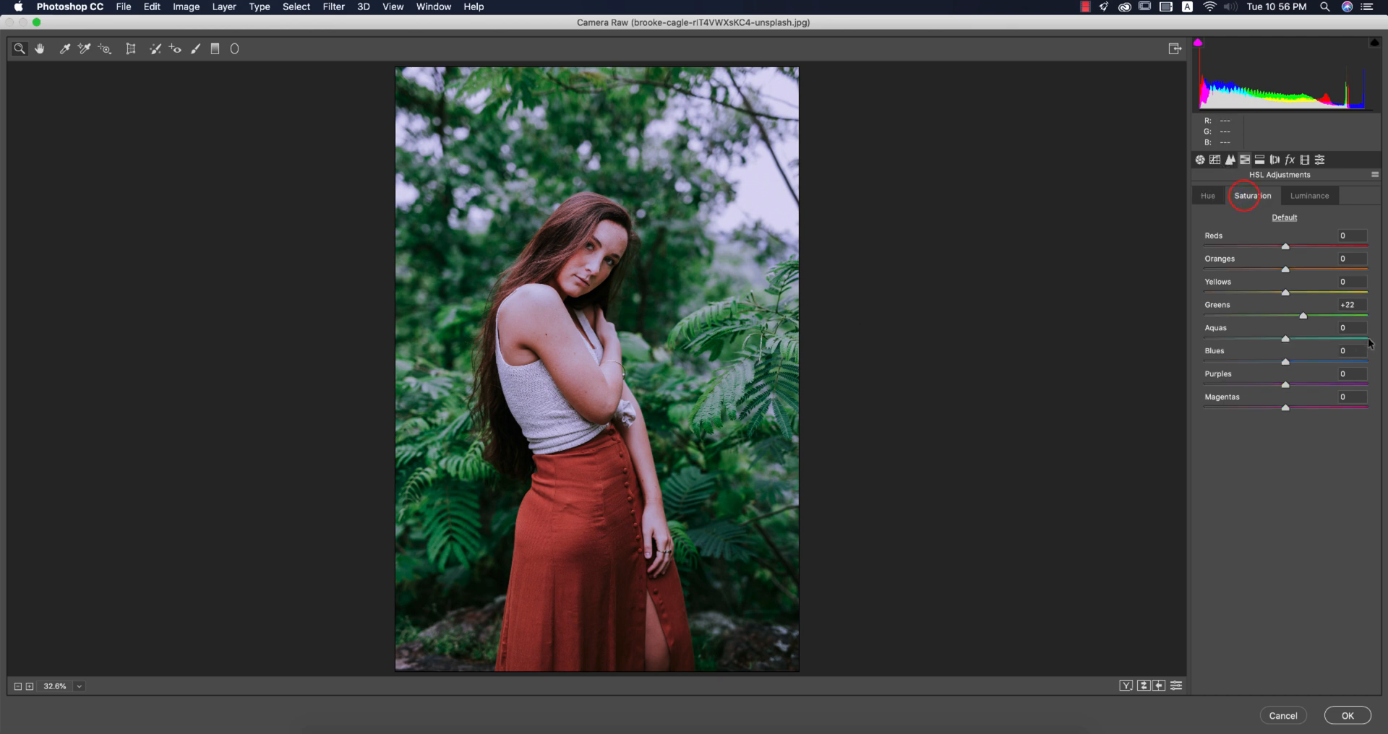
click(1351, 304)
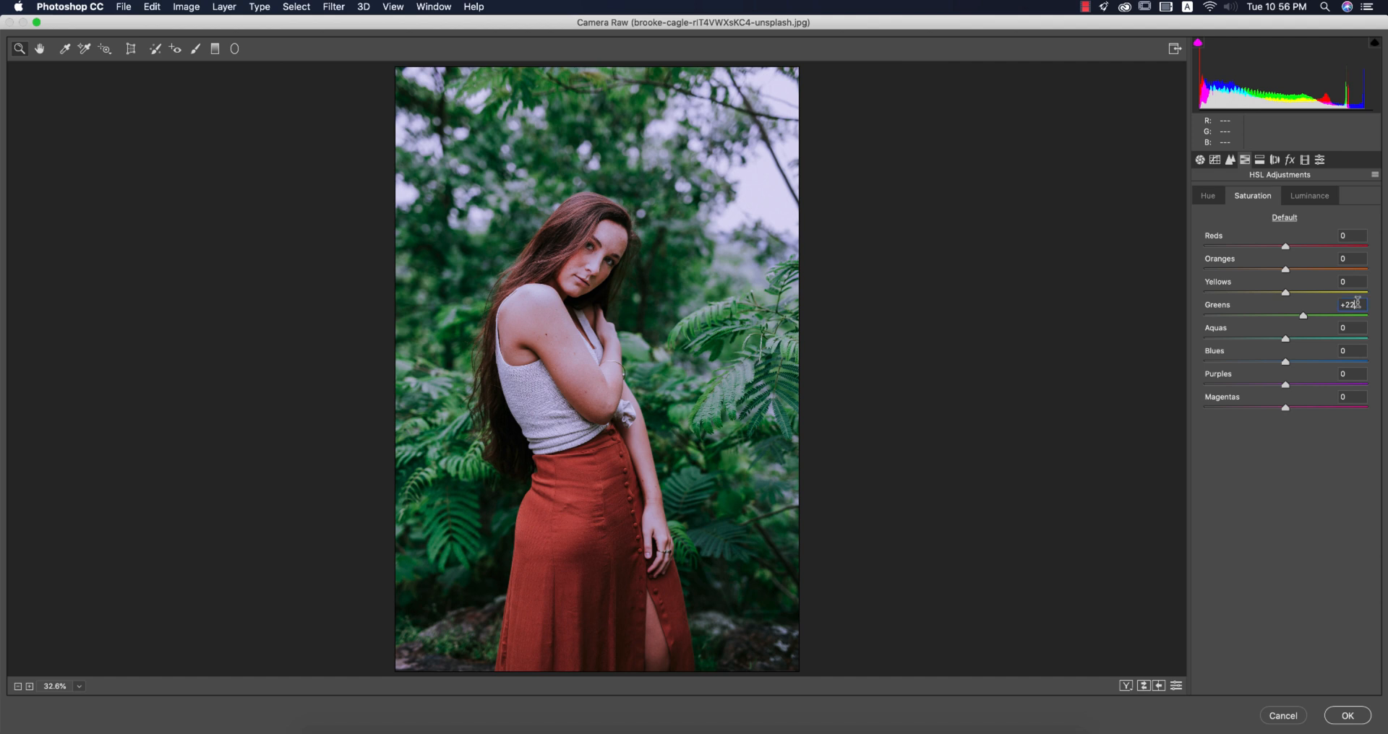
click(1307, 196)
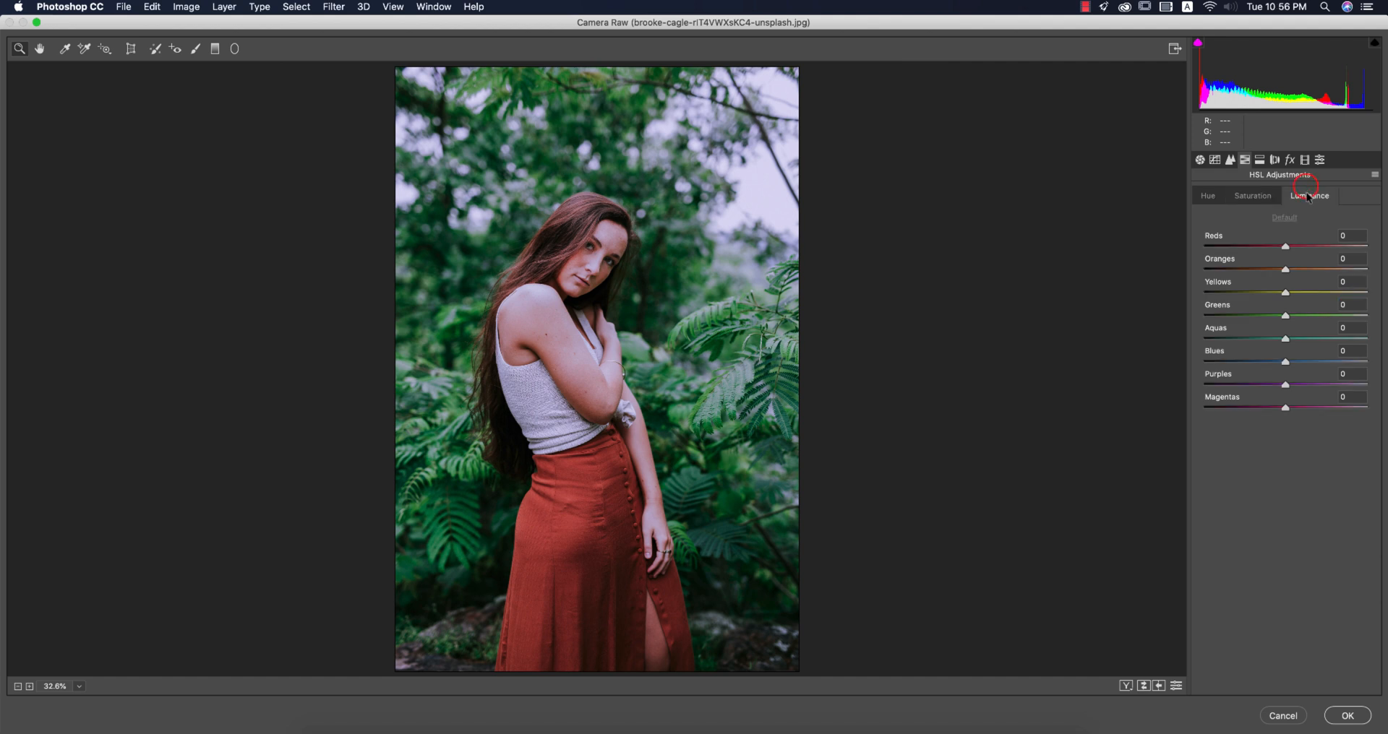
click(1260, 159)
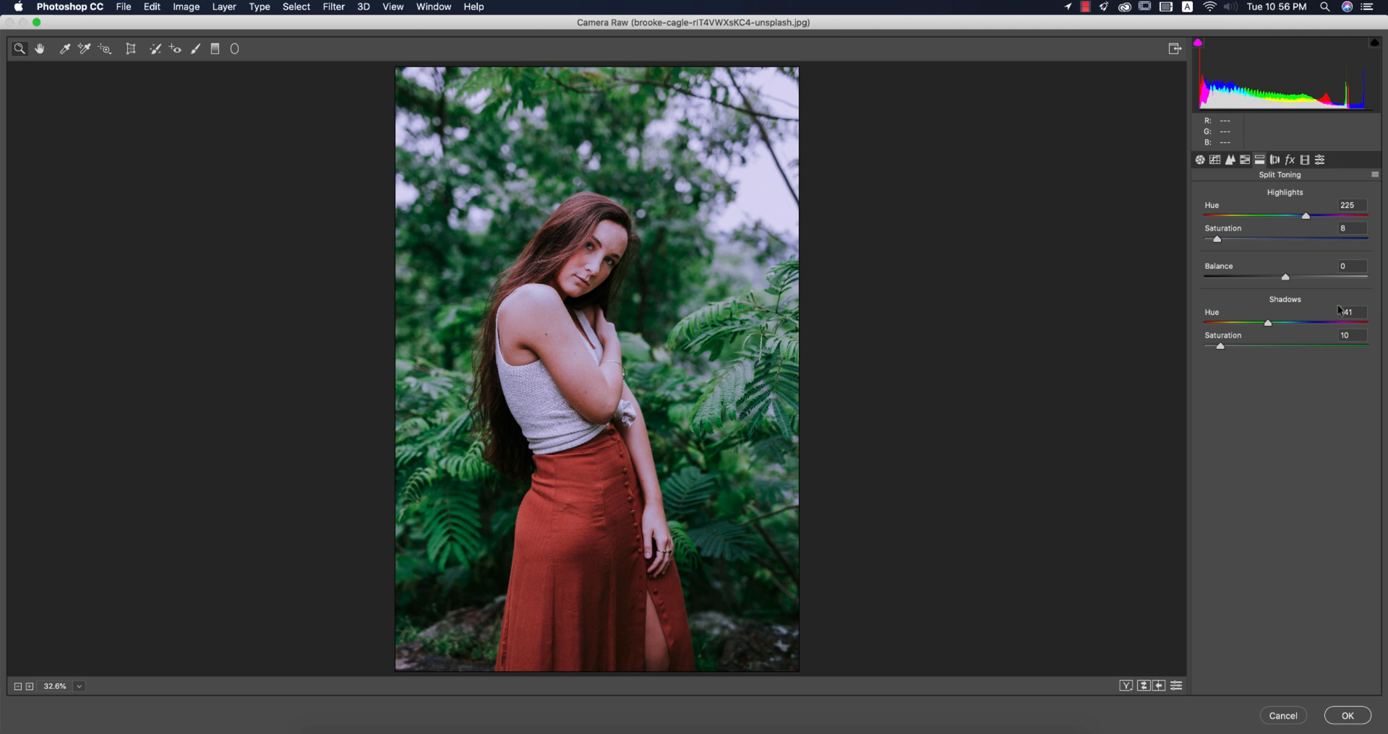
Check Split Toning highlight values and Calibration, then commit the green grade to Background copy 2 with OK
click(1351, 205)
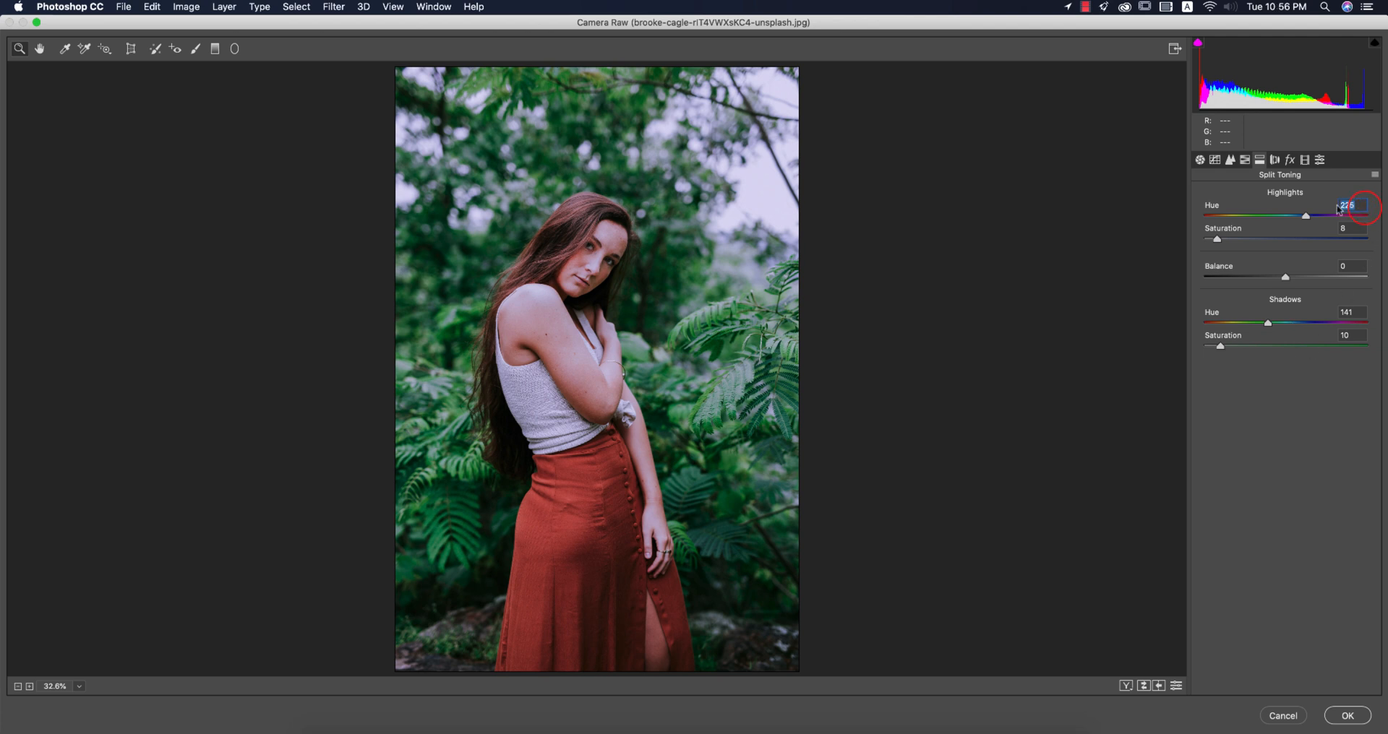
click(1349, 228)
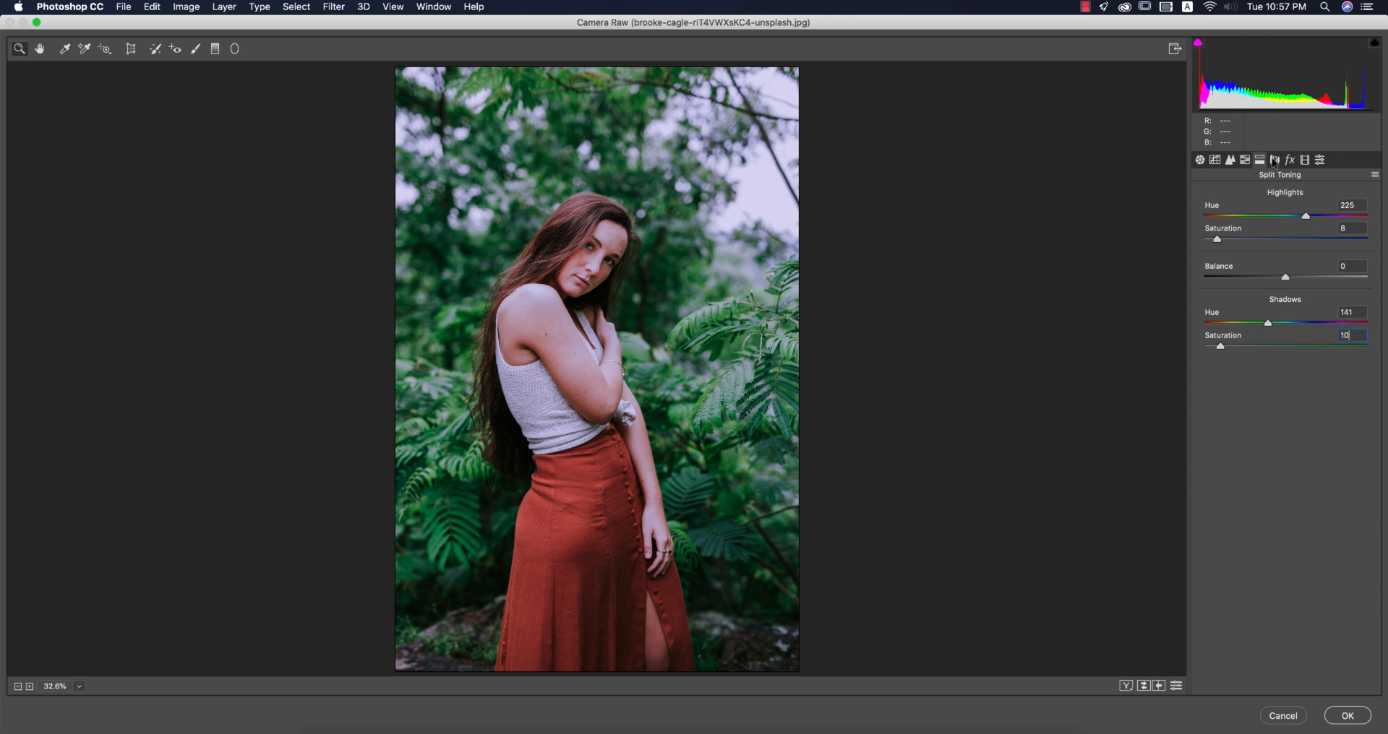
click(1304, 159)
text(+3)
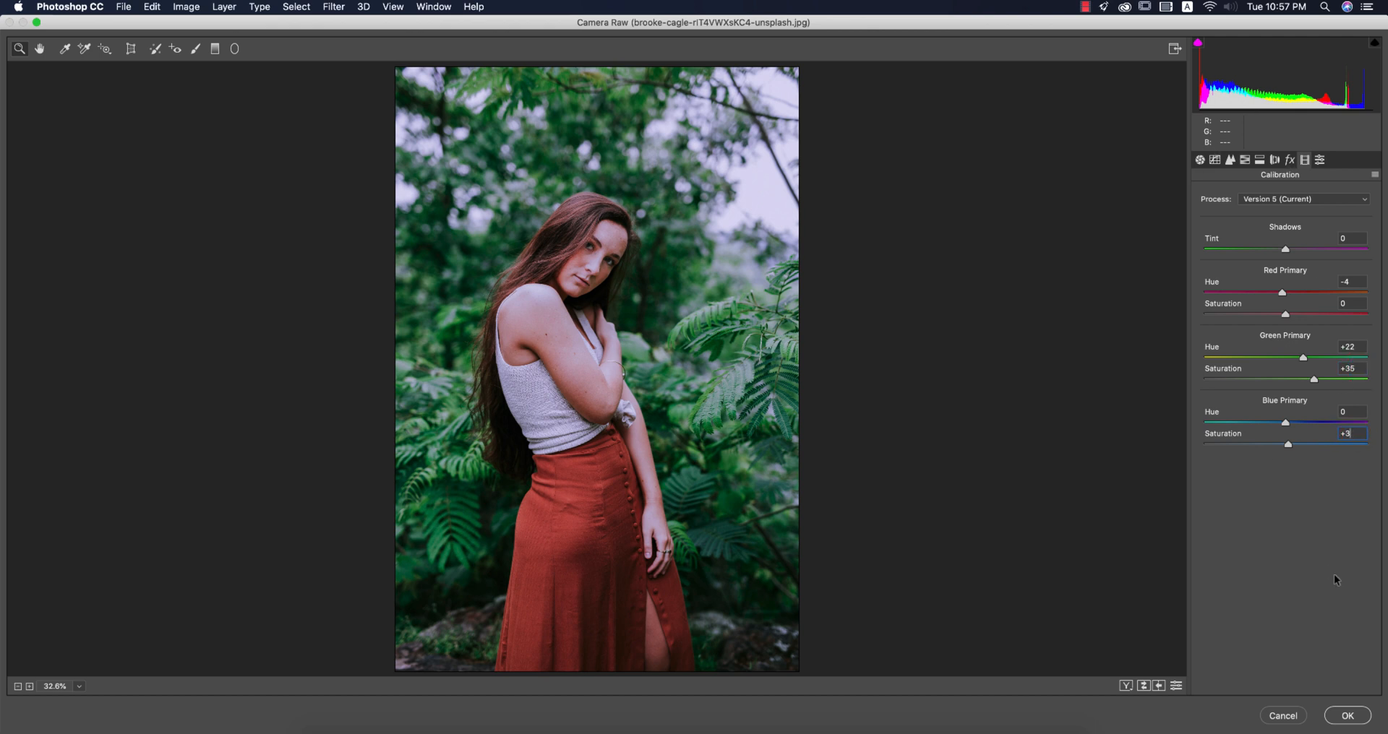
click(1351, 716)
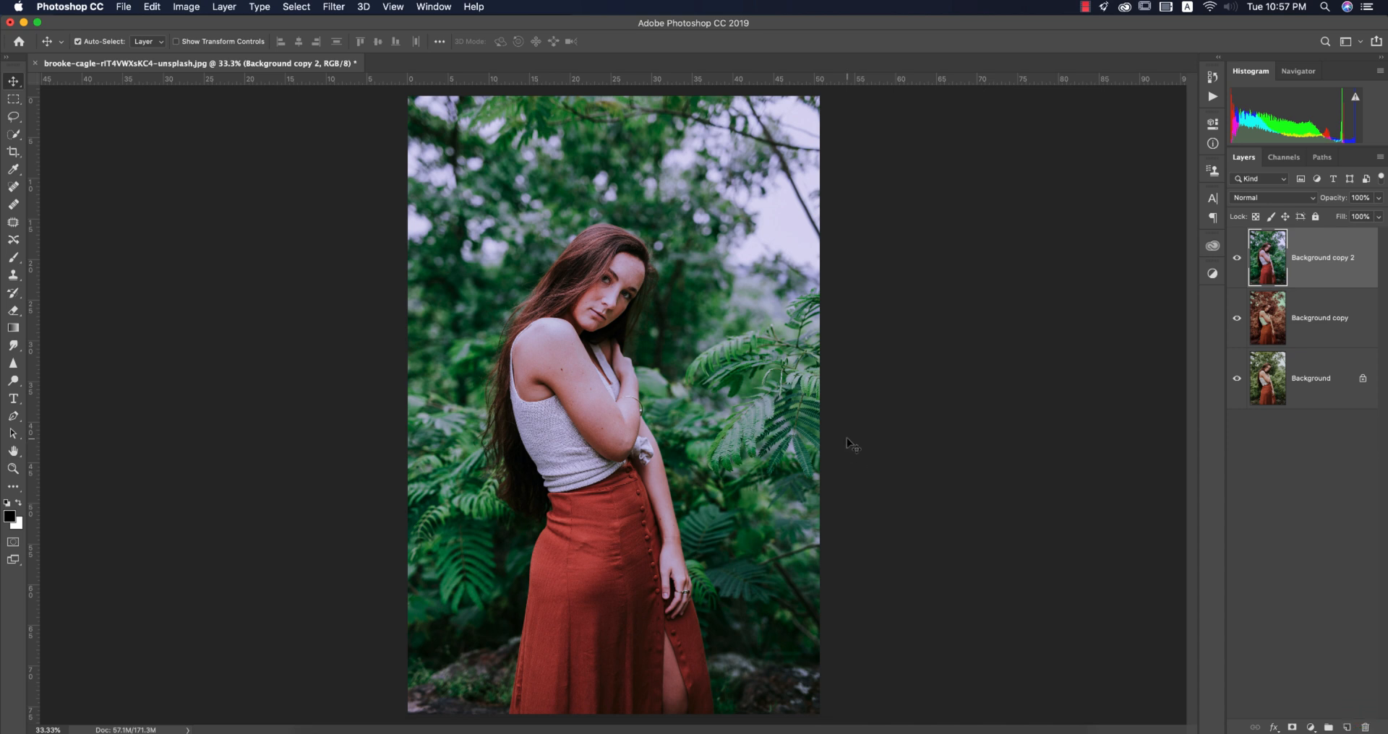
Duplicate Background as copy 3, drag it to the top of the stack and start the Camera Raw filter
click(1237, 257)
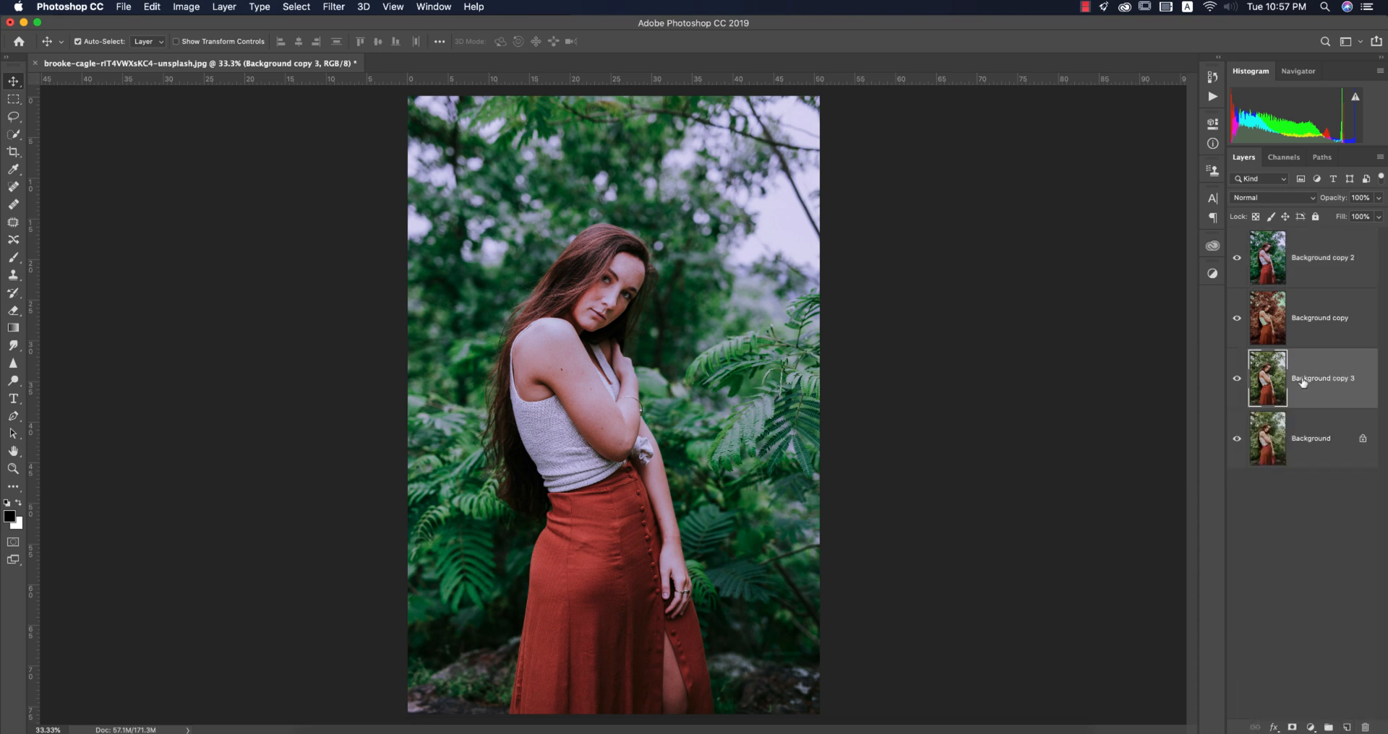
drag(1306, 377, 1305, 256)
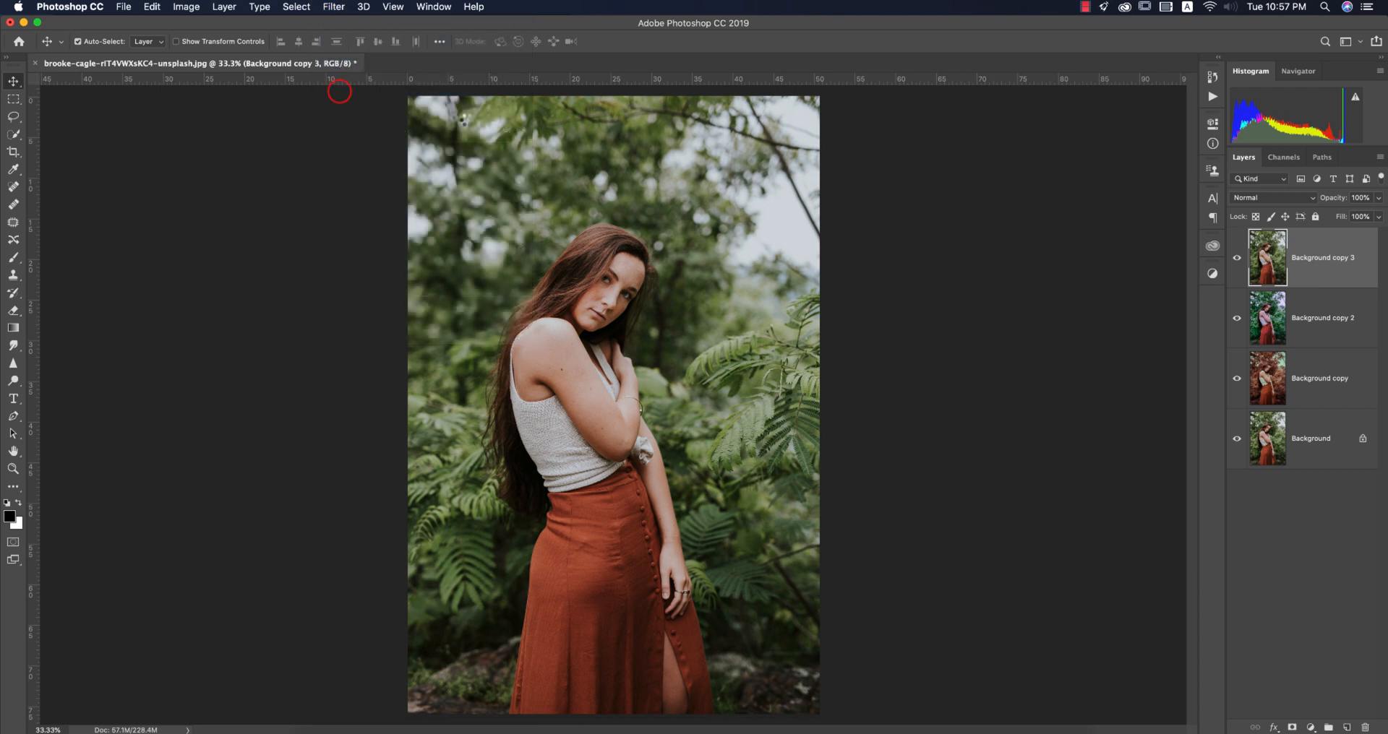
click(333, 6)
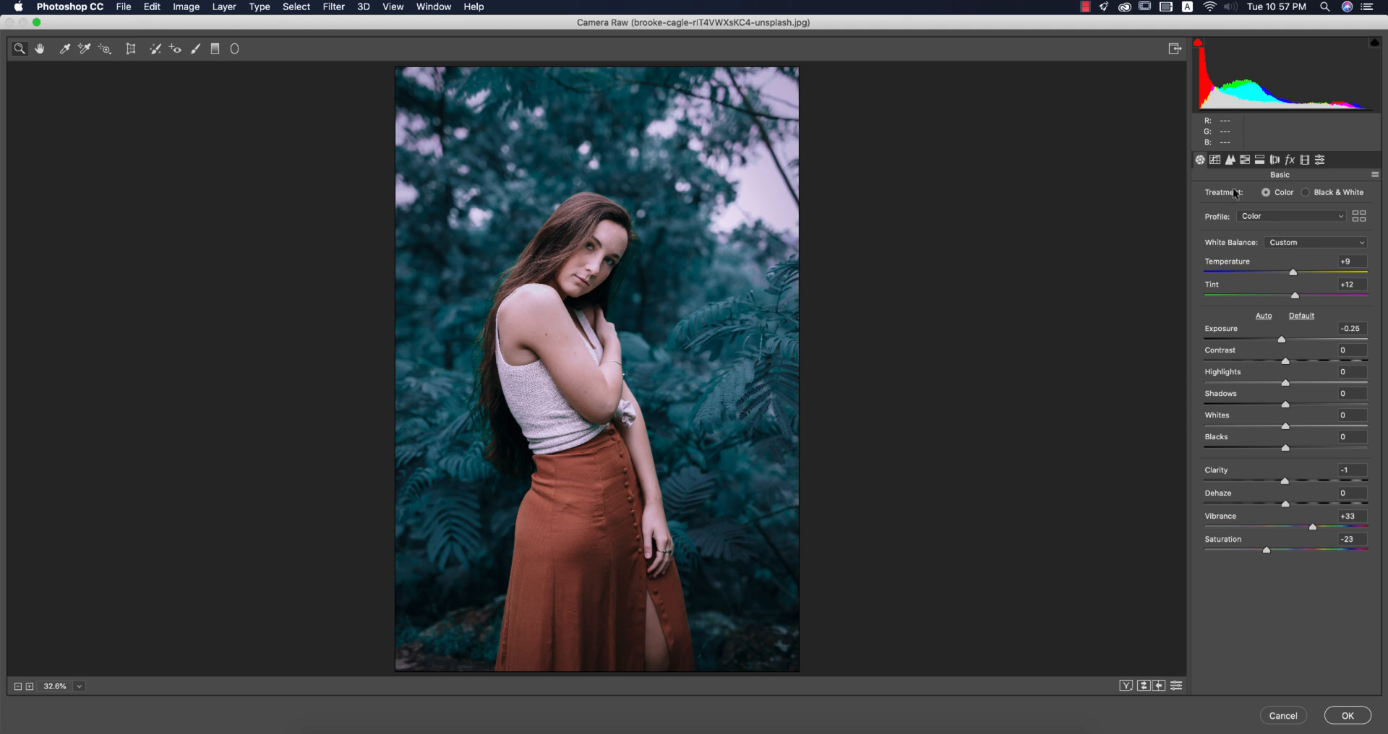
Inspect the teal grade's HSL Hue tab, selecting the Aquas and Greens values
click(1230, 159)
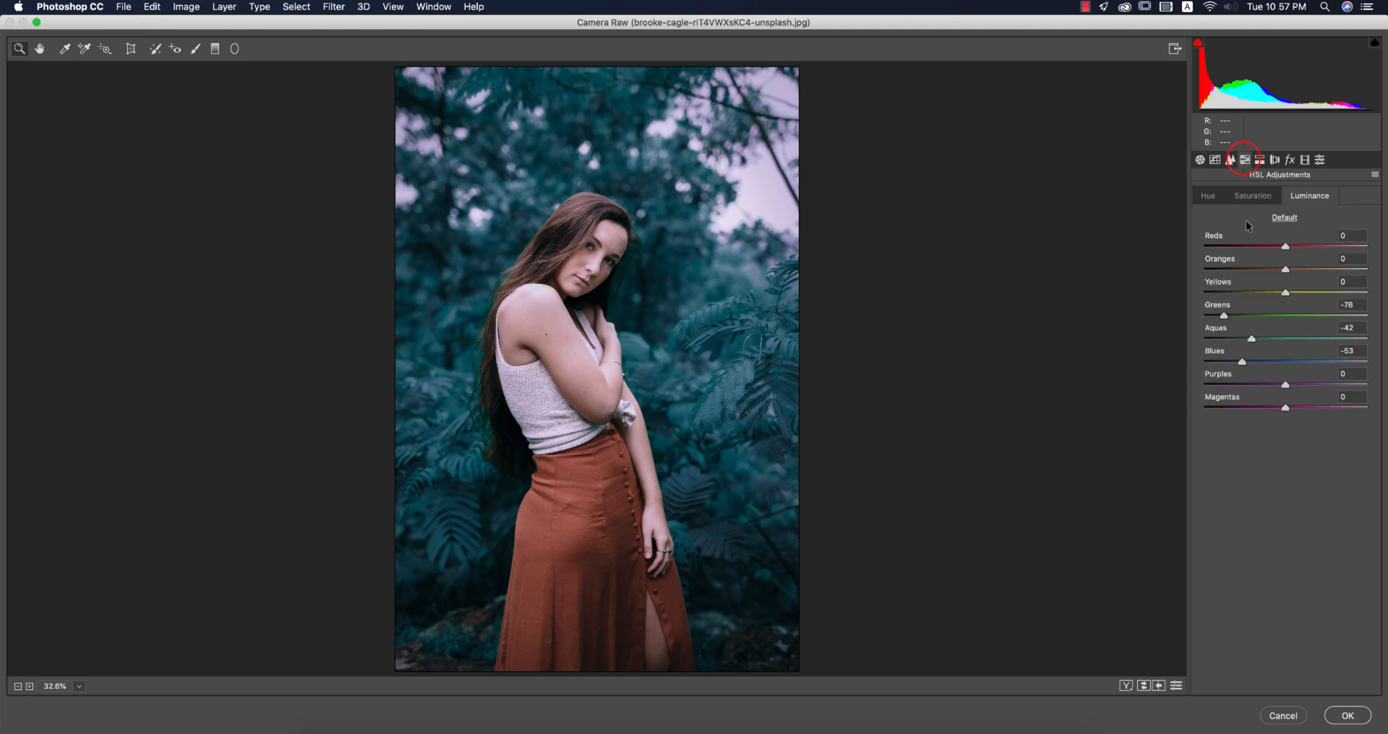
click(1208, 195)
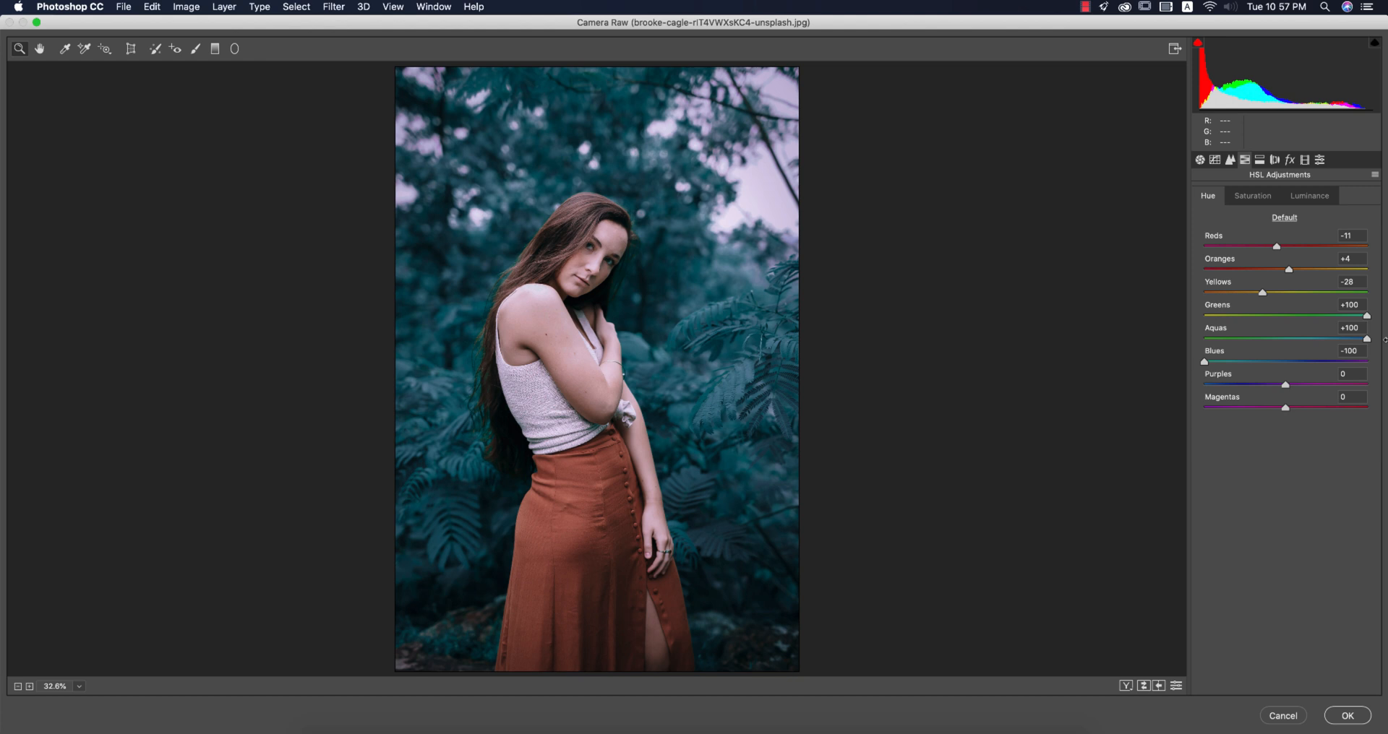
double_click(1350, 326)
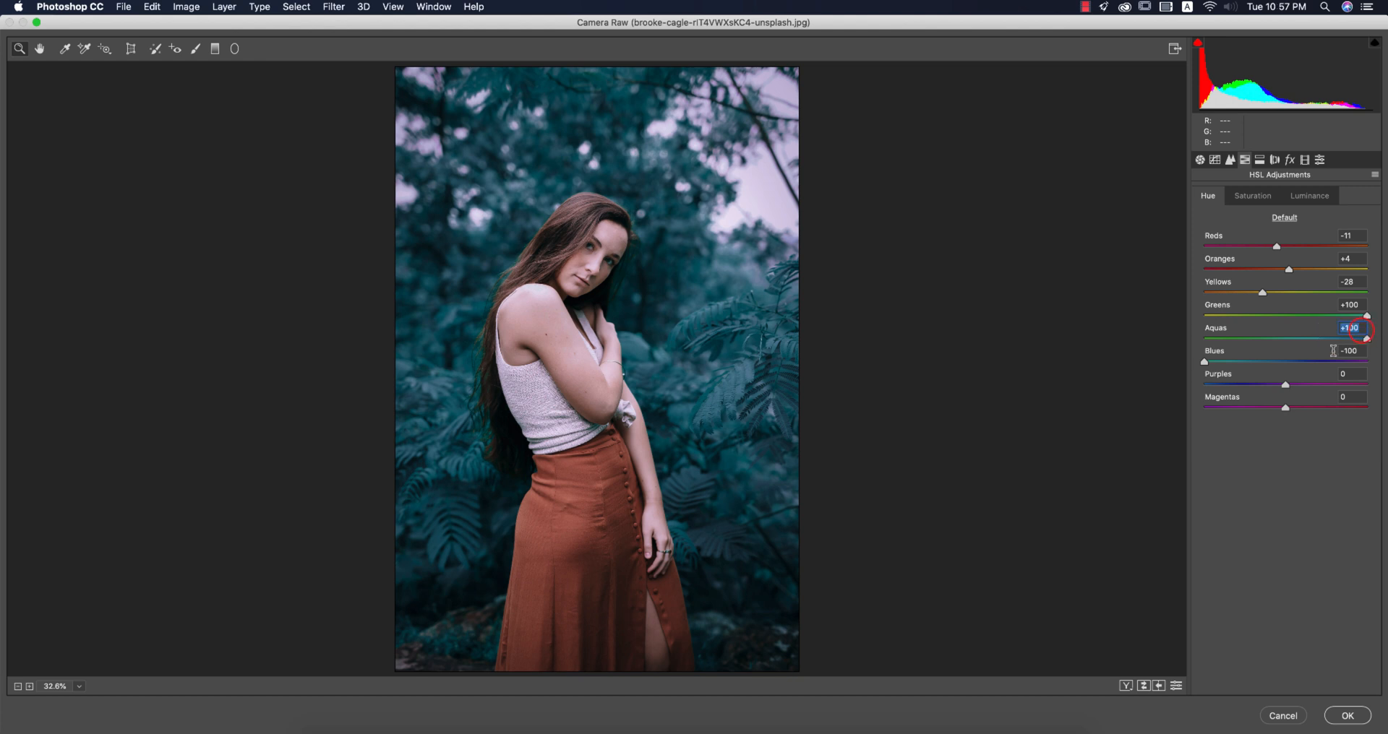
click(1351, 350)
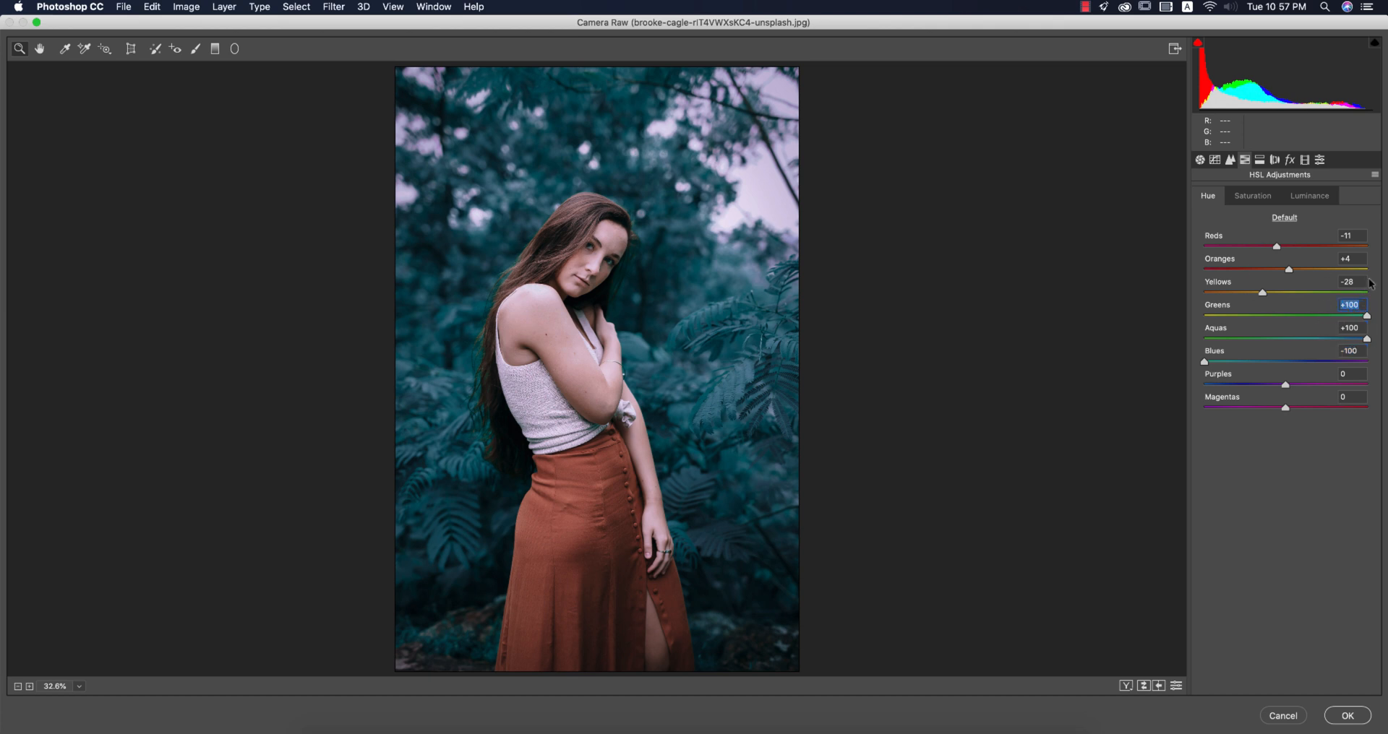
Review the Saturation and Luminance (Blues) tabs, then the Effects post-crop vignetting -23, grain 0
click(1252, 195)
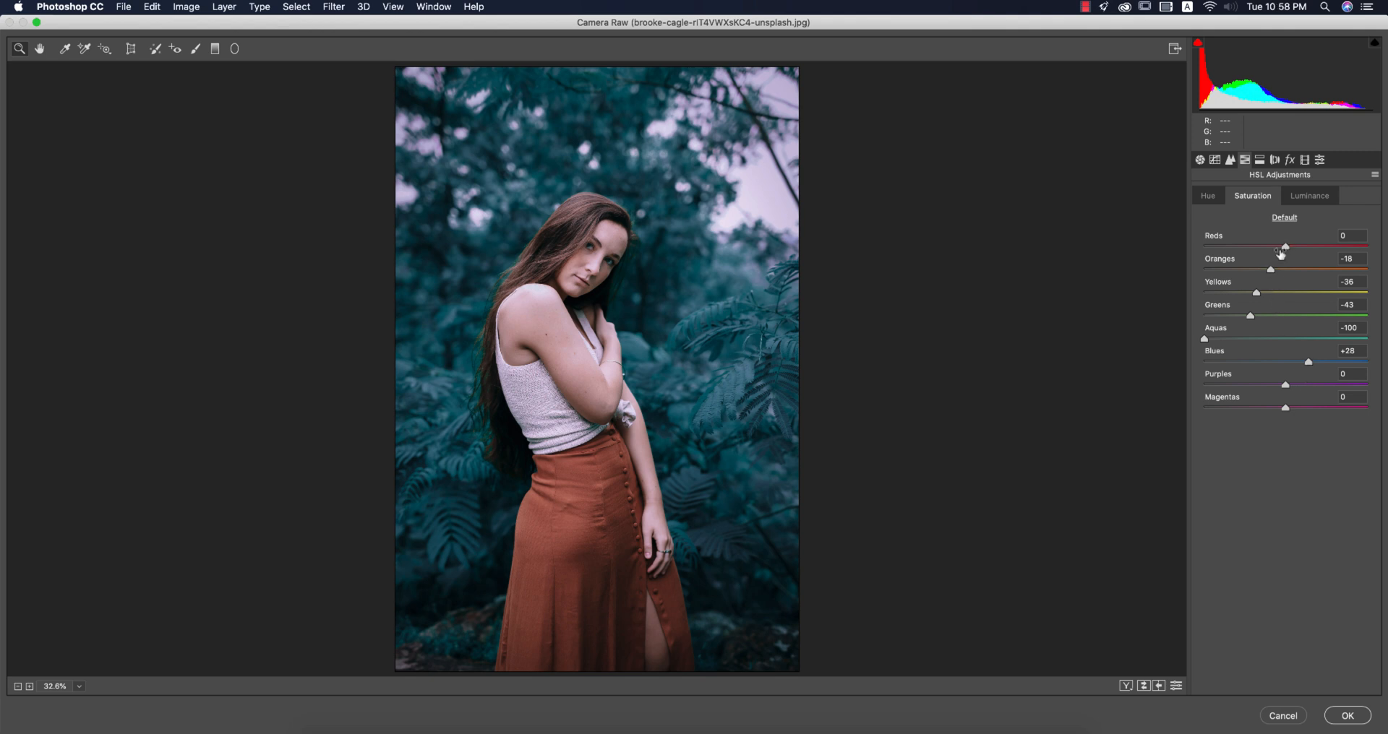
click(1310, 196)
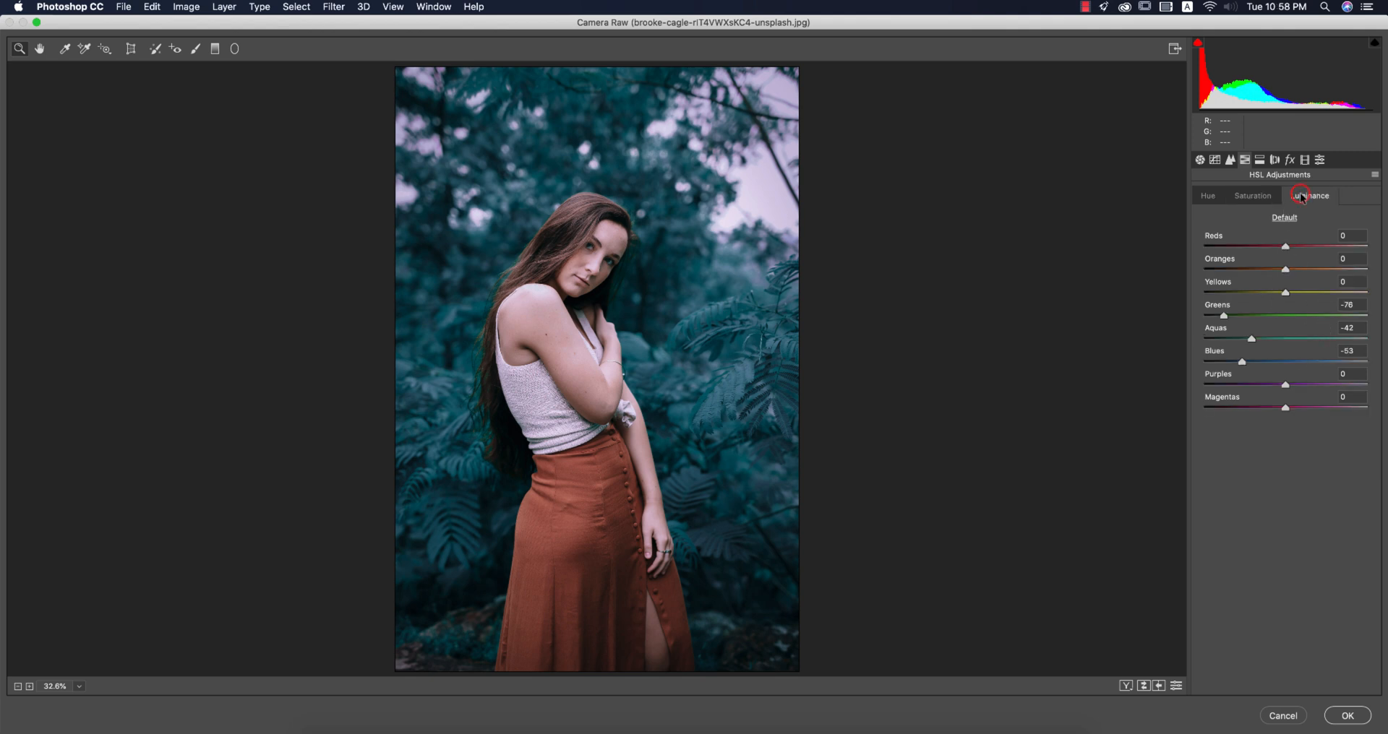
click(1309, 195)
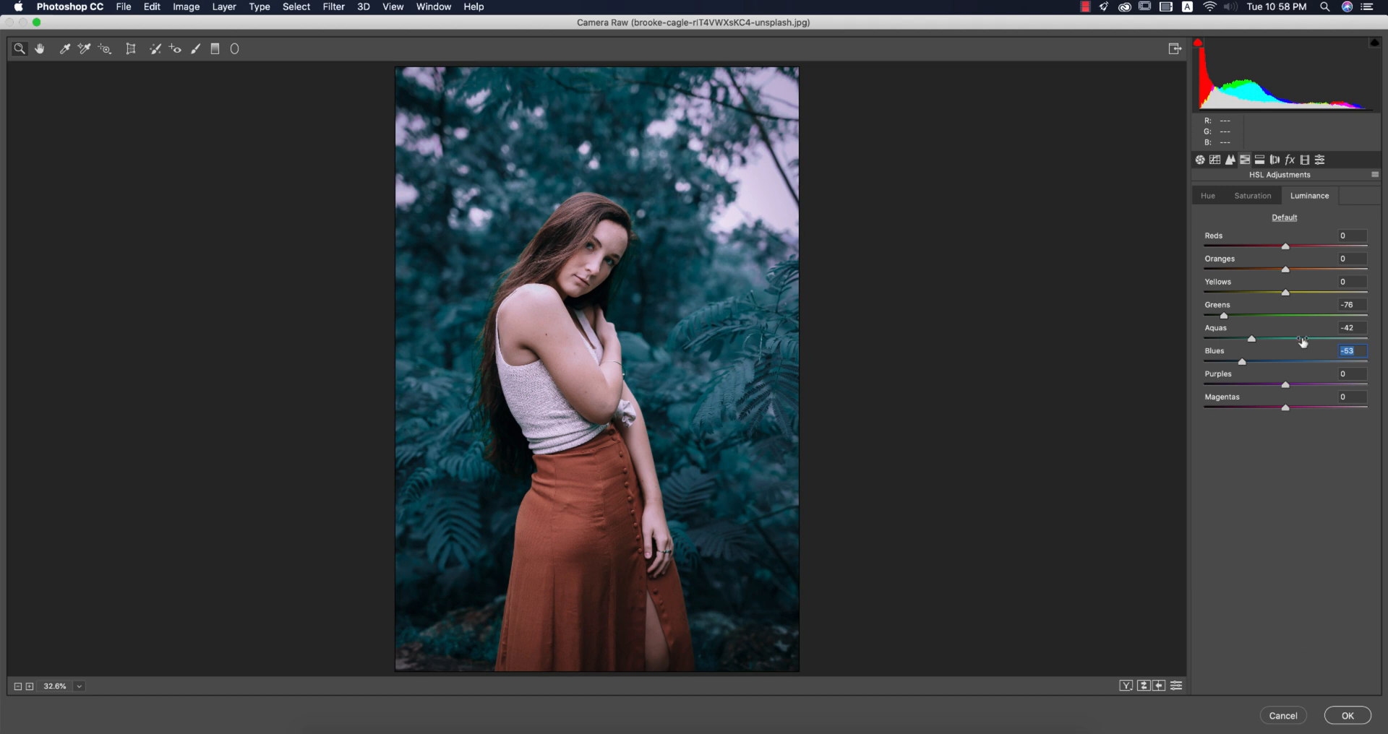
click(1290, 159)
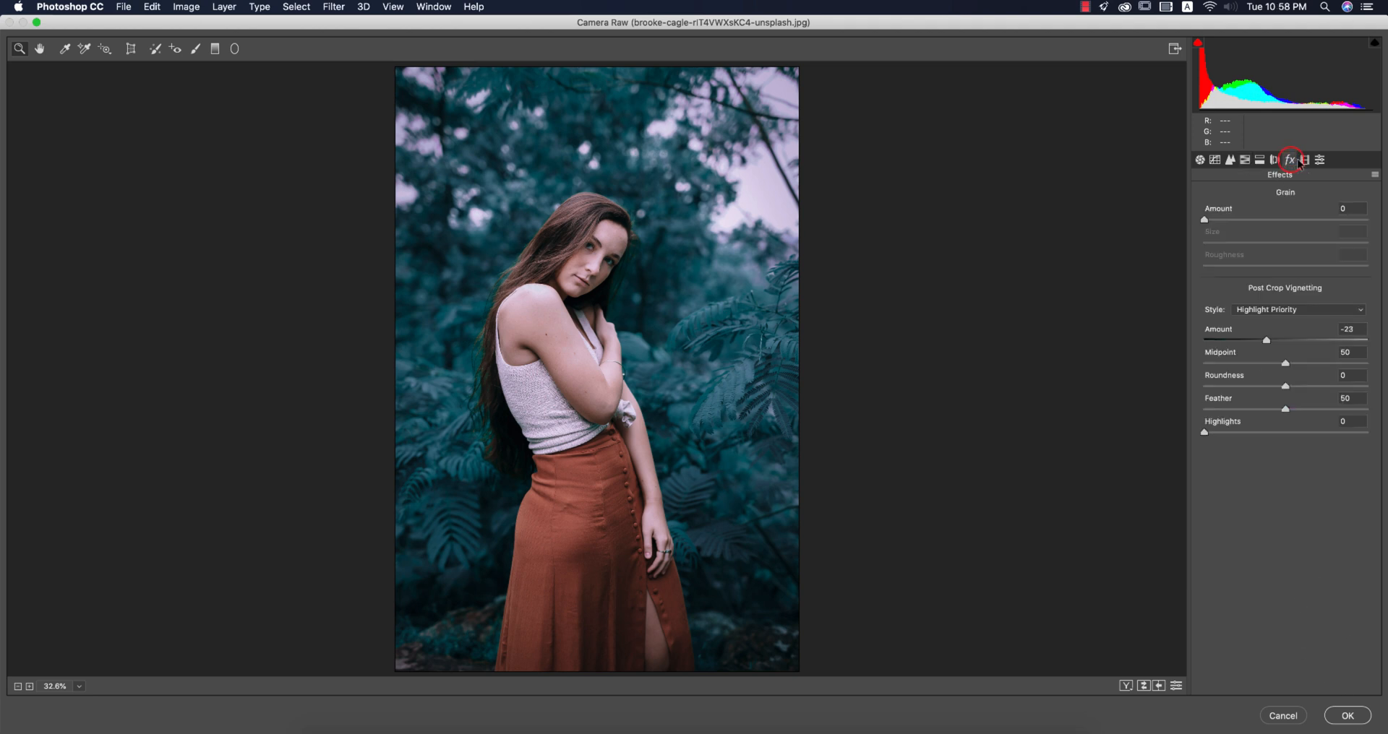
Review the Calibration primaries and commit the blue-teal grade to Background copy 3
click(1336, 160)
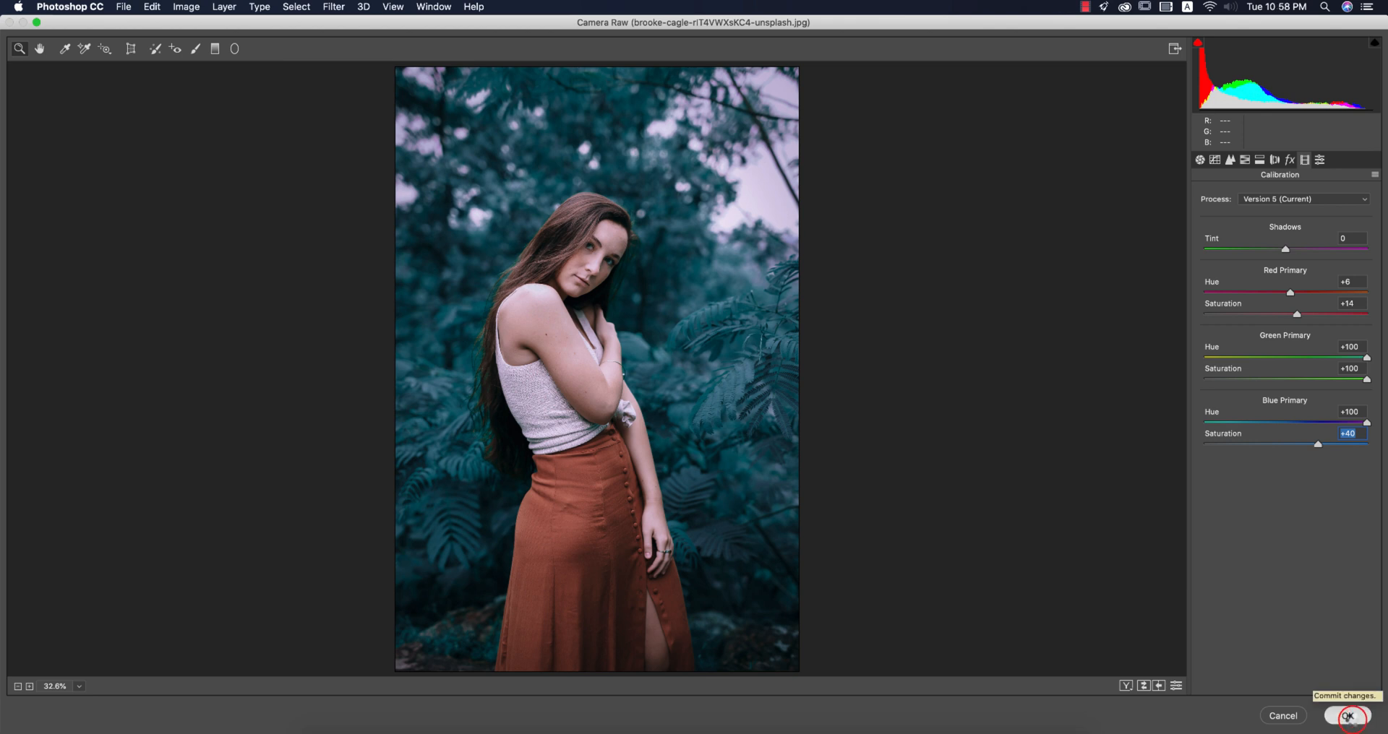
click(1353, 717)
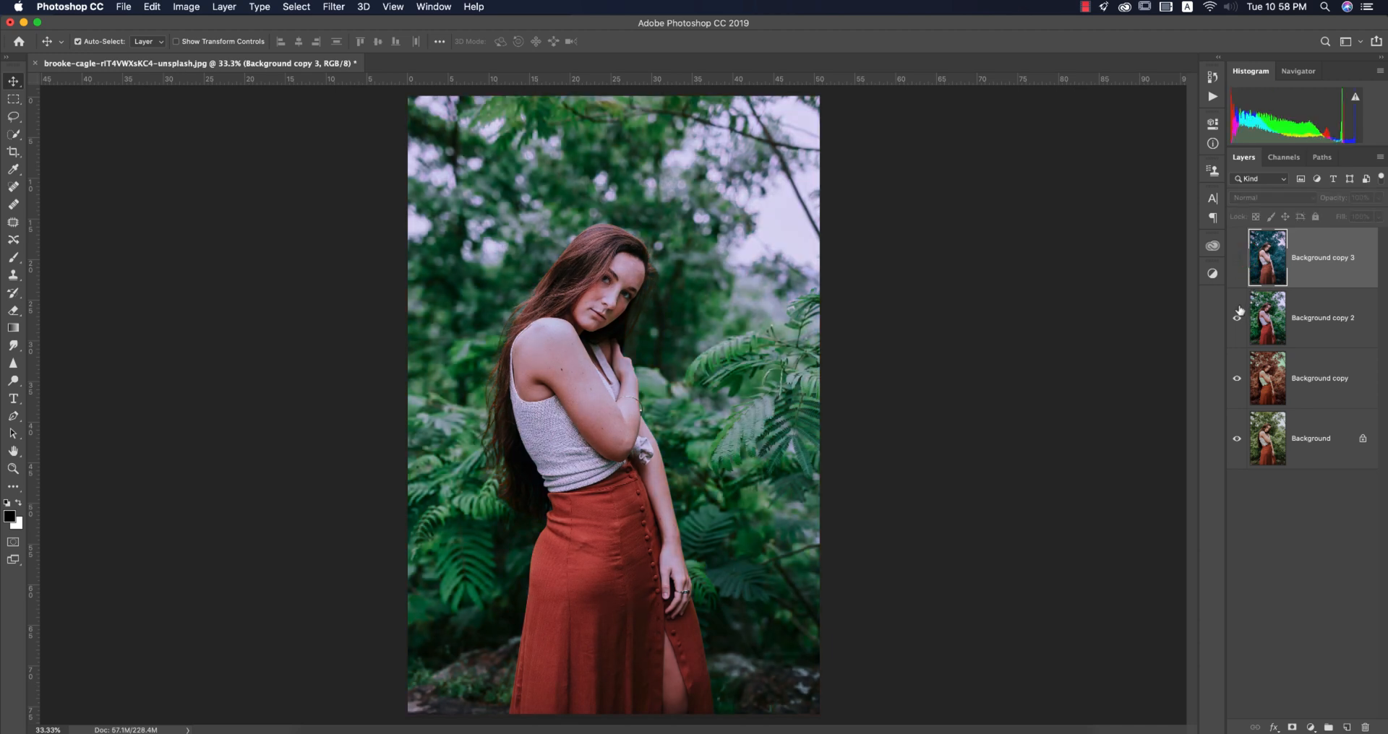
Toggle the graded copy layers' visibility to compare looks, ending with only the original photo shown
click(1237, 318)
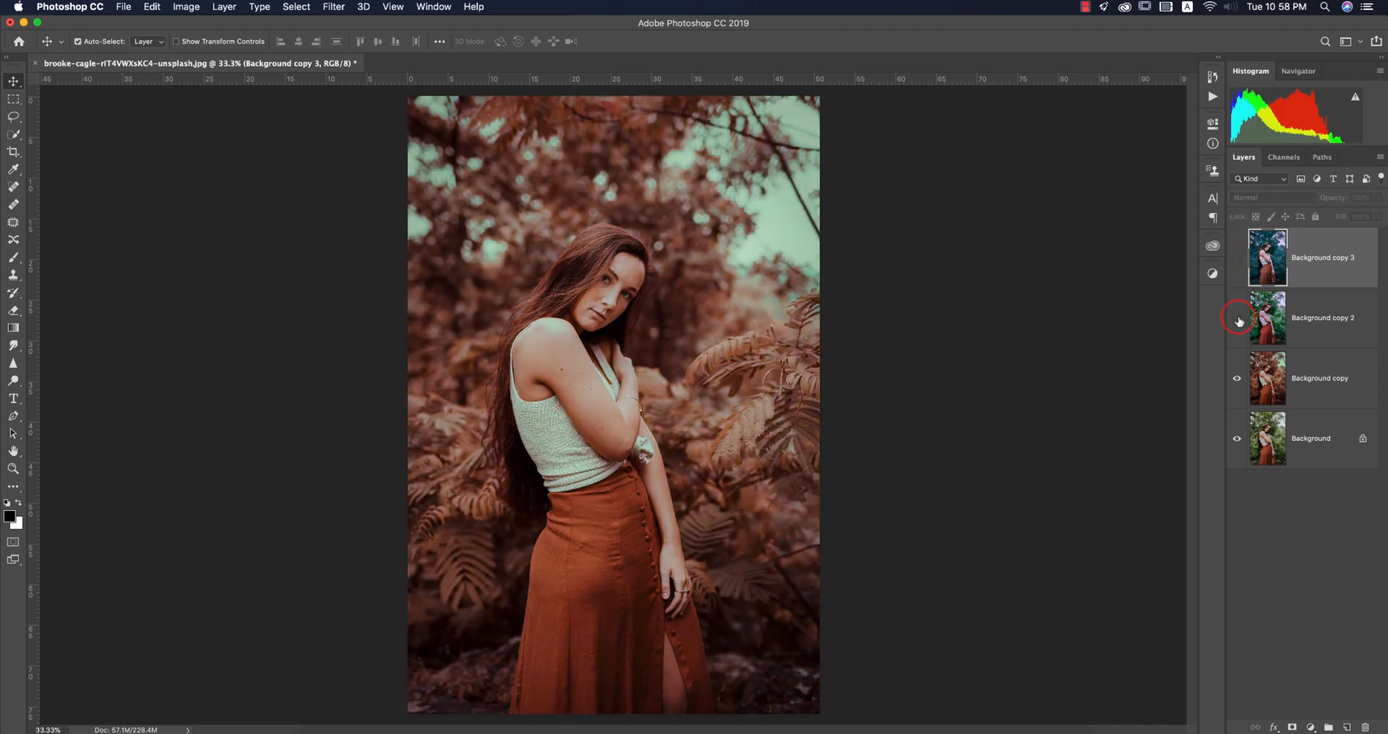
click(1236, 258)
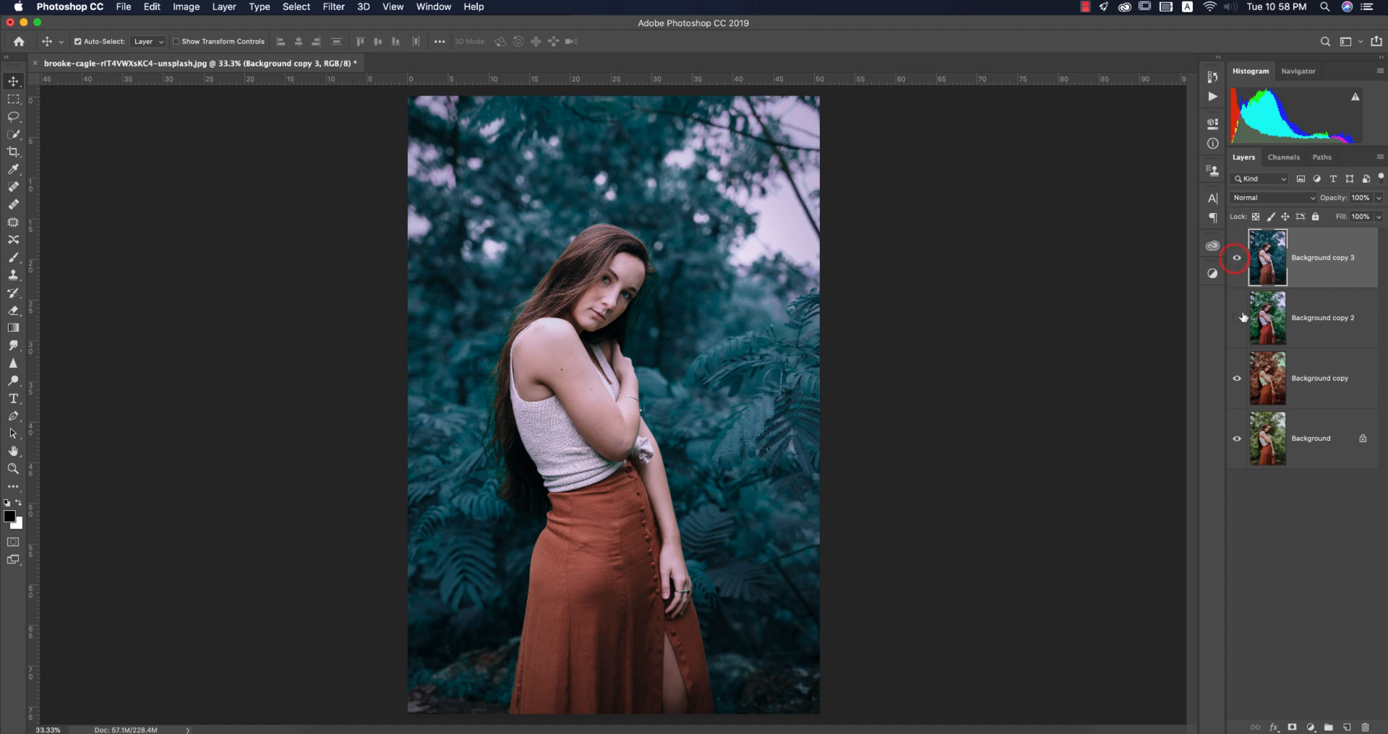
click(1234, 258)
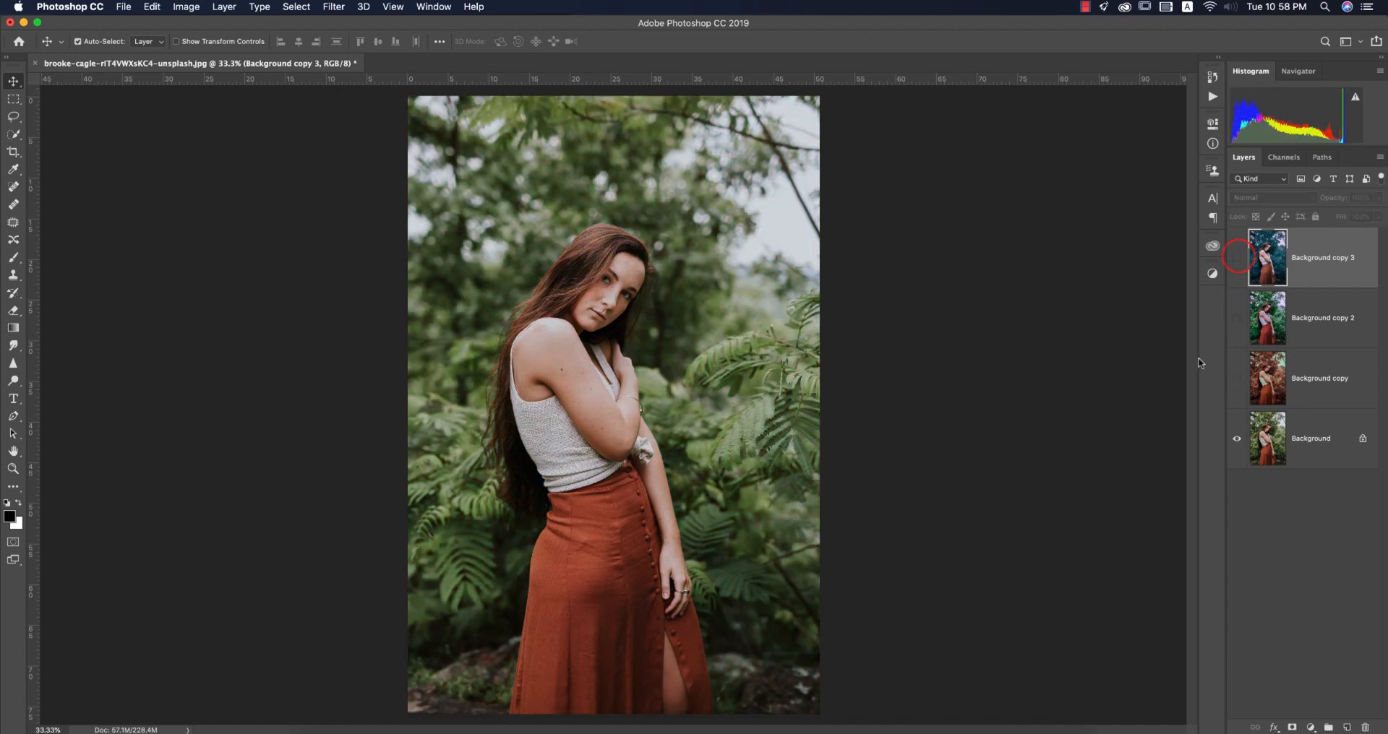